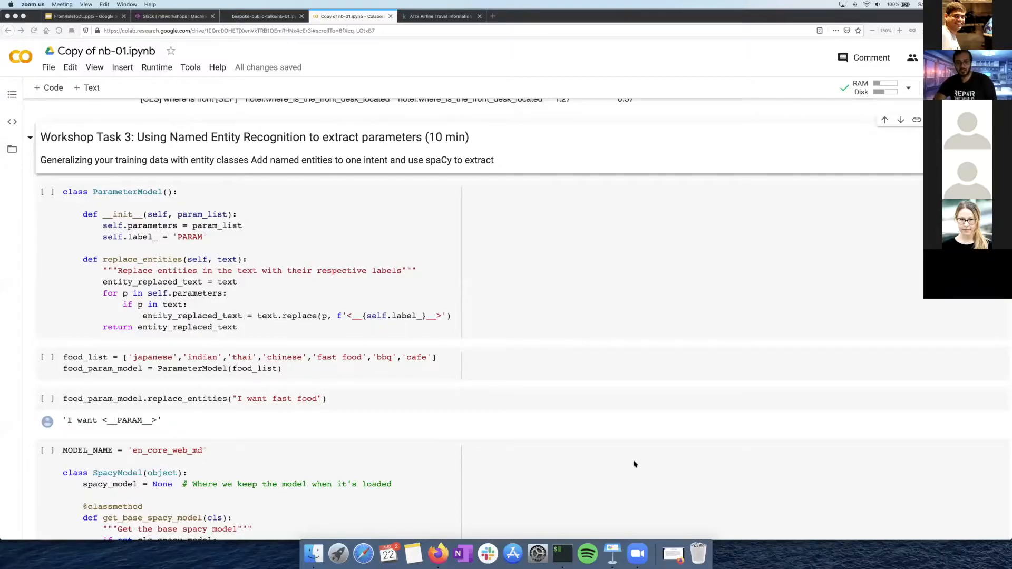
- Scroll through the Colab notebook around the current task before switching away
scroll("up", 3)
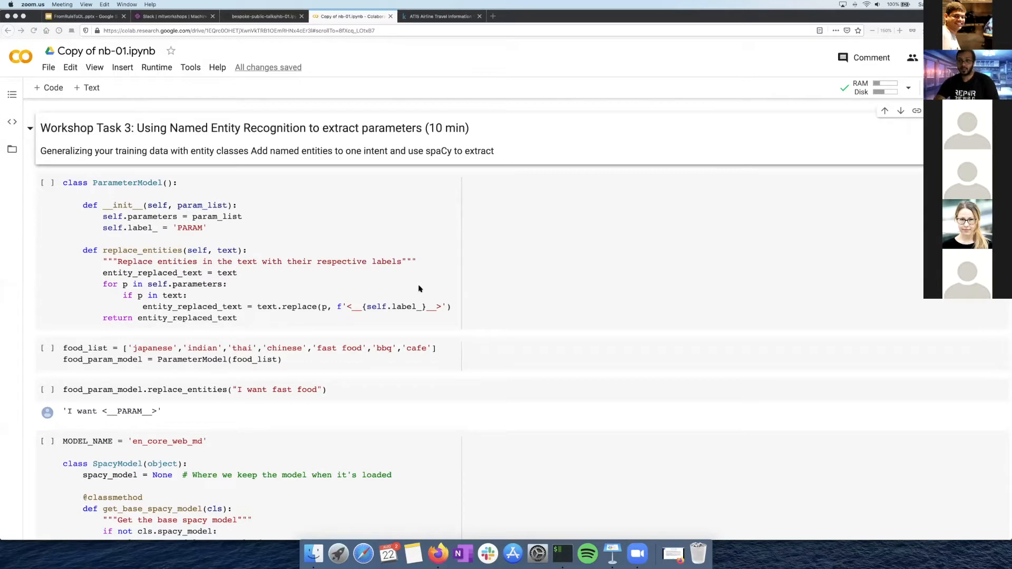
scroll("up", 3)
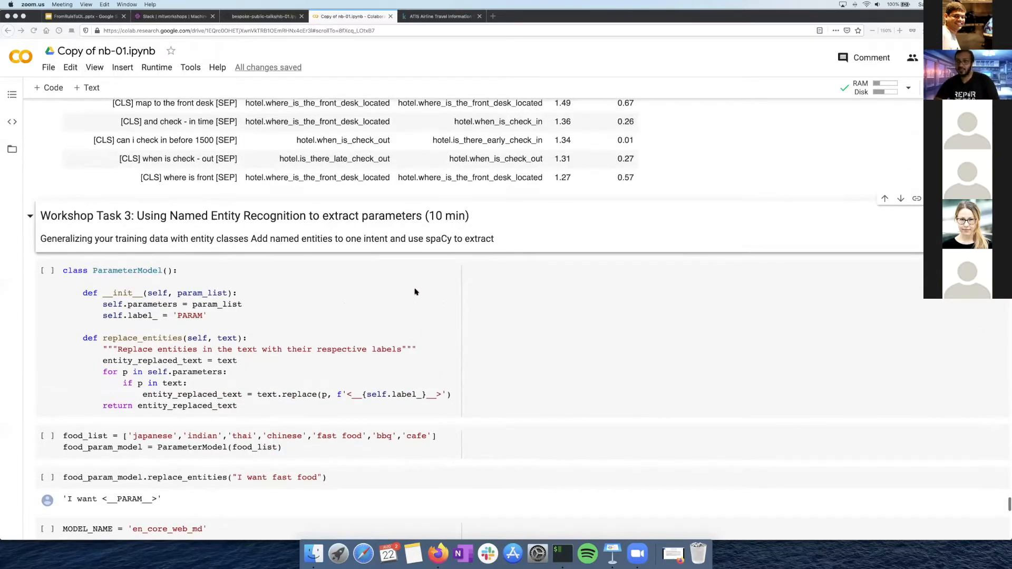
scroll("up", 3)
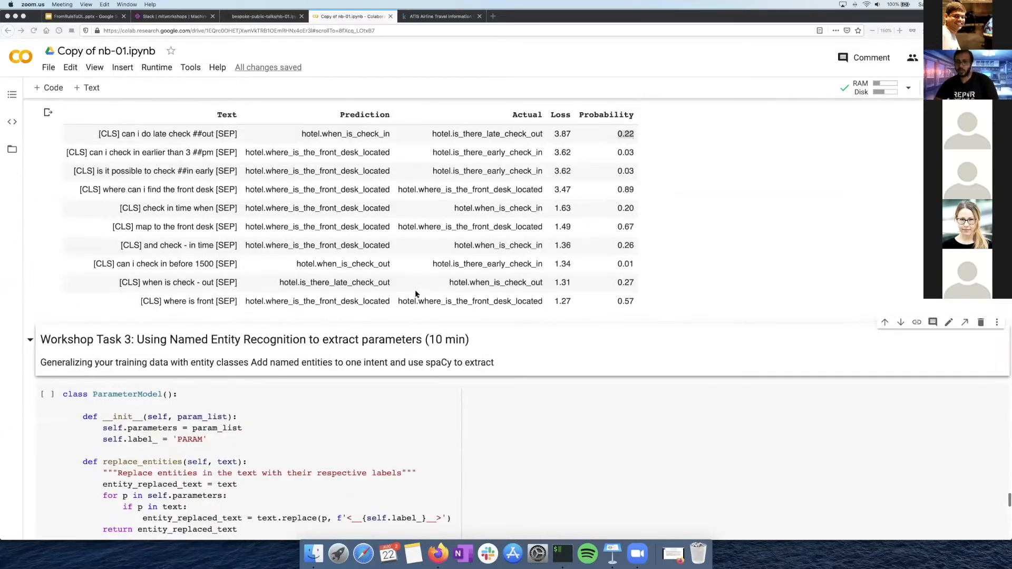
scroll("down", 3)
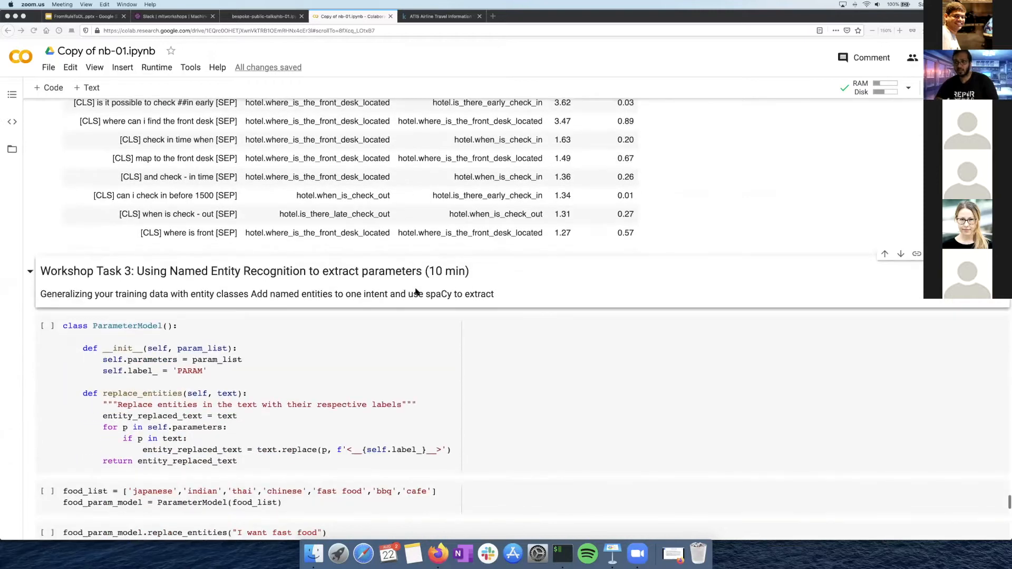
scroll("down", 3)
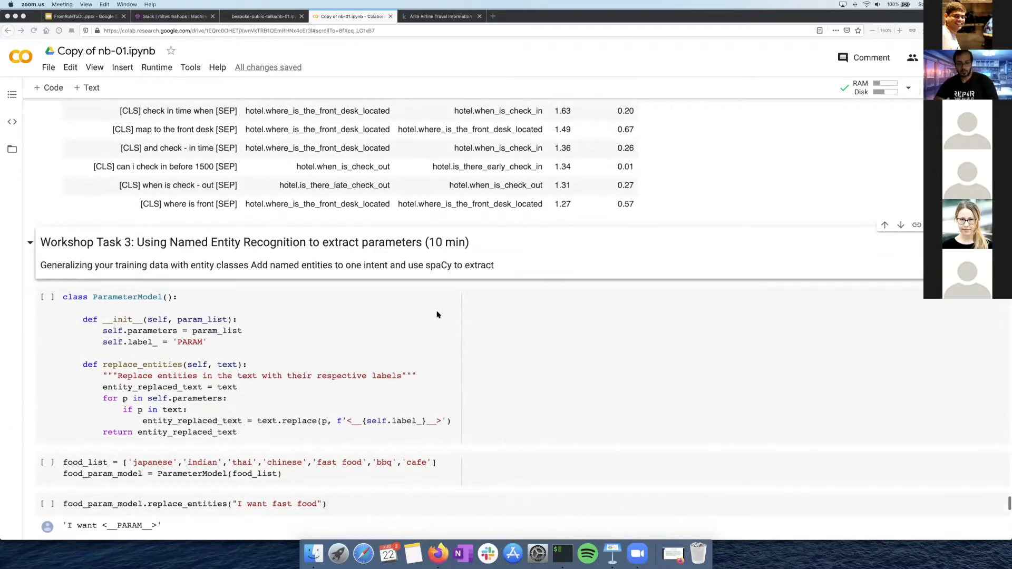
scroll("down", 3)
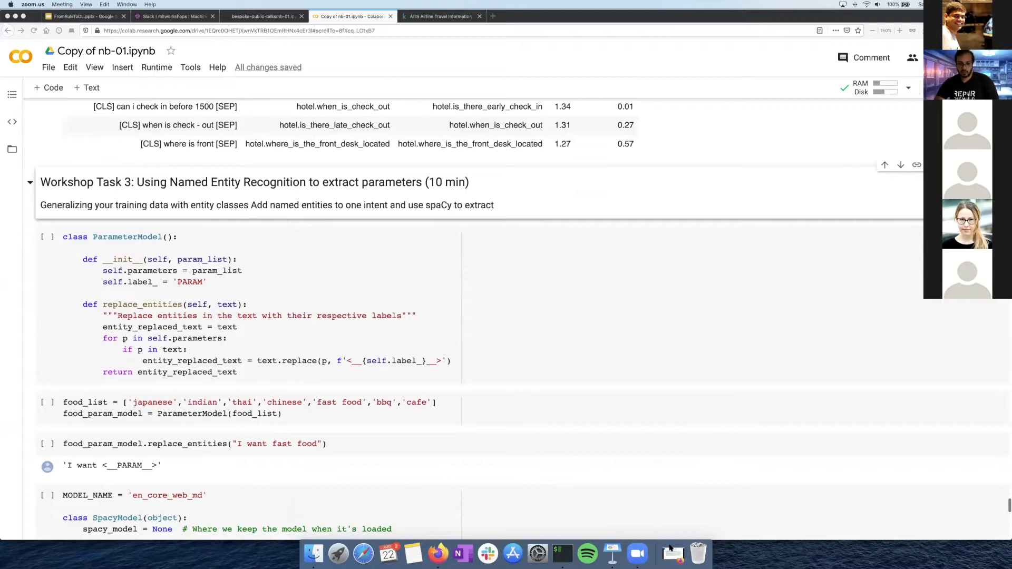
- Show the 'Building a Robust Pipeline (Example)' slide with BERT in the Keynote workshop deck
left_click(636, 553)
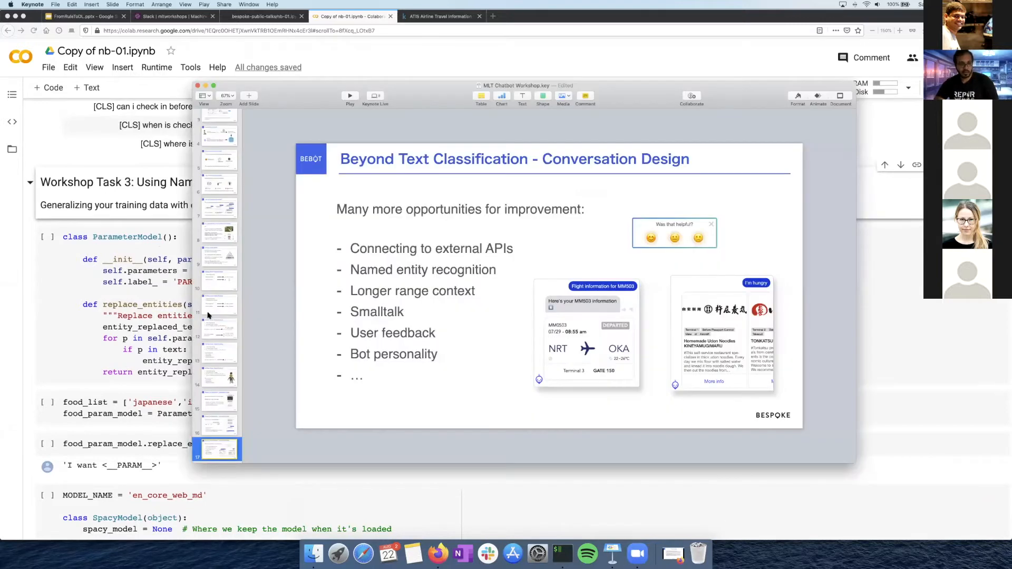
left_click(218, 304)
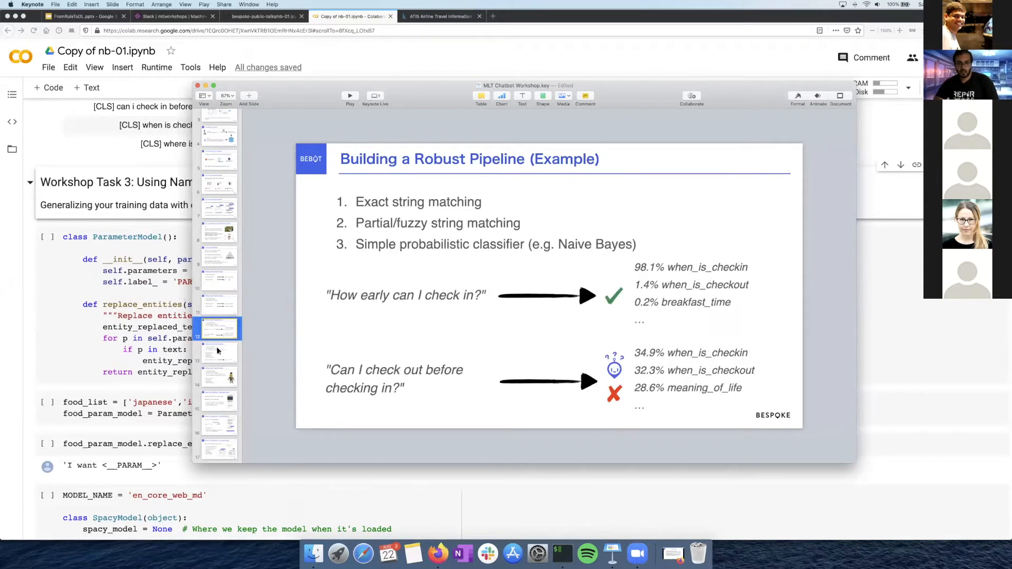
left_click(218, 376)
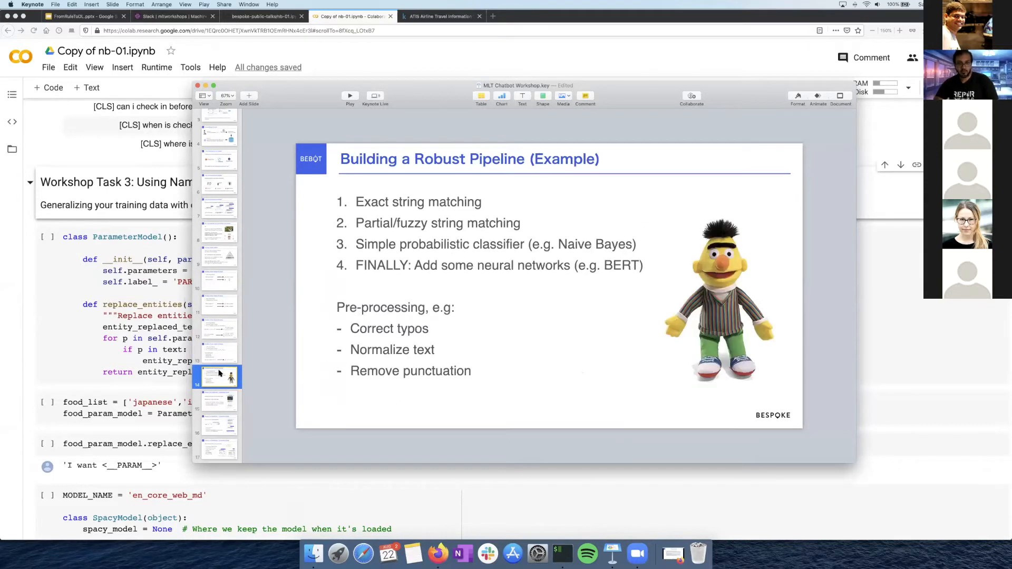
mouse_move(435, 251)
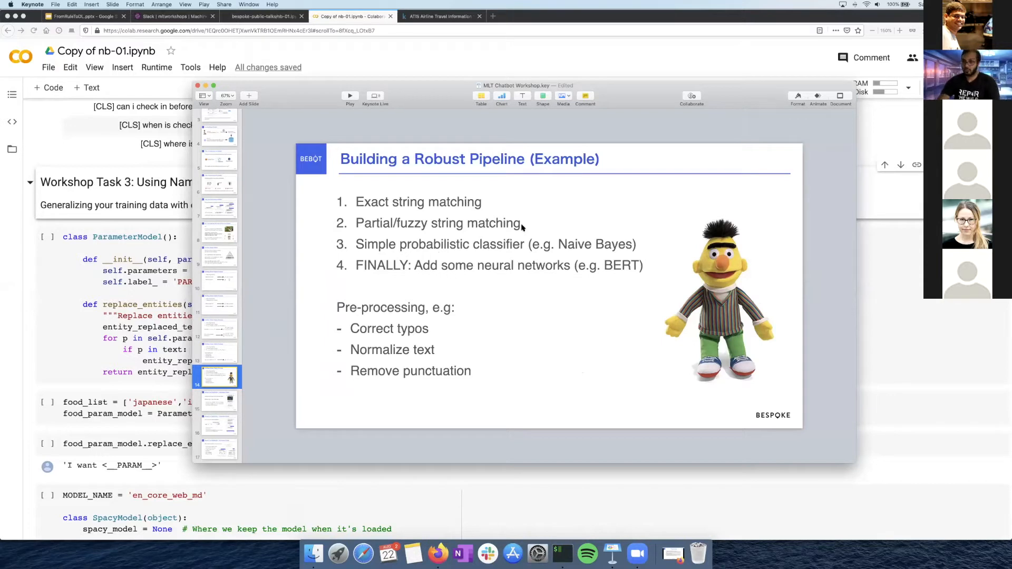
mouse_move(529, 320)
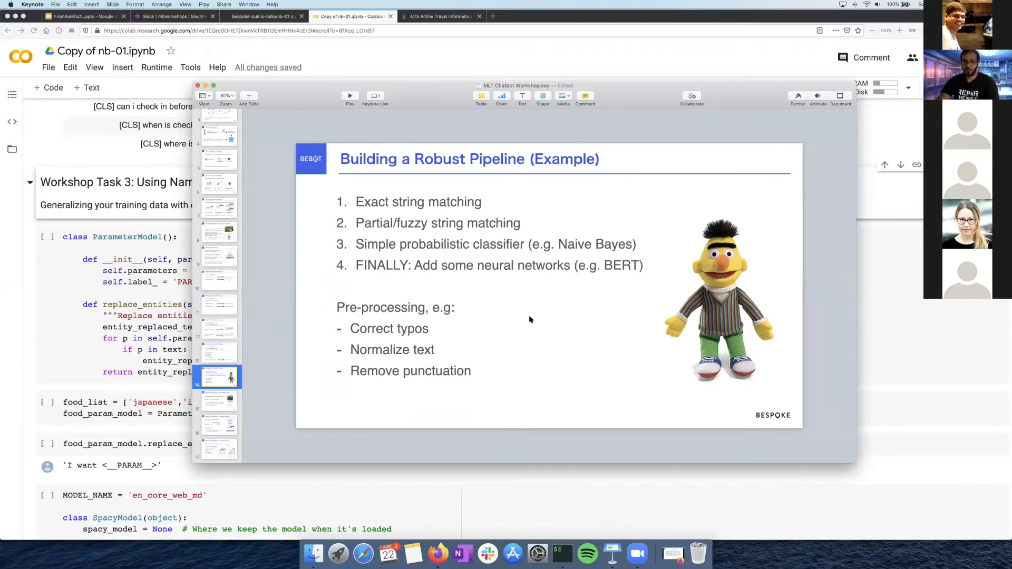
mouse_move(402, 194)
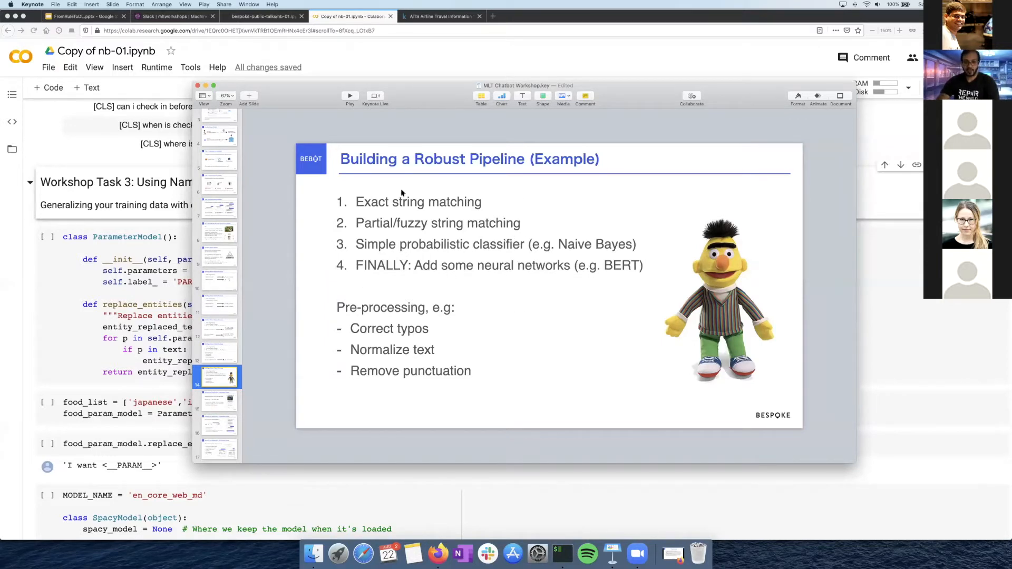
mouse_move(495, 337)
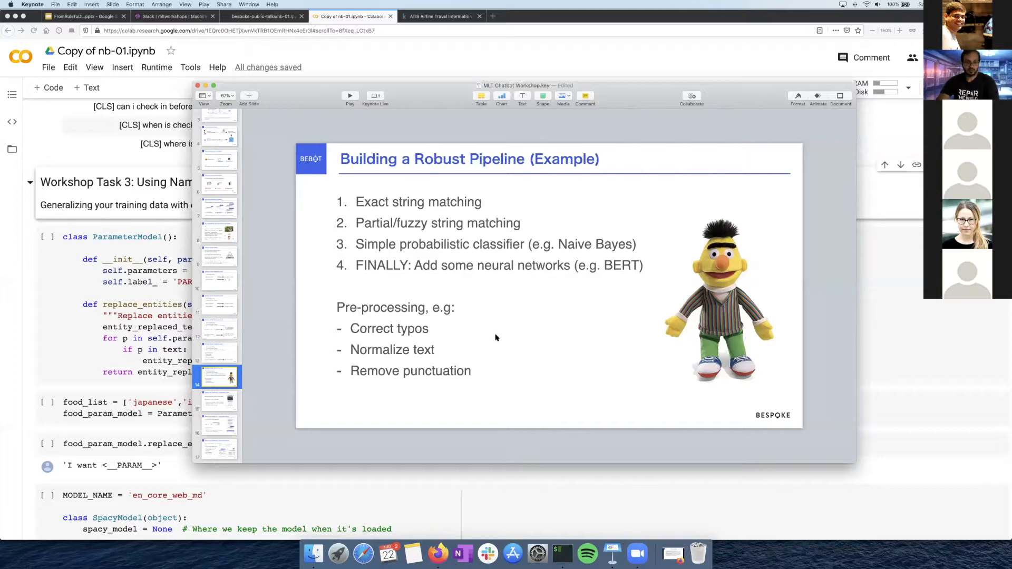
mouse_move(380, 406)
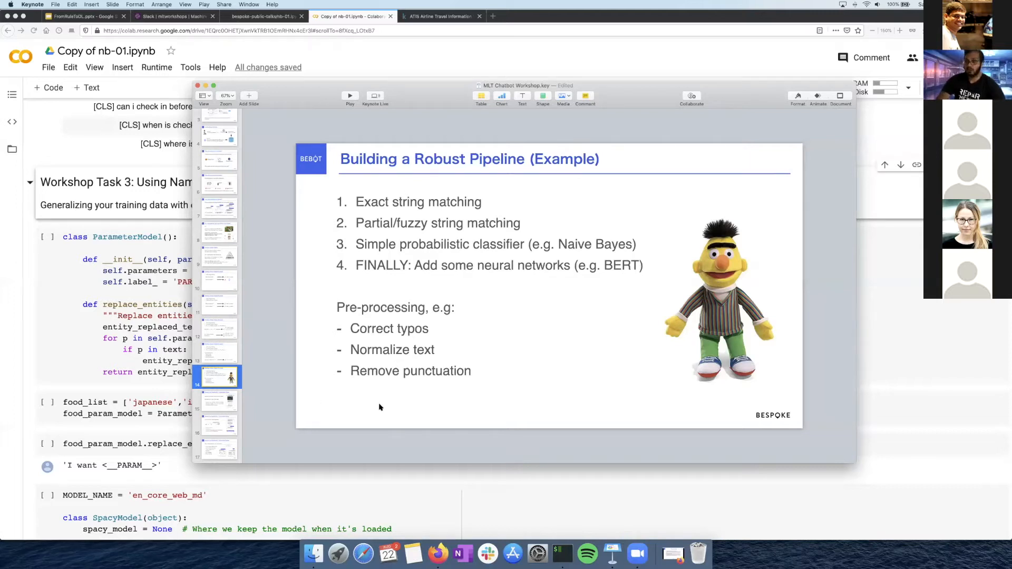
mouse_move(399, 373)
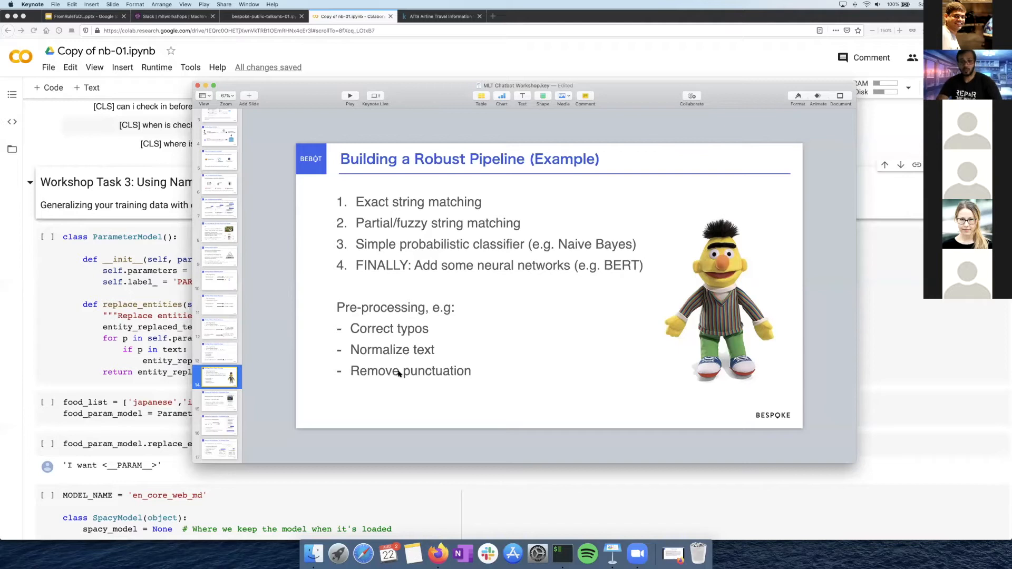
mouse_move(437, 316)
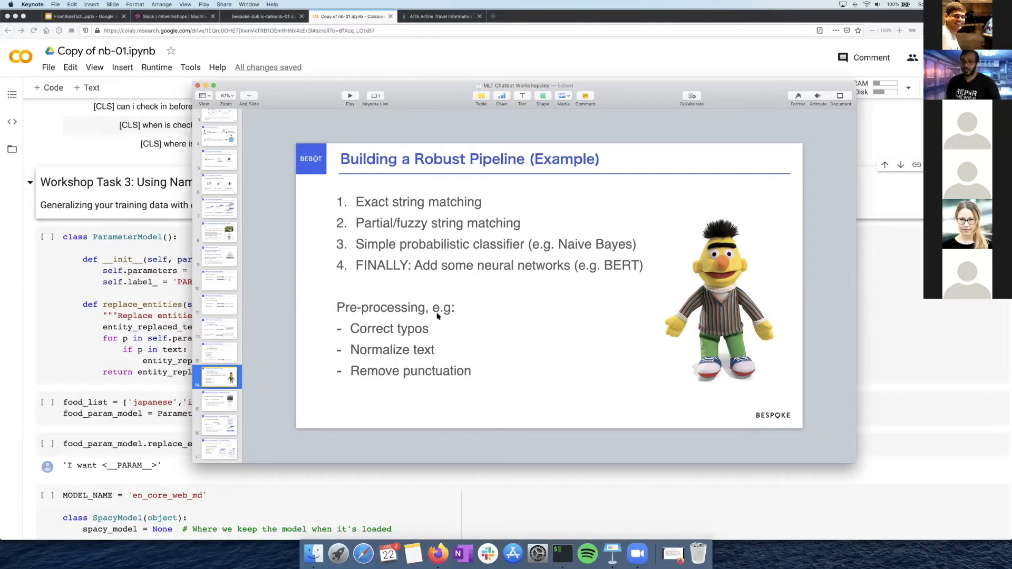
mouse_move(394, 170)
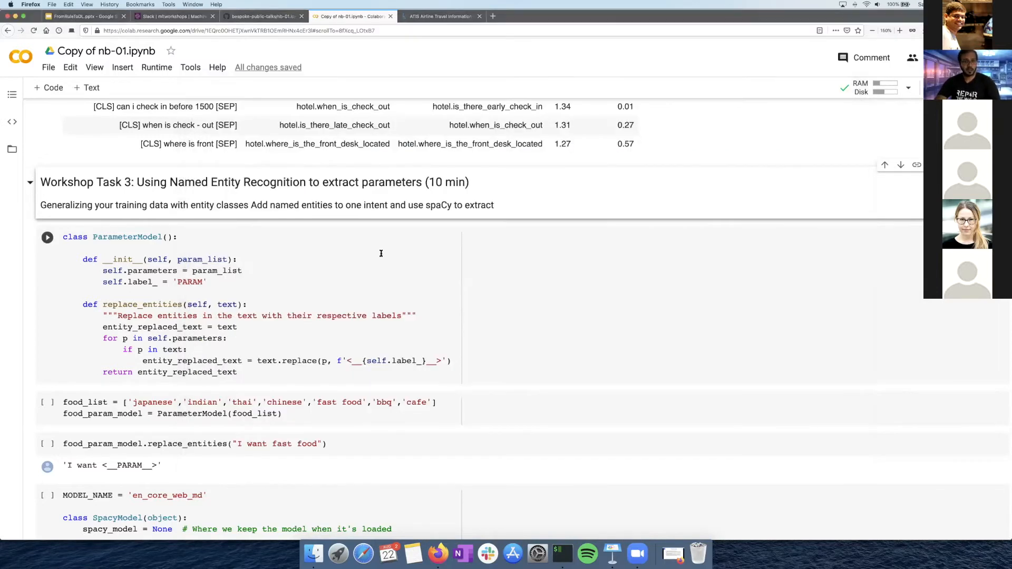
scroll("down", 3)
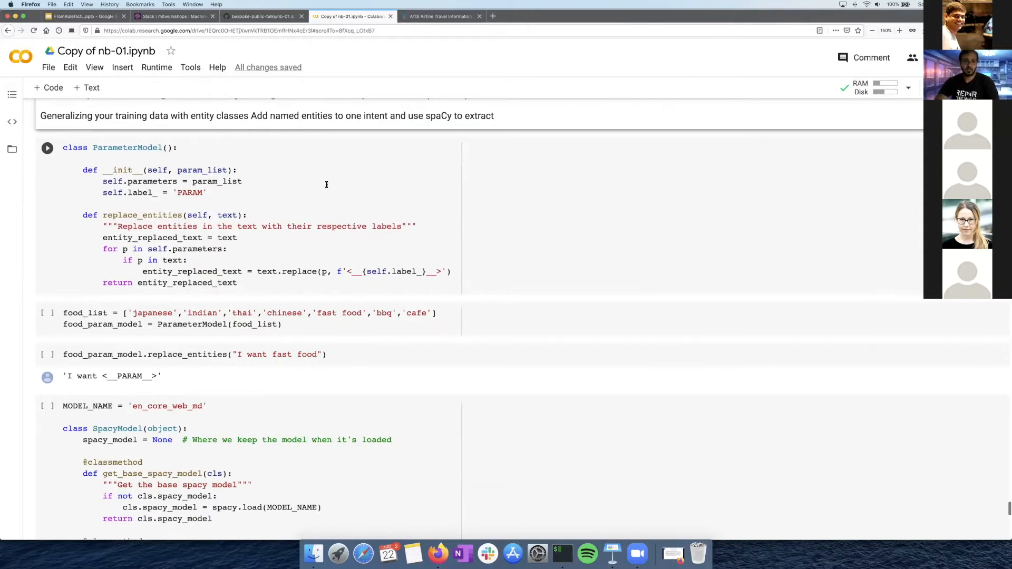
scroll("up", 3)
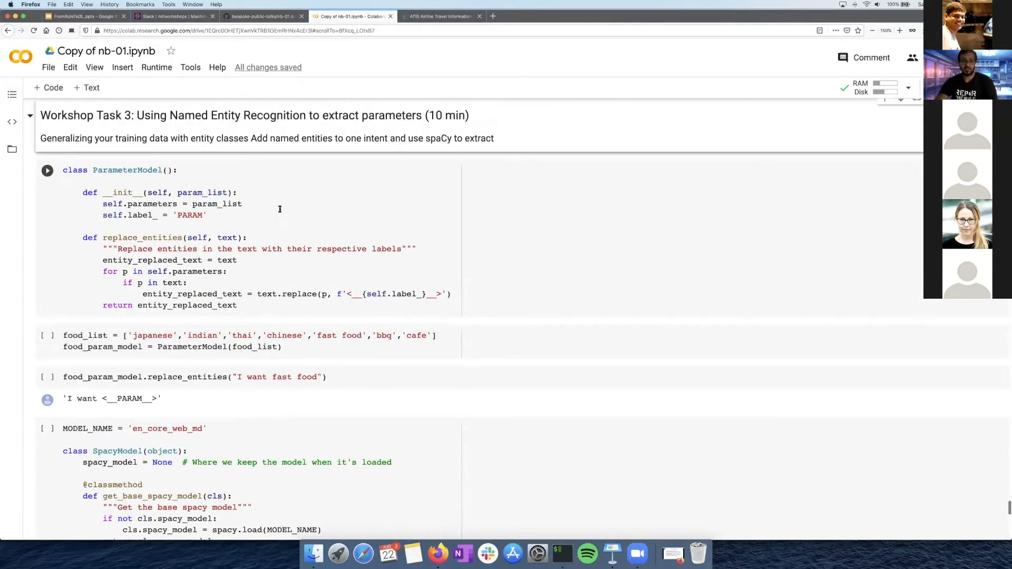
left_click(269, 233)
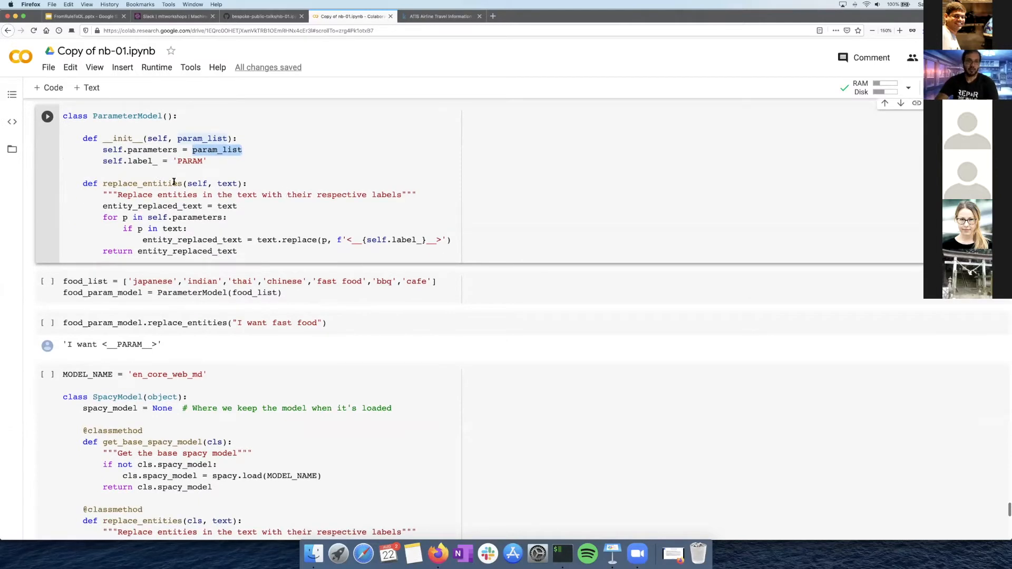
scroll("up", 3)
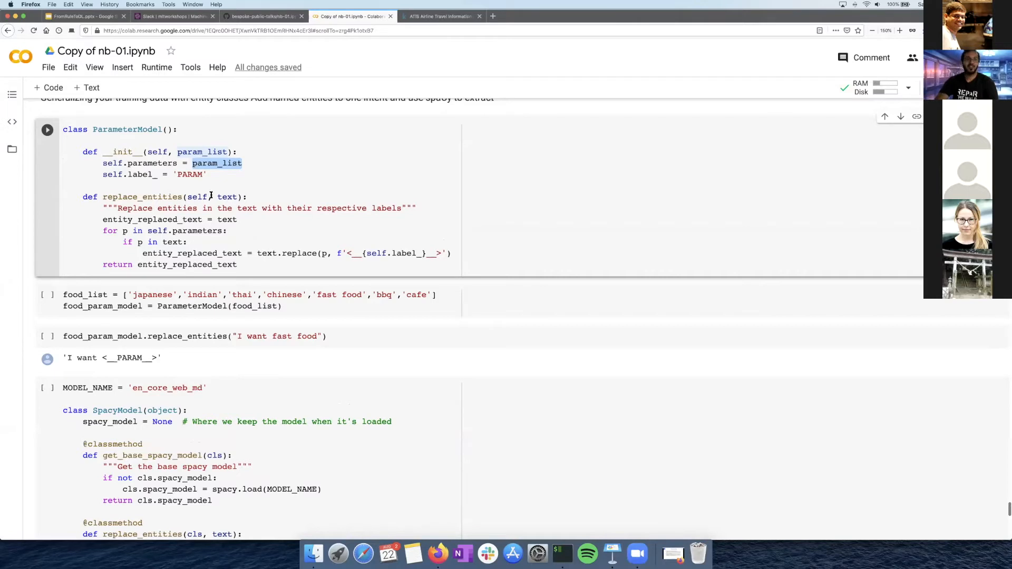
double_click(190, 175)
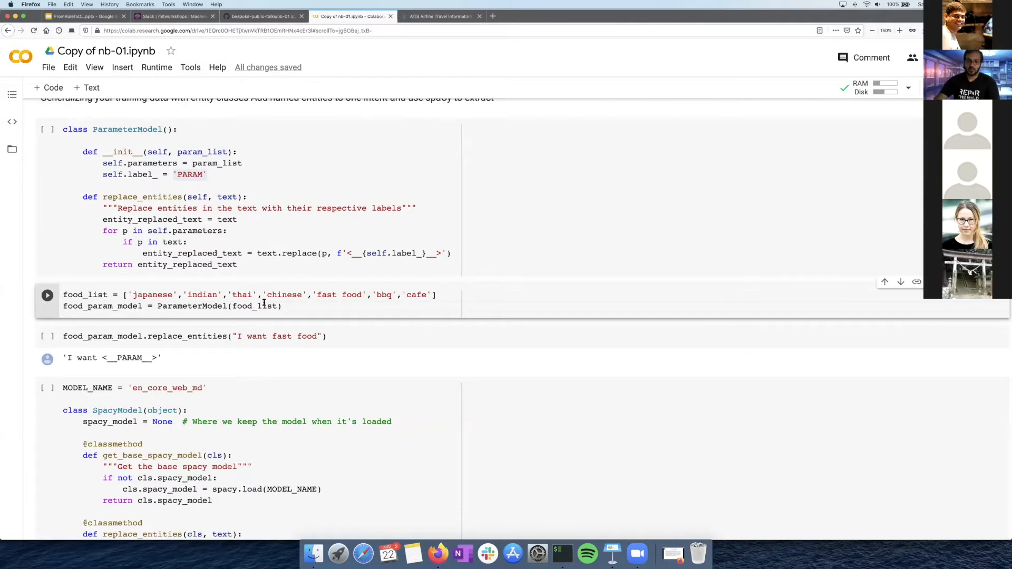
mouse_move(311, 313)
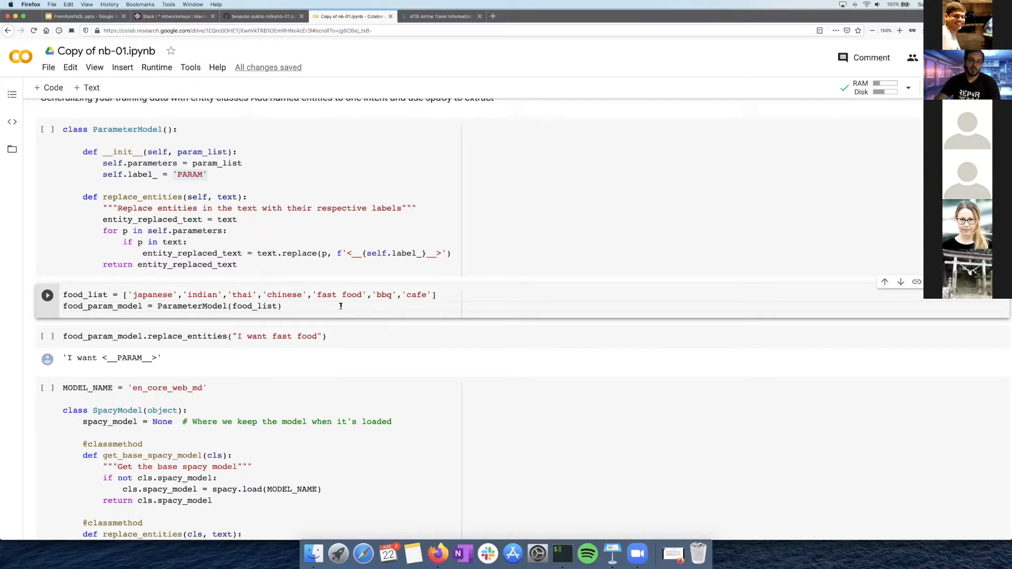
- Run the ParameterModel class and food_list setup cells to build the food parameter model
scroll("down", 3)
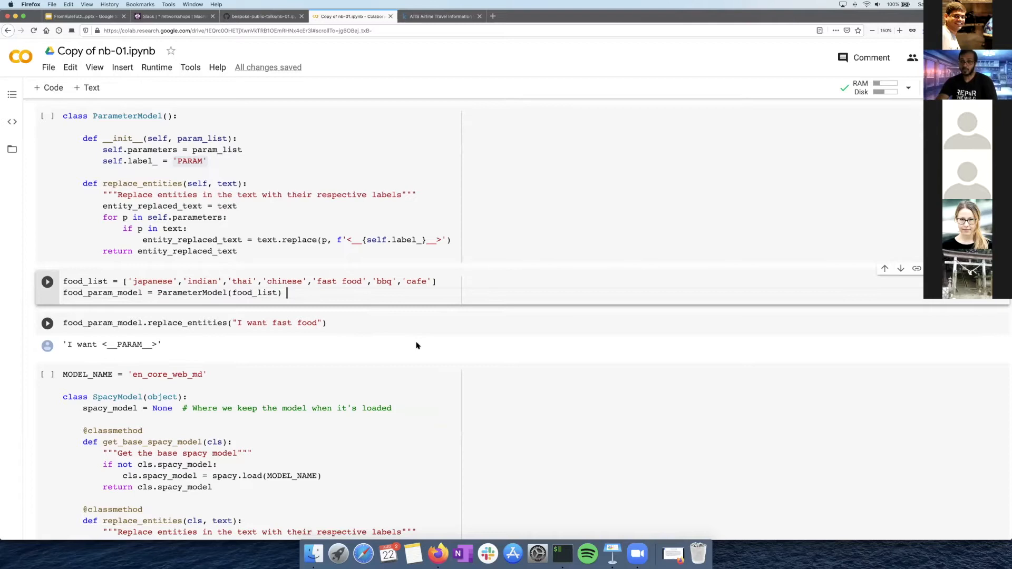
scroll("up", 3)
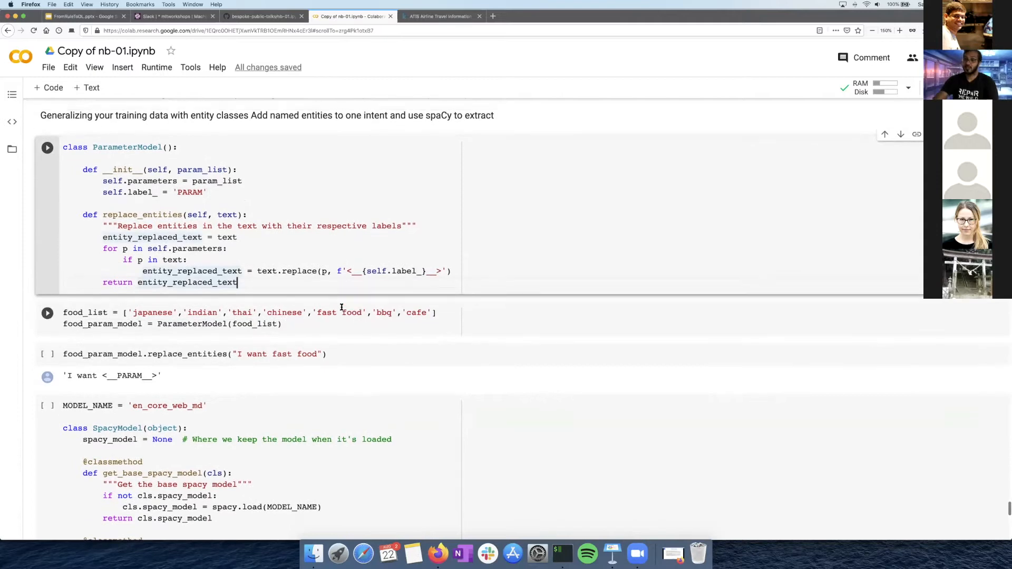
scroll("up", 3)
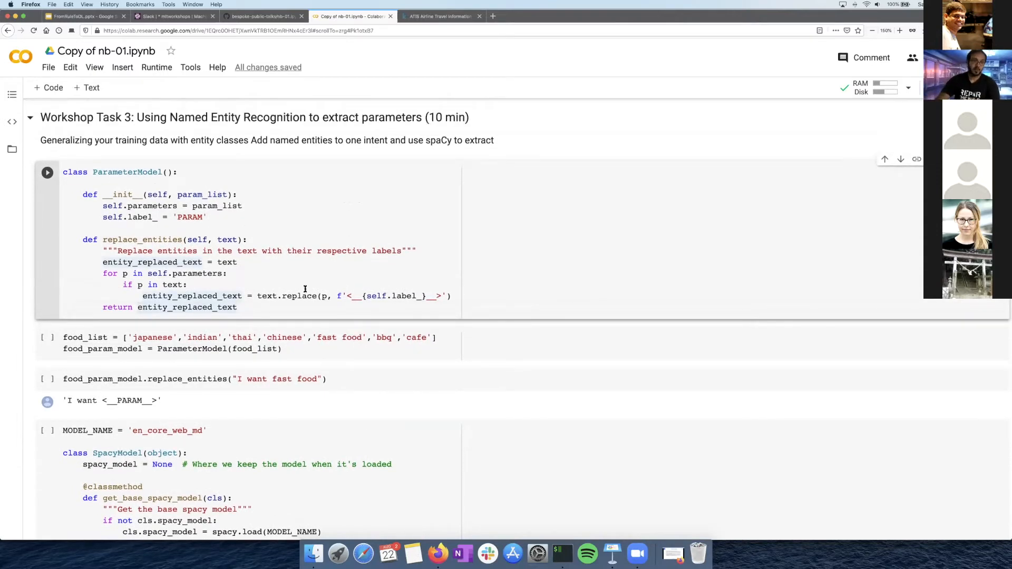
scroll("down", 3)
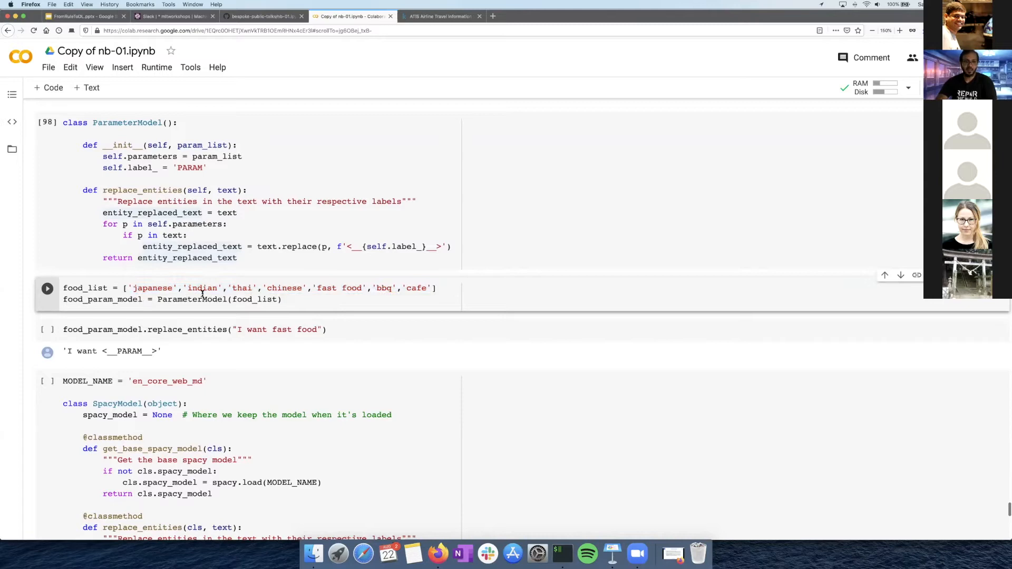
left_click(47, 288)
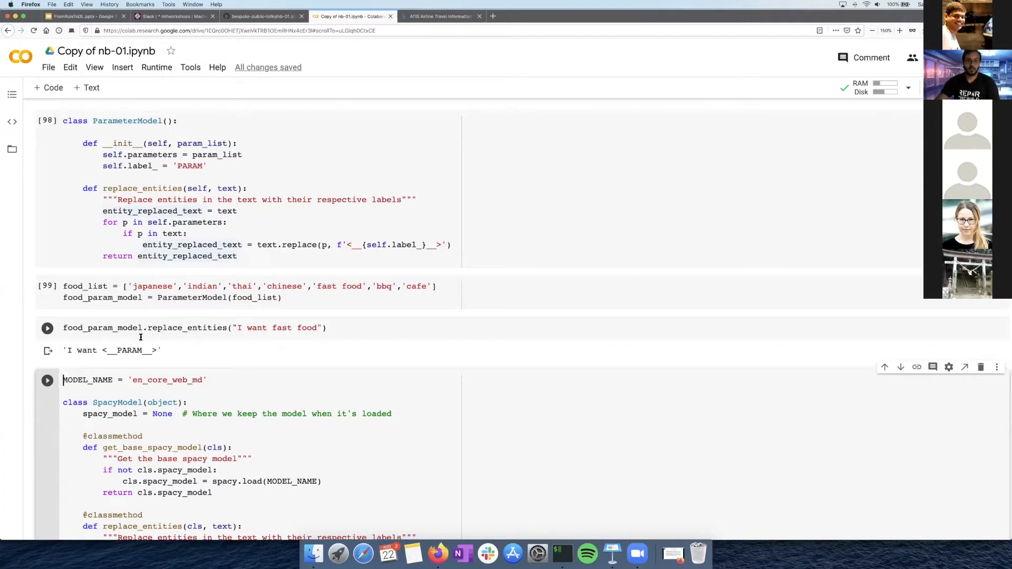
- Add a second test 'I want fastfood' in a new cell and run it, returning the sentence unchanged
scroll("down", 3)
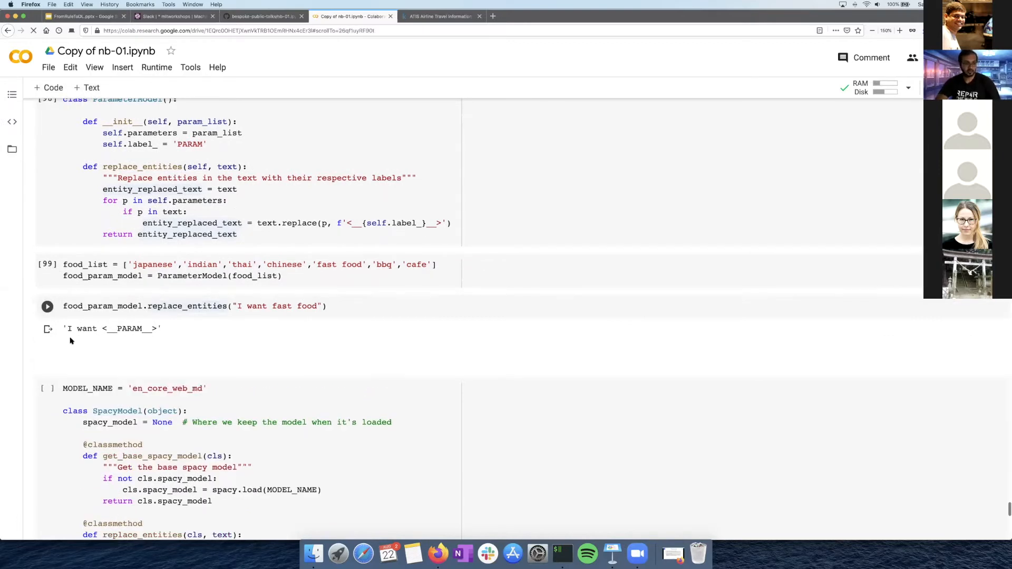
left_click(194, 306)
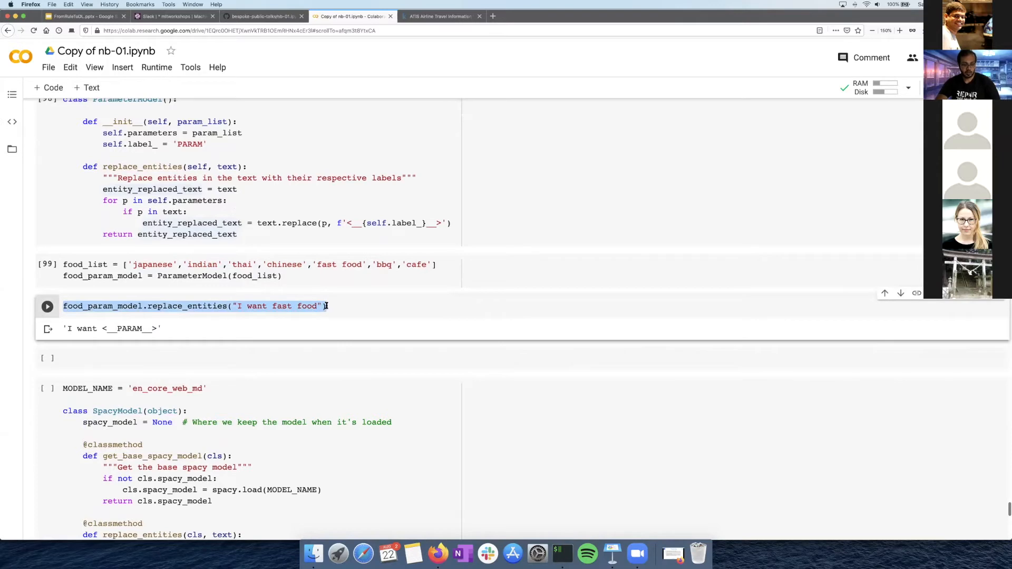
left_click(46, 306)
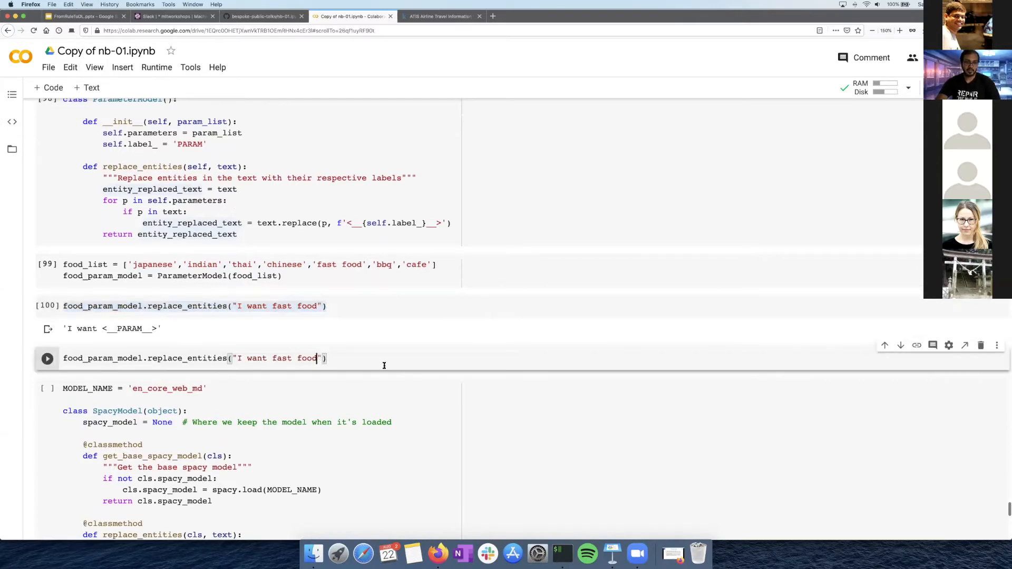
key("Backspace")
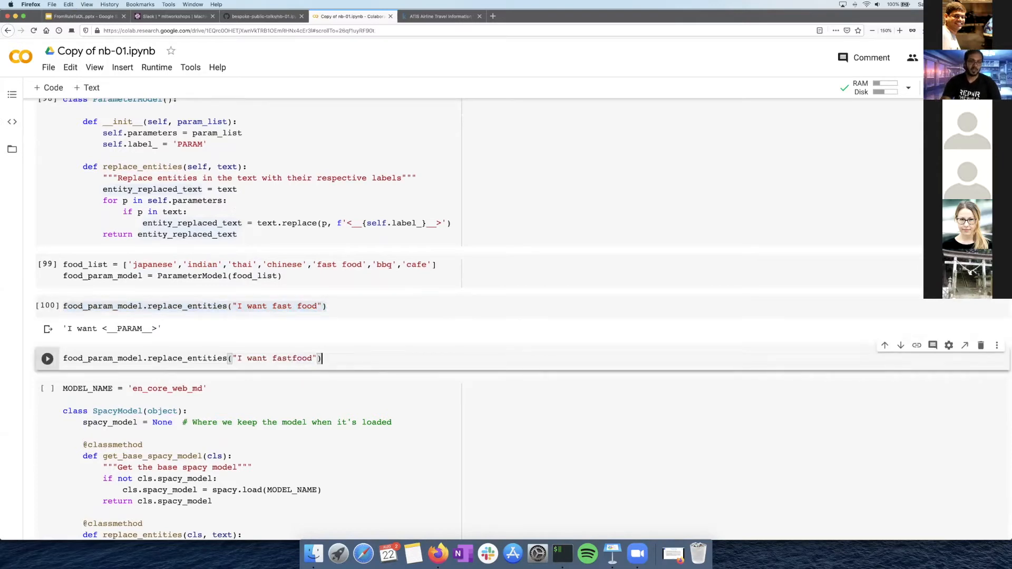
left_click(47, 358)
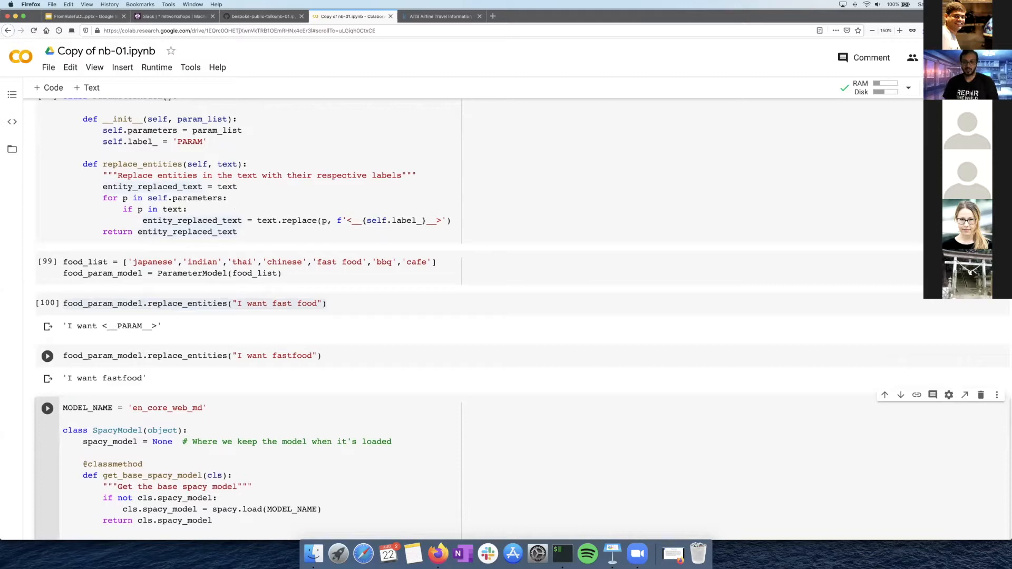
left_click(63, 407)
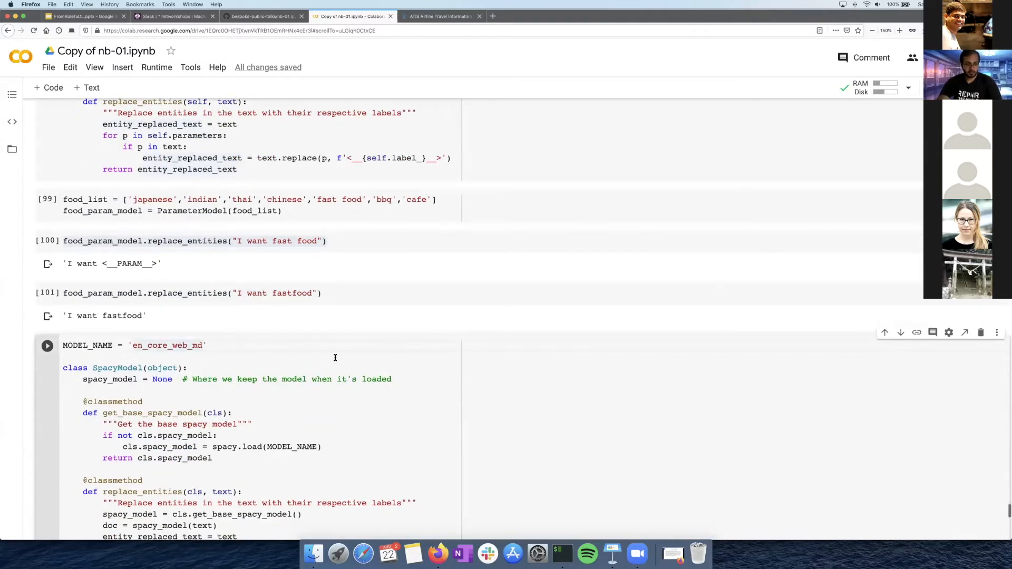
- Scroll the notebook to the SpacyModel cell with its MODEL_NAME setting
scroll("down", 3)
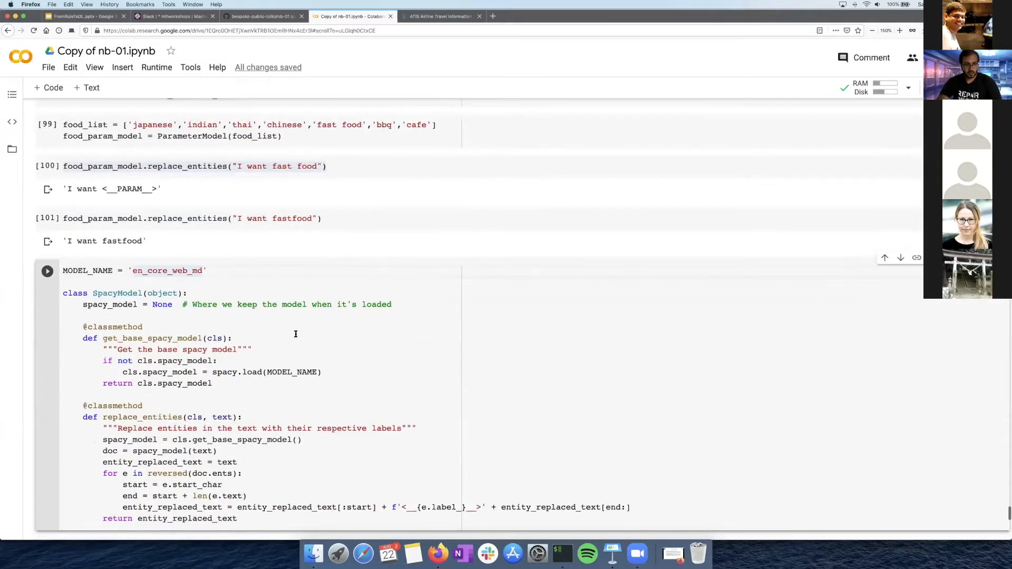
scroll("down", 3)
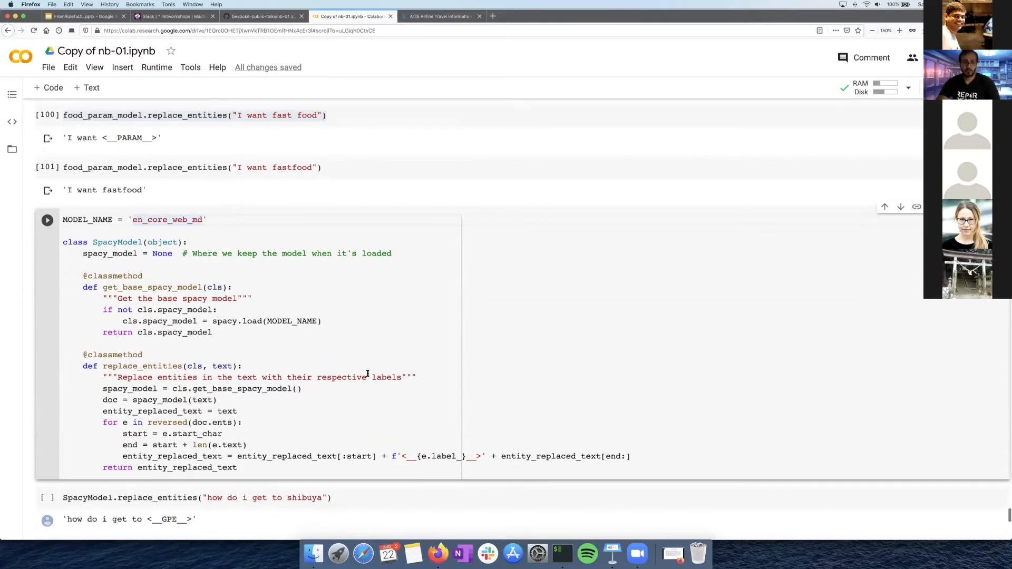
scroll("up", 3)
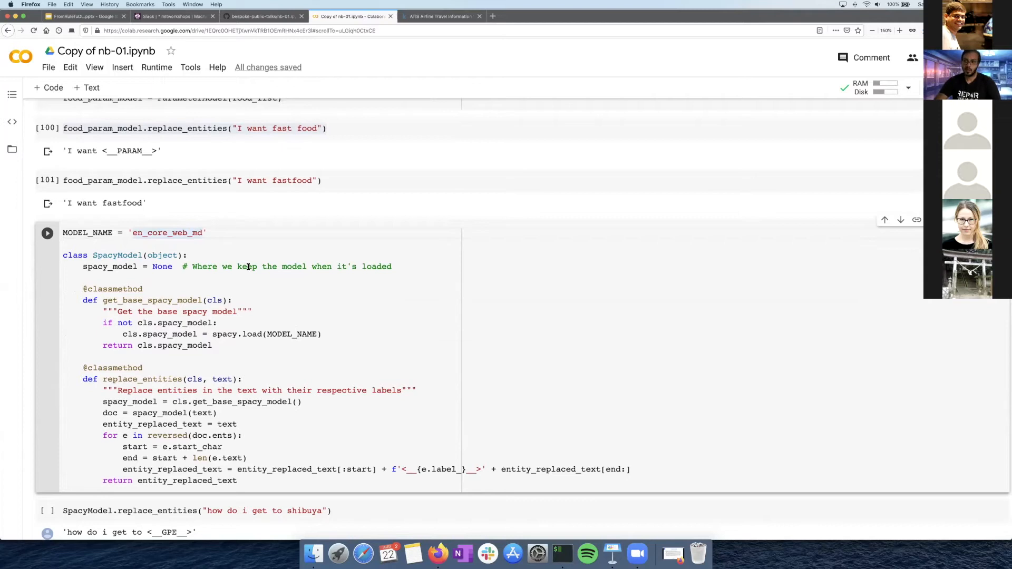
mouse_move(262, 288)
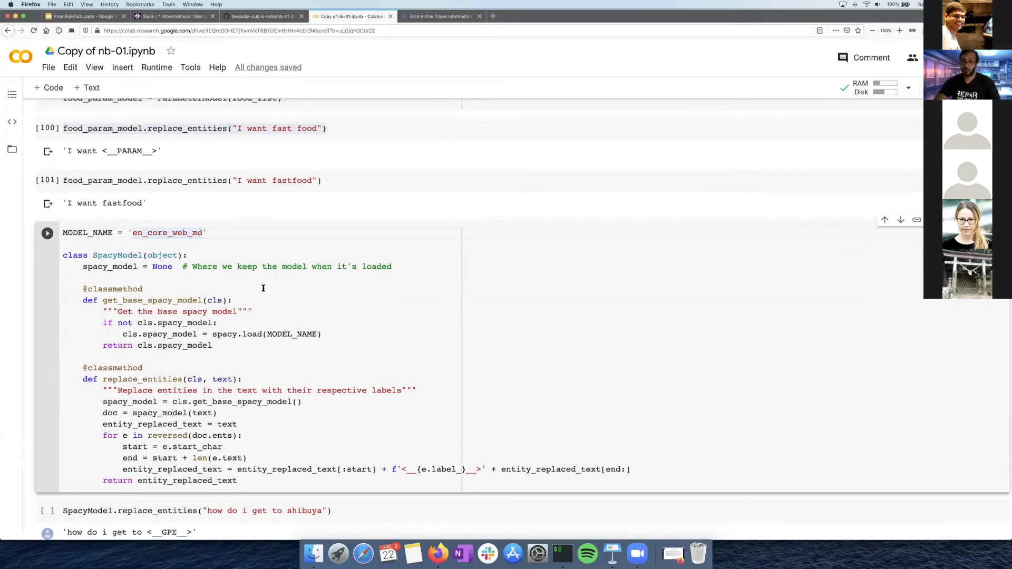
mouse_move(170, 266)
type("s")
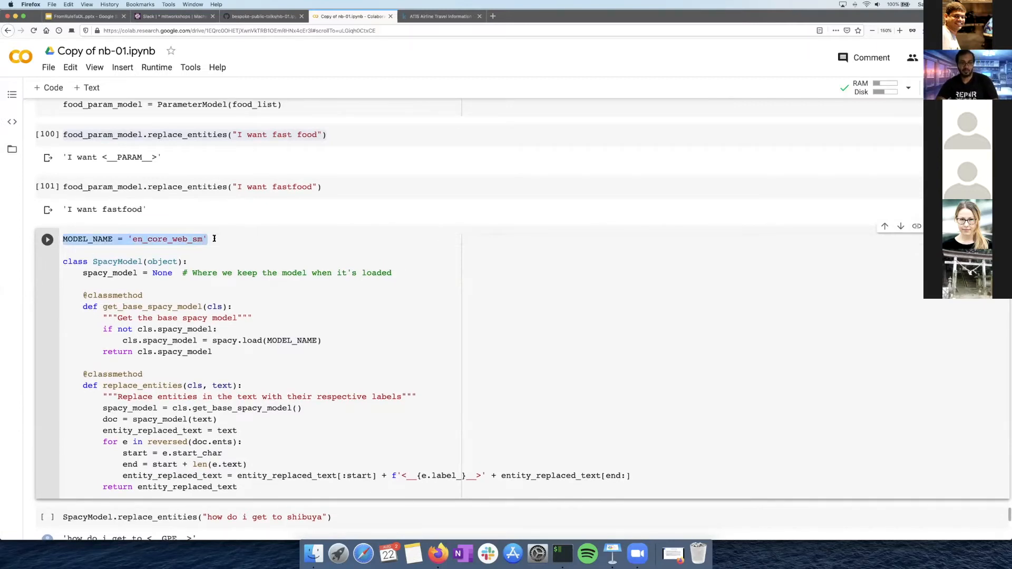
scroll("up", 3)
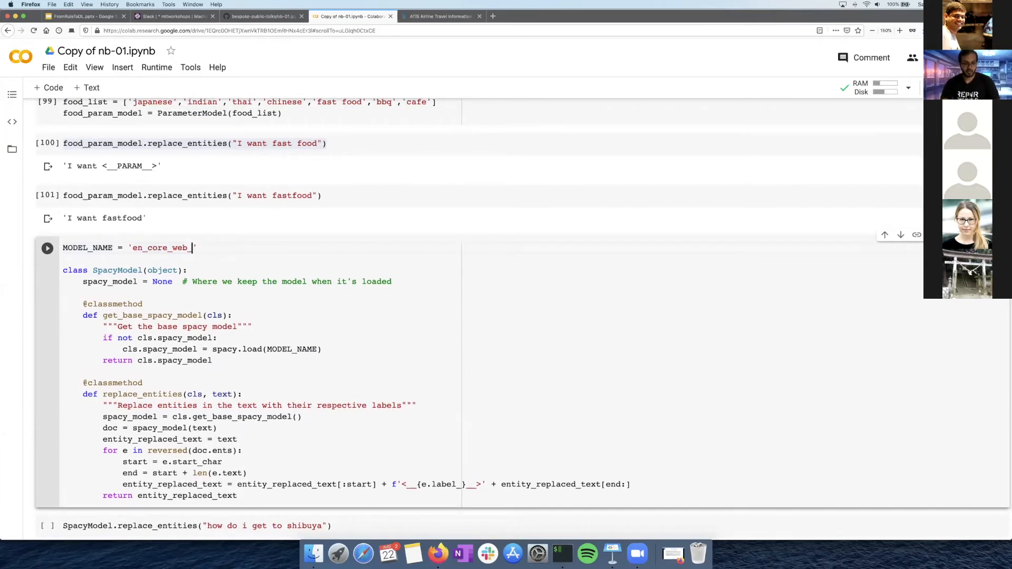
type("sm")
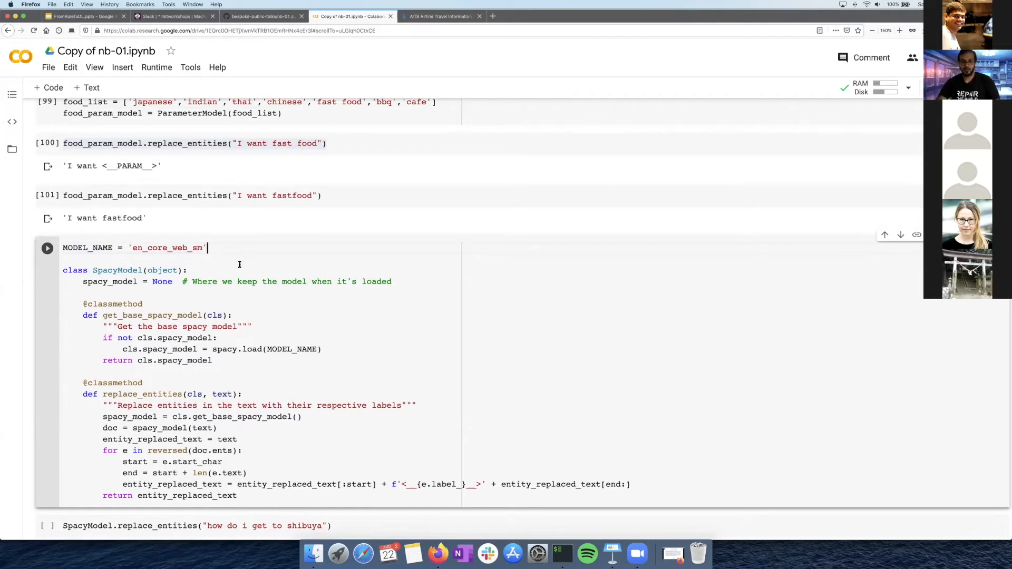
scroll("down", 3)
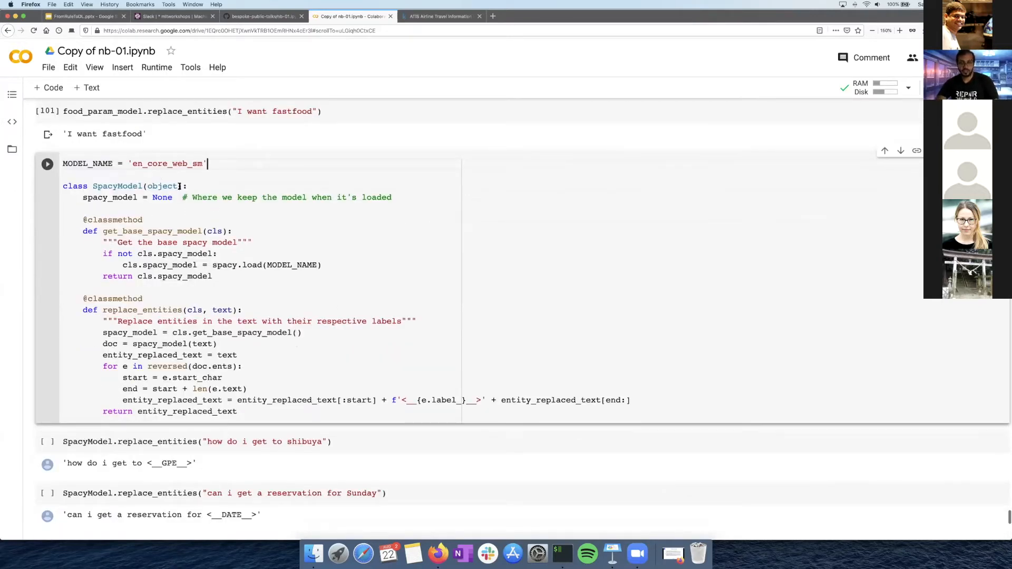
scroll("down", 3)
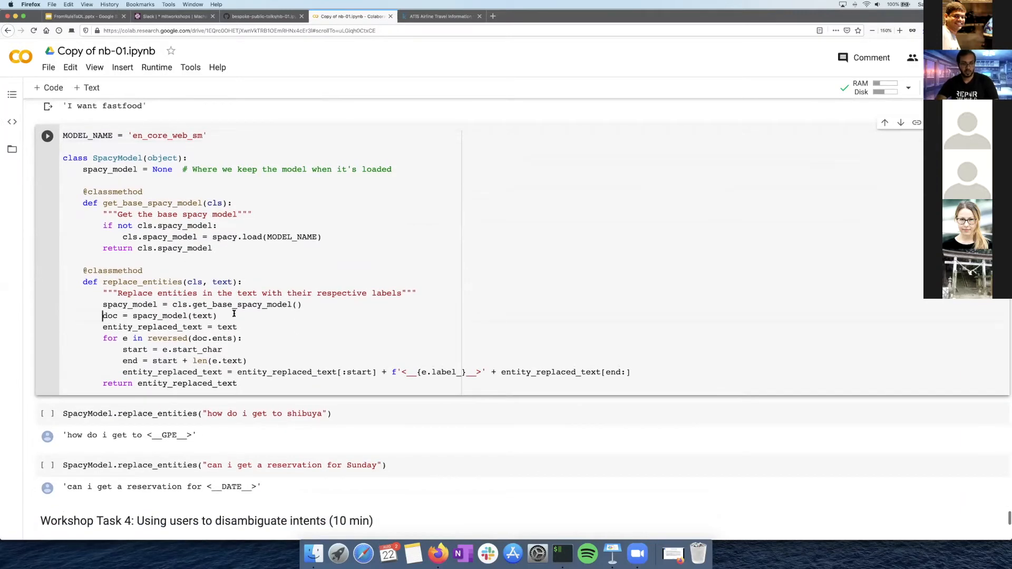
double_click(159, 316)
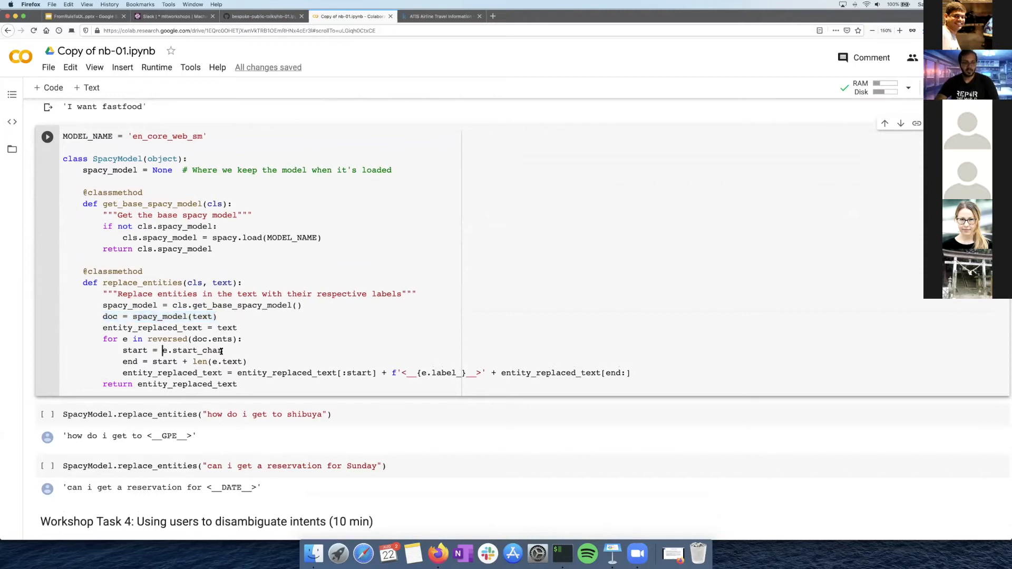
double_click(192, 350)
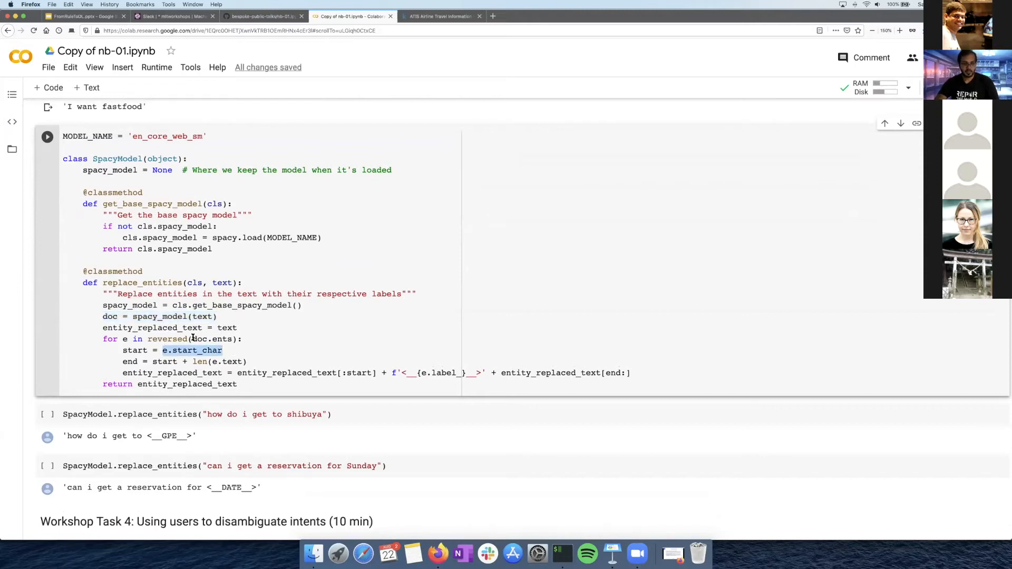
double_click(212, 339)
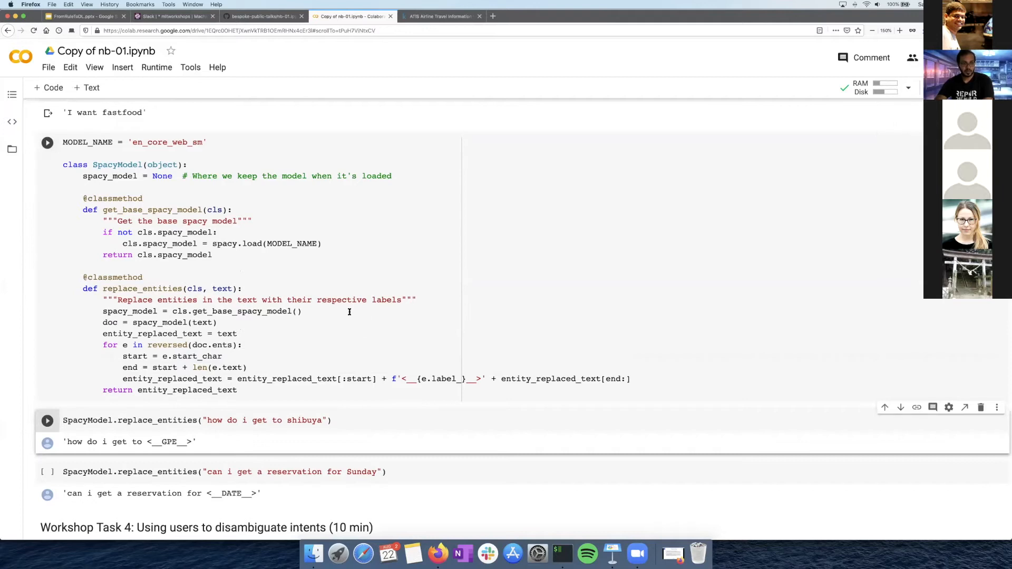
- Change the location example to 'how do i get to tokyo' and run it, returning '<__GPE__>'
scroll("down", 3)
type("to")
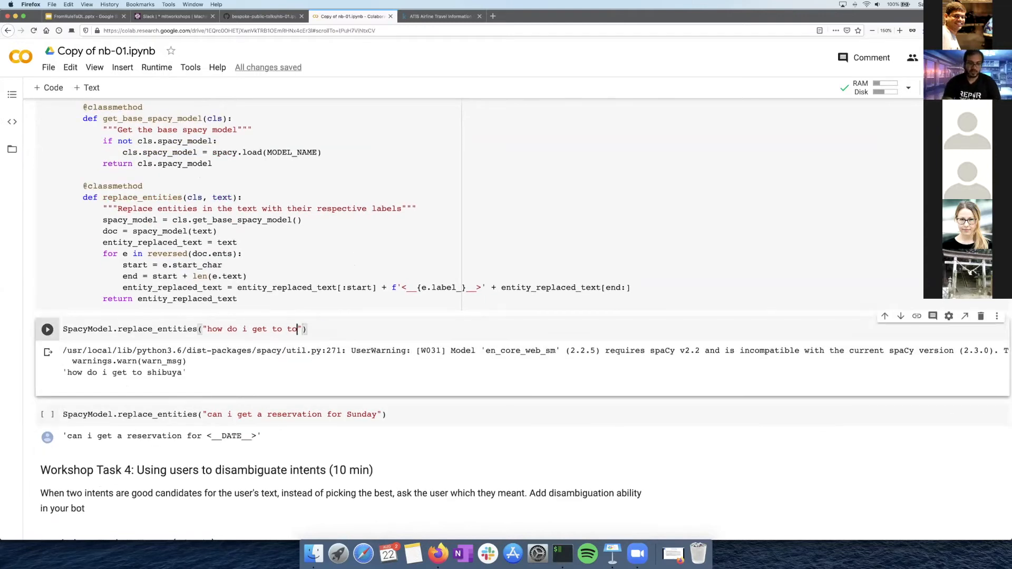
type("kyo")
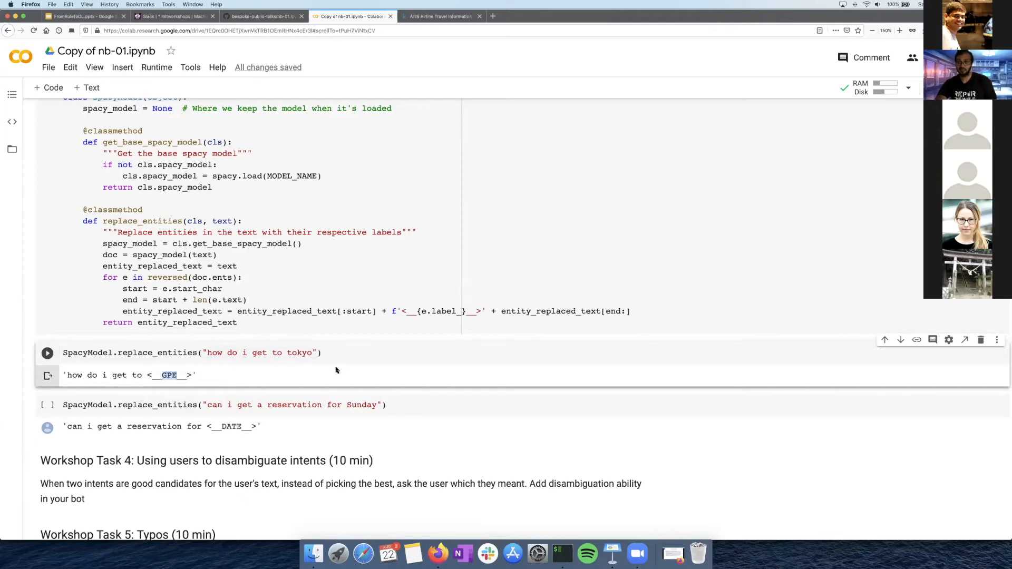
left_click(316, 352)
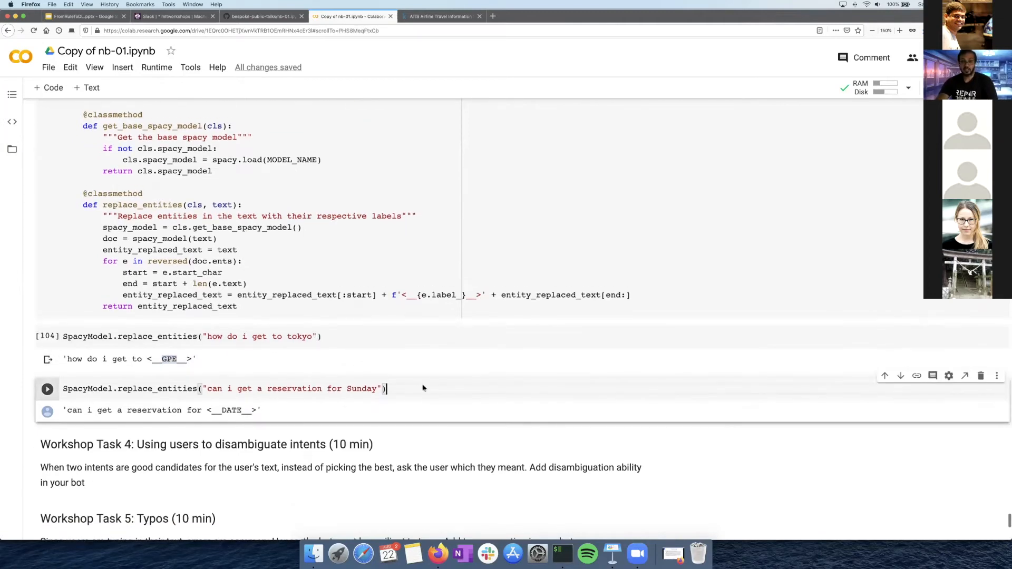
- Run the 'can i get a reservation for Sunday' example returning '<__DATE__>', then start a new location-test cell
scroll("up", 3)
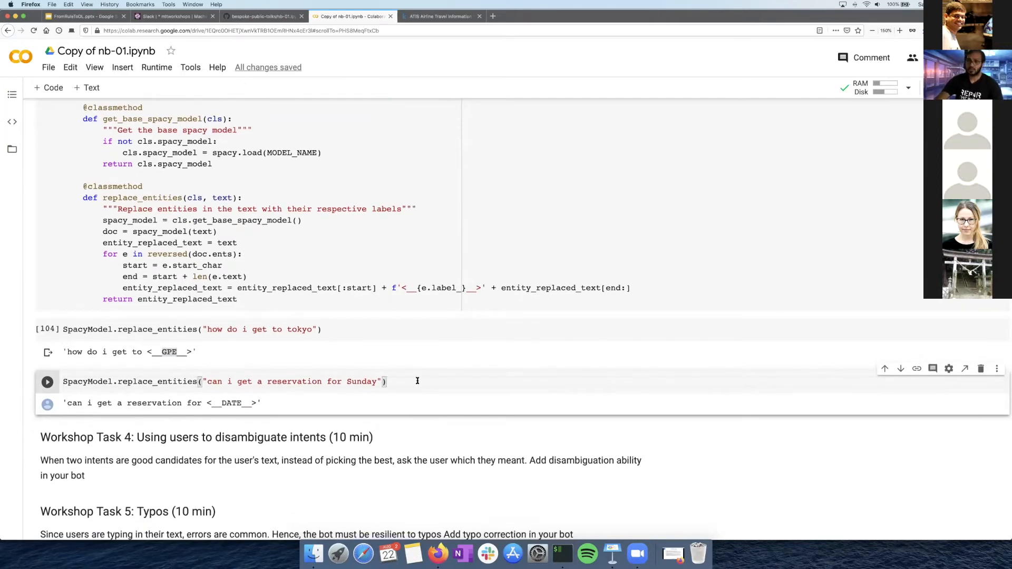
left_click(46, 381)
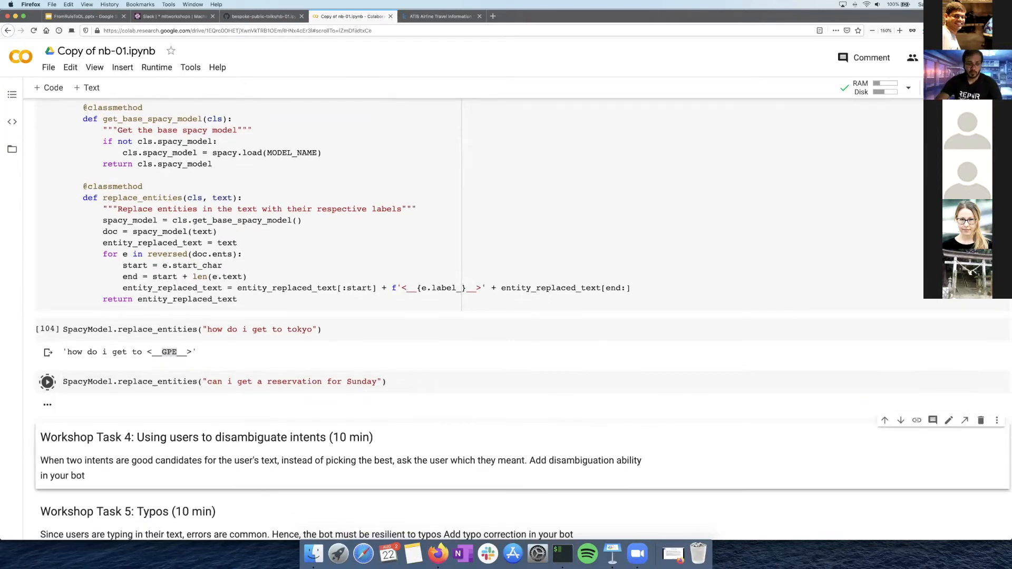
left_click(46, 382)
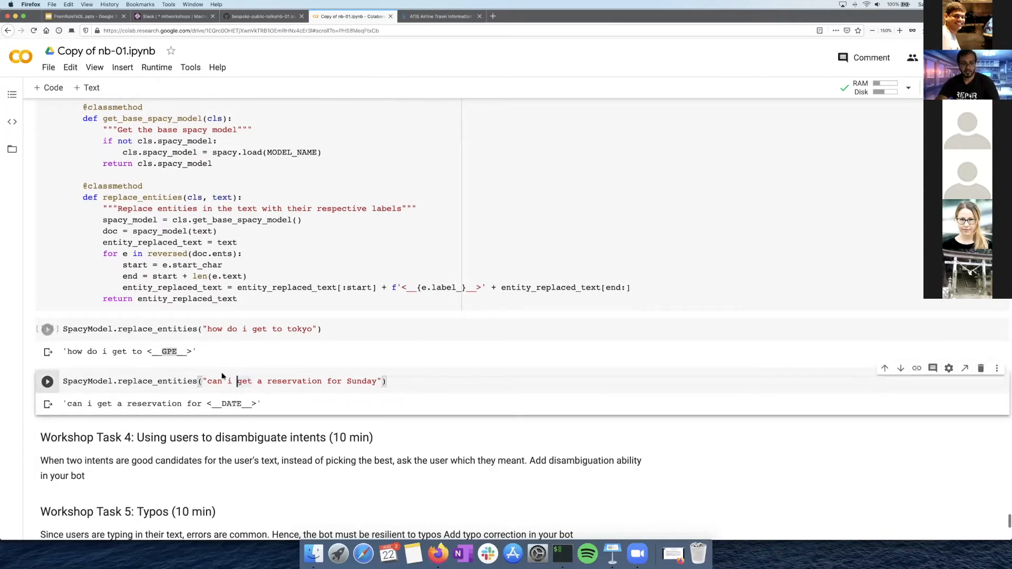
left_click(46, 329)
type("SpacyModel.replace_entities(\"how do i get to tokyo")
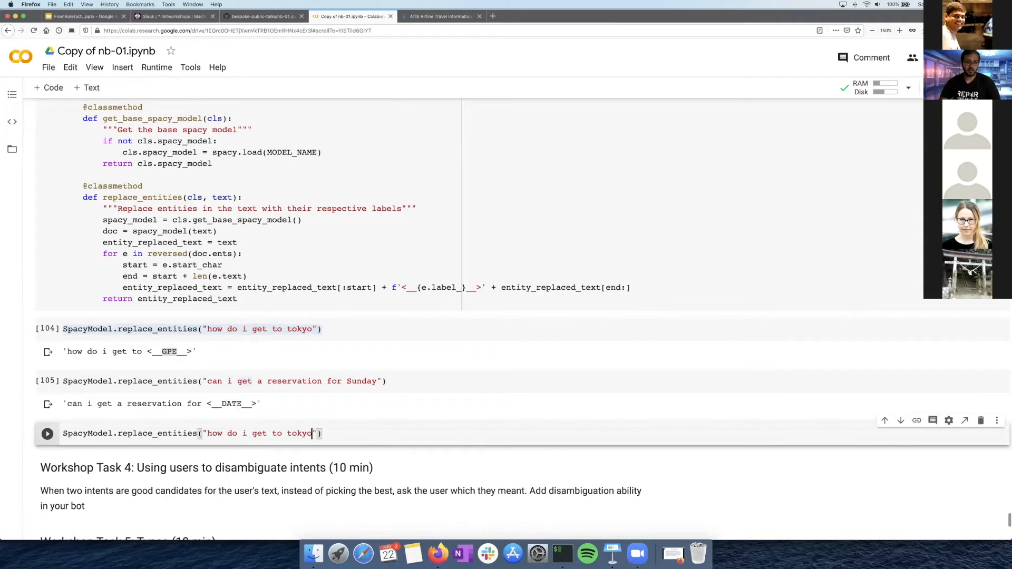
- Make the new location test ask about shibuya and run it, returning 'how do i get to <__PERSON__>'
type("shi")
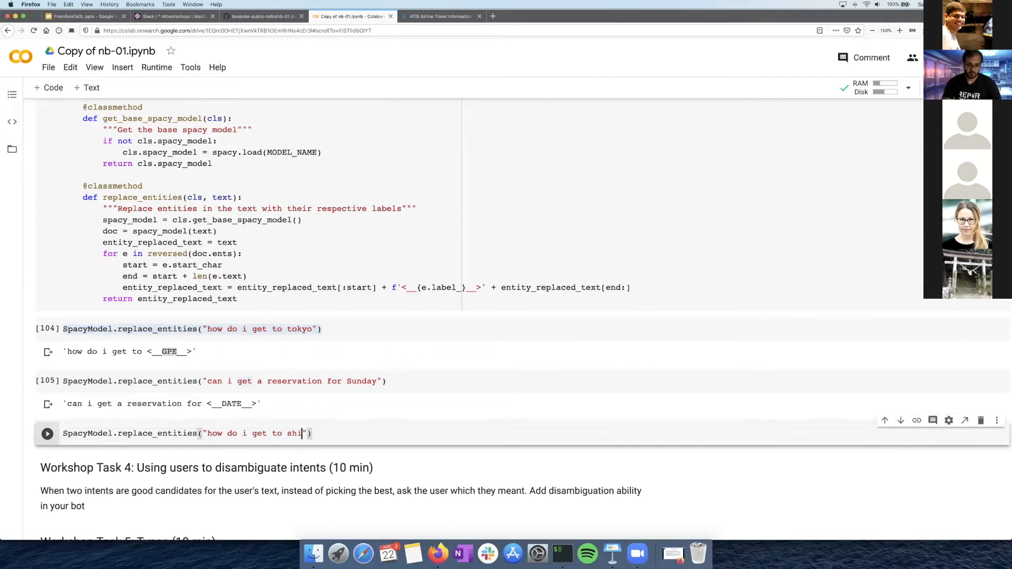
type("buya")
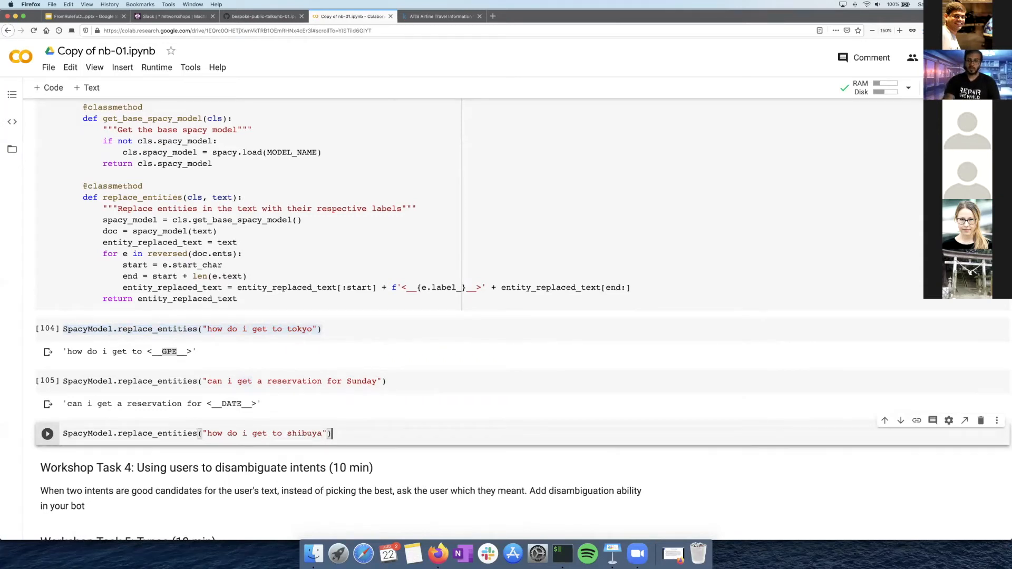
left_click(46, 433)
type("S")
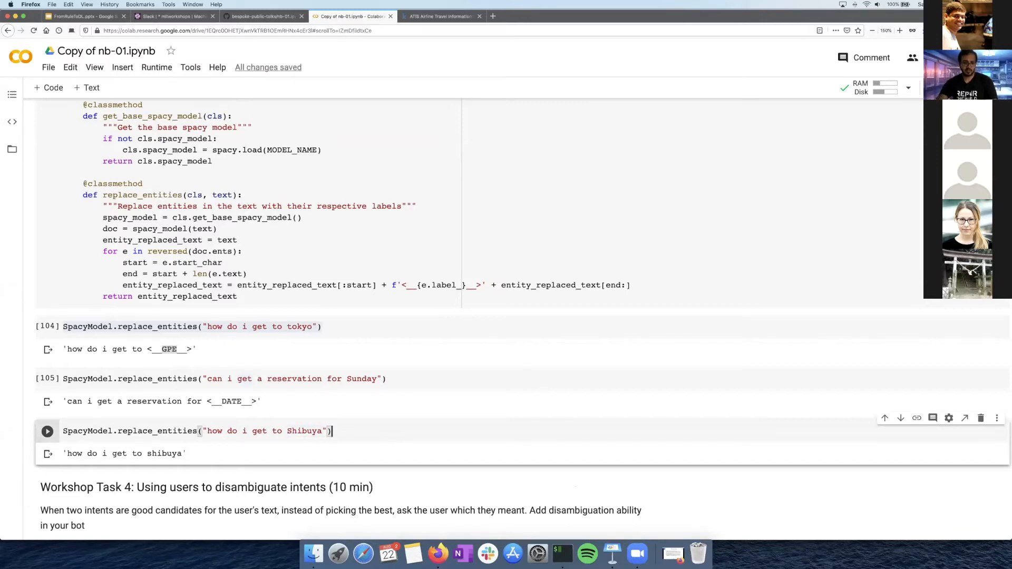
left_click(46, 431)
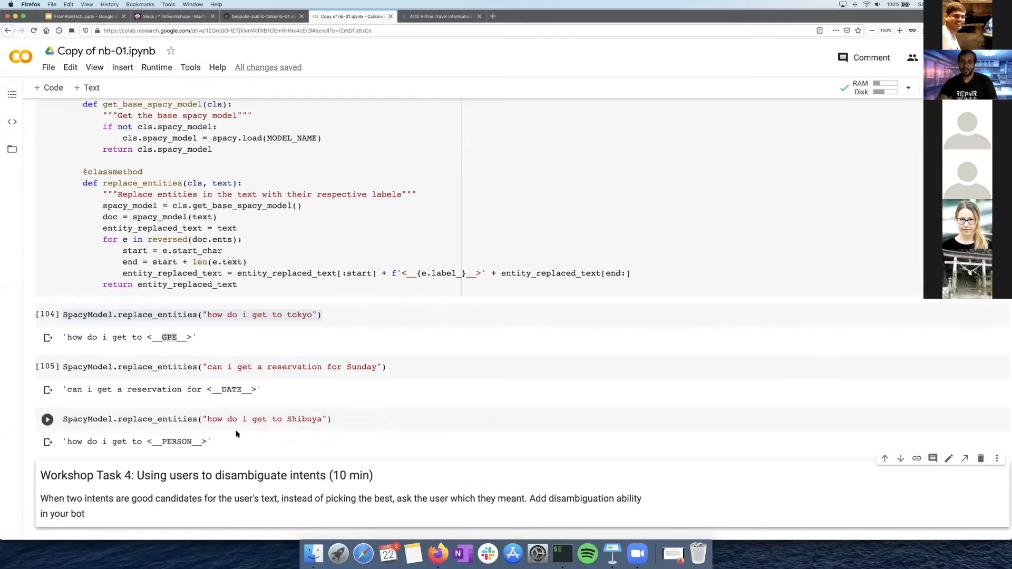
mouse_move(269, 443)
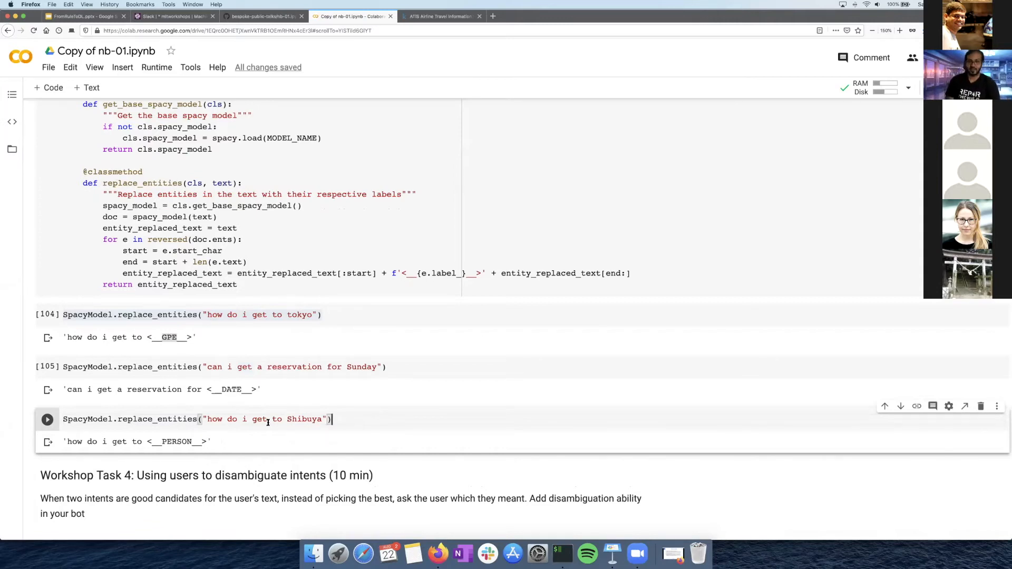
mouse_move(346, 380)
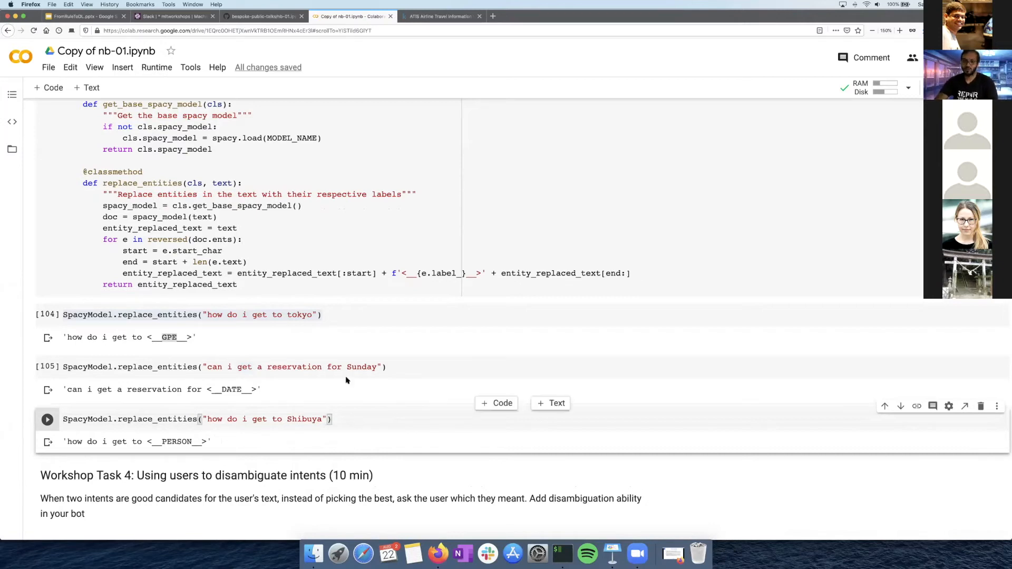
- Scroll back up to the Workshop Task 3 section and set the insertion point below its description
scroll("up", 3)
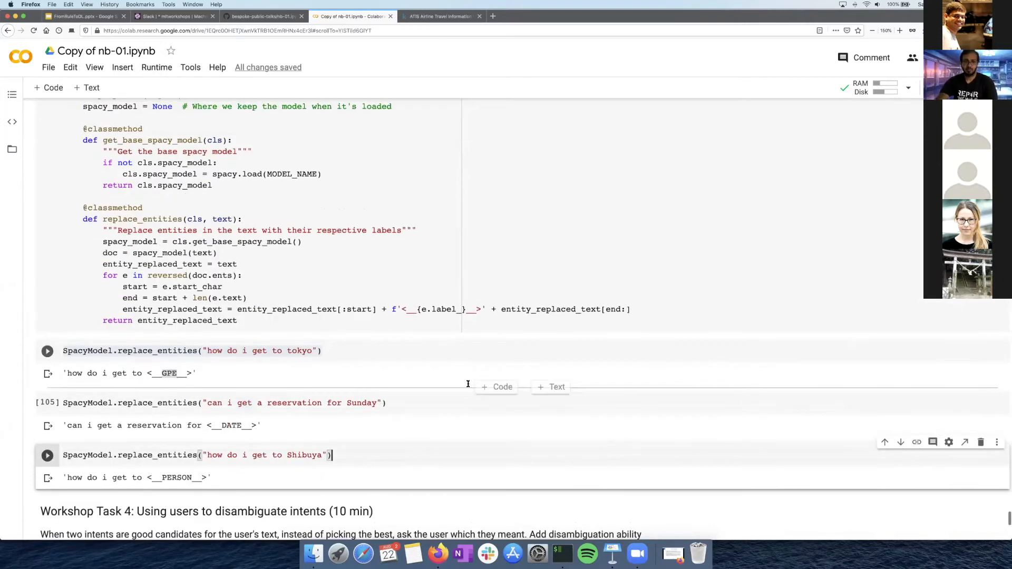
scroll("up", 3)
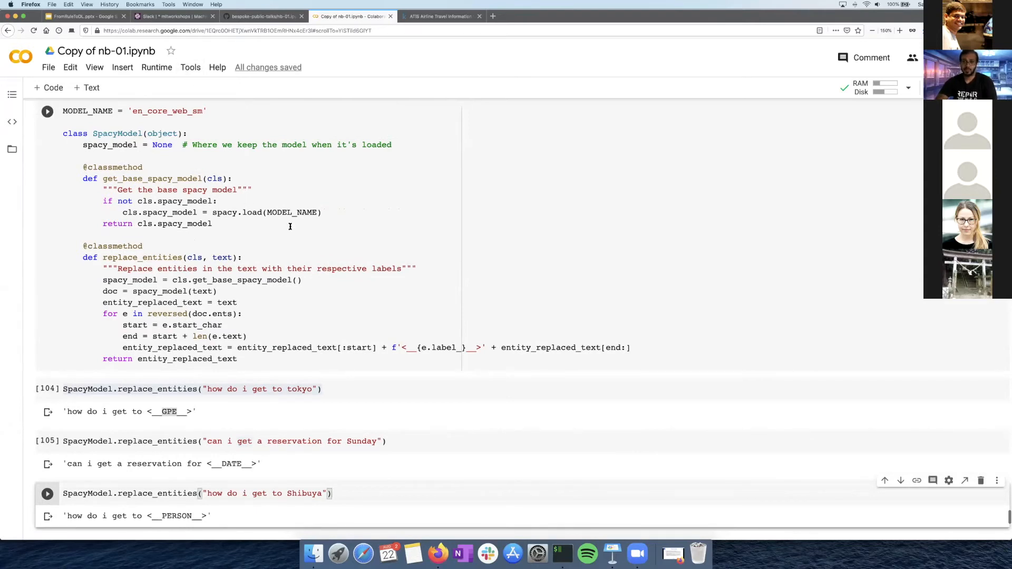
scroll("up", 3)
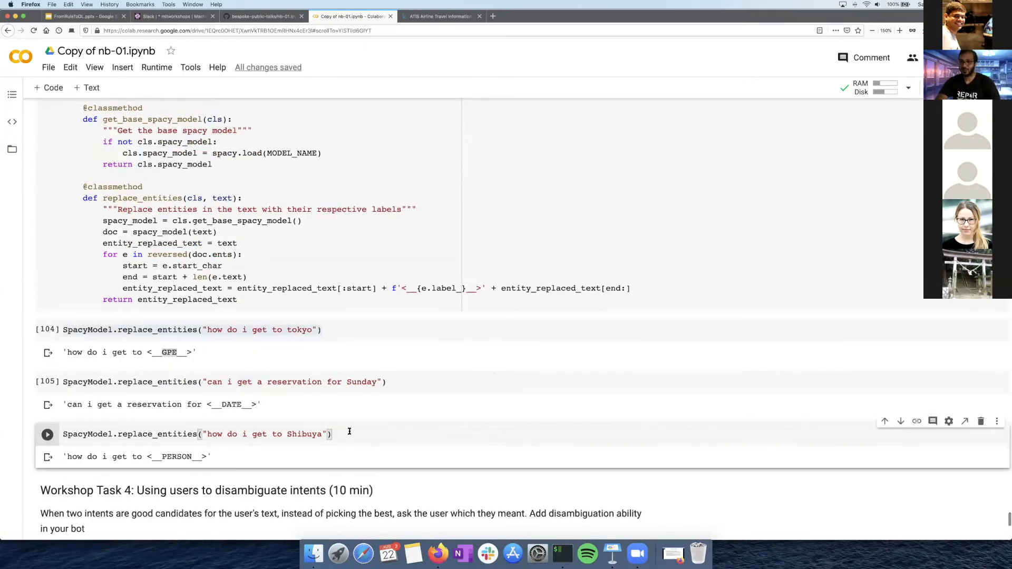
mouse_move(354, 427)
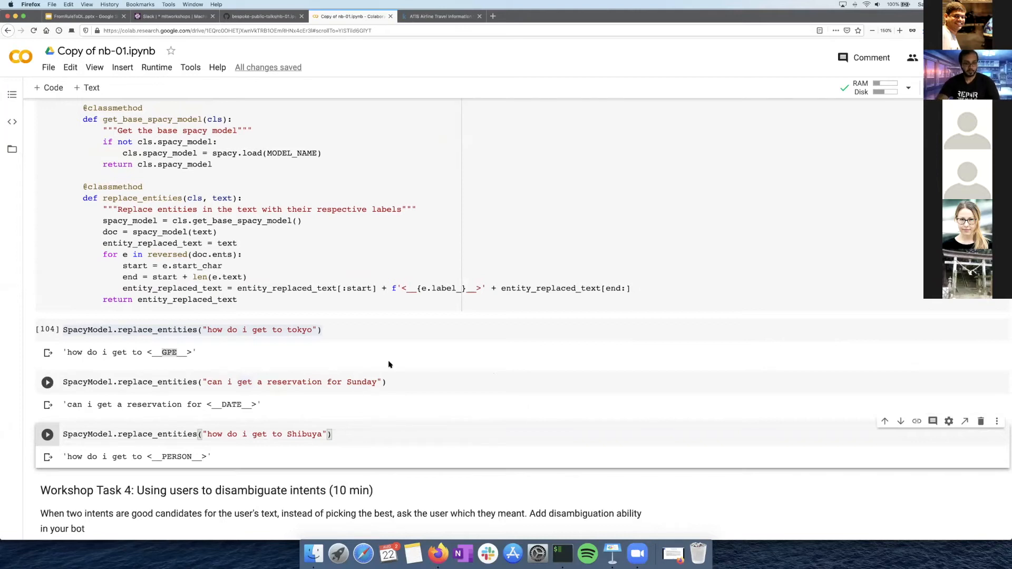
scroll("up", 3)
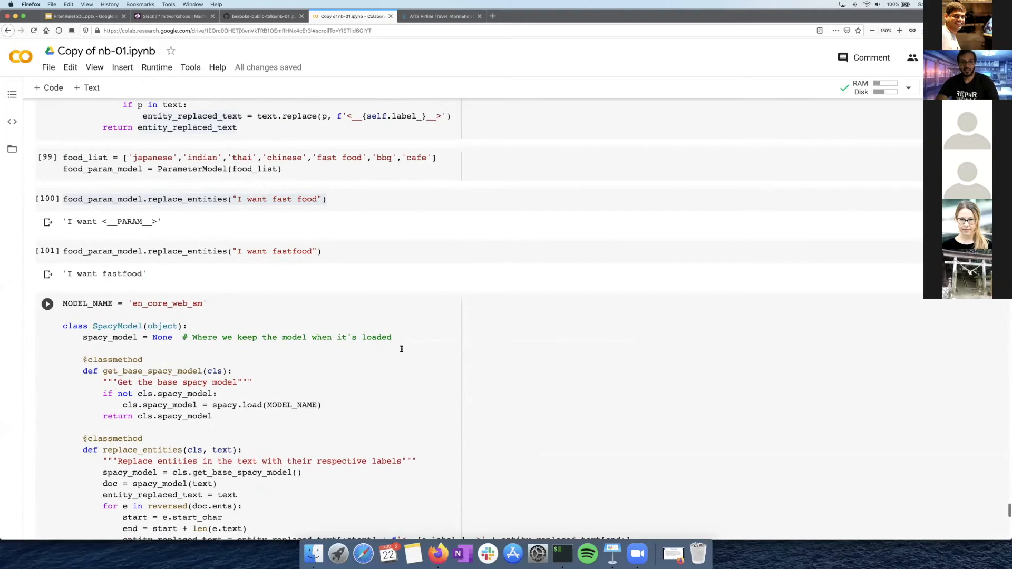
scroll("down", 3)
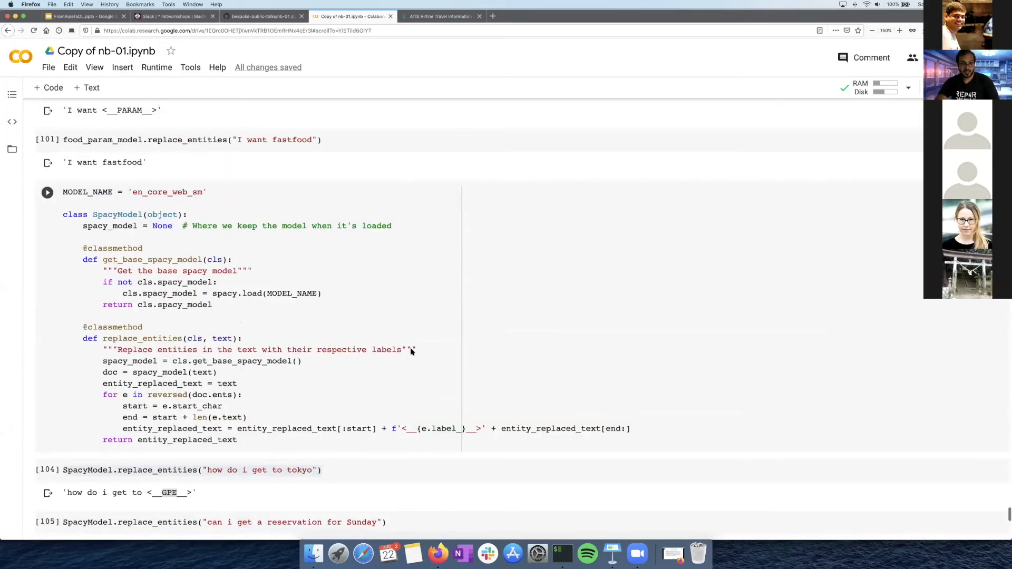
scroll("up", 3)
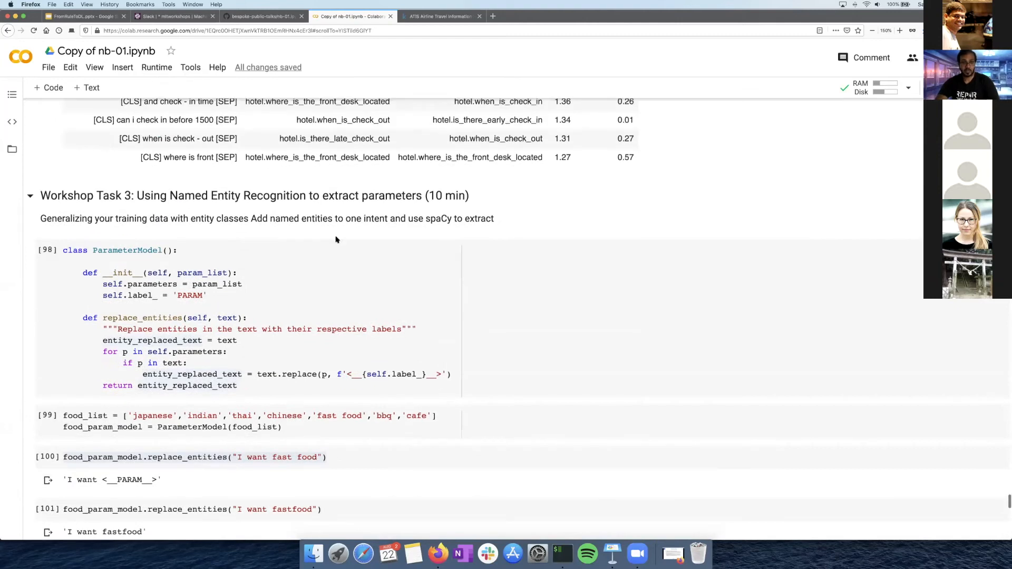
mouse_move(289, 221)
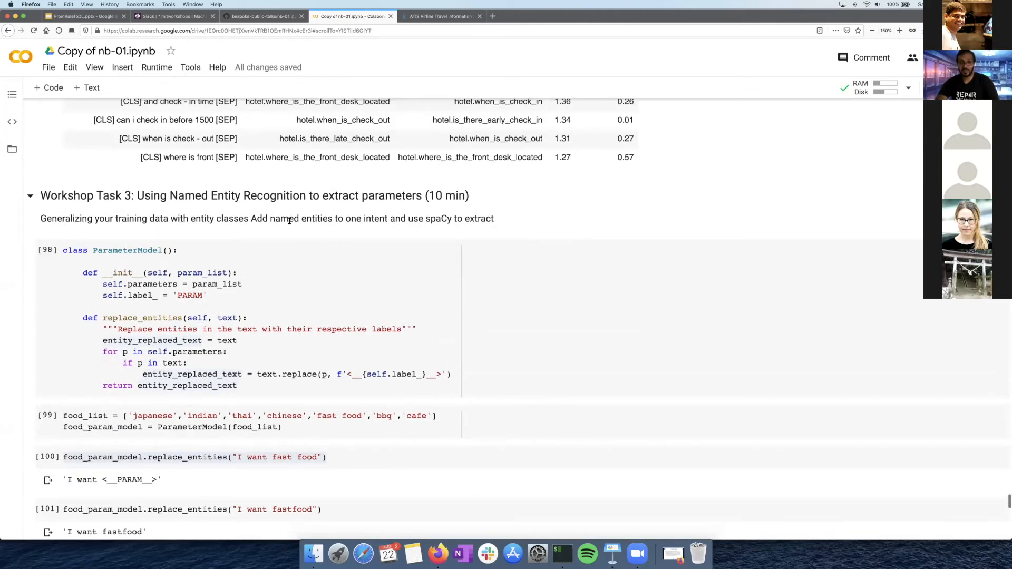
mouse_move(396, 286)
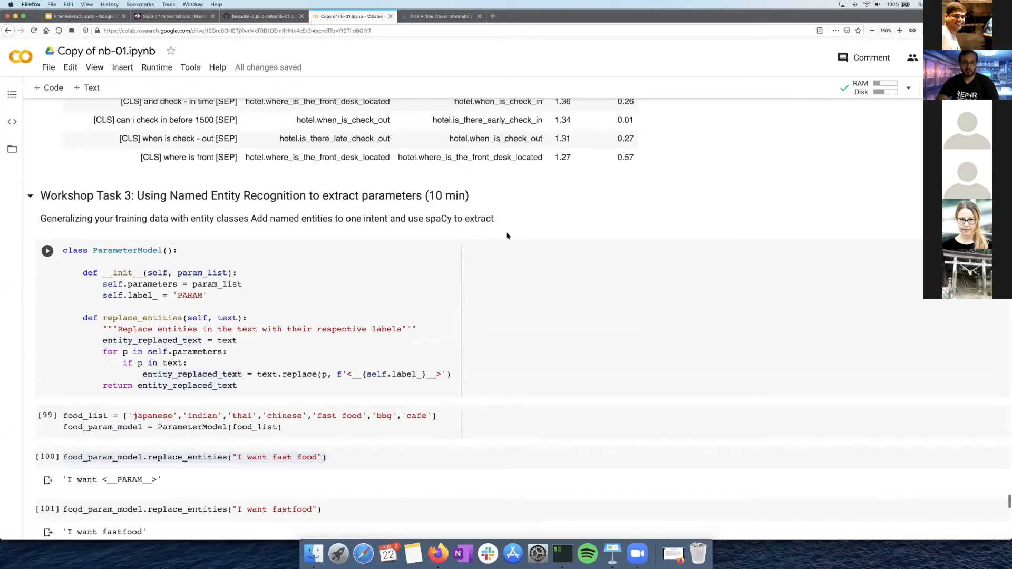
left_click(46, 250)
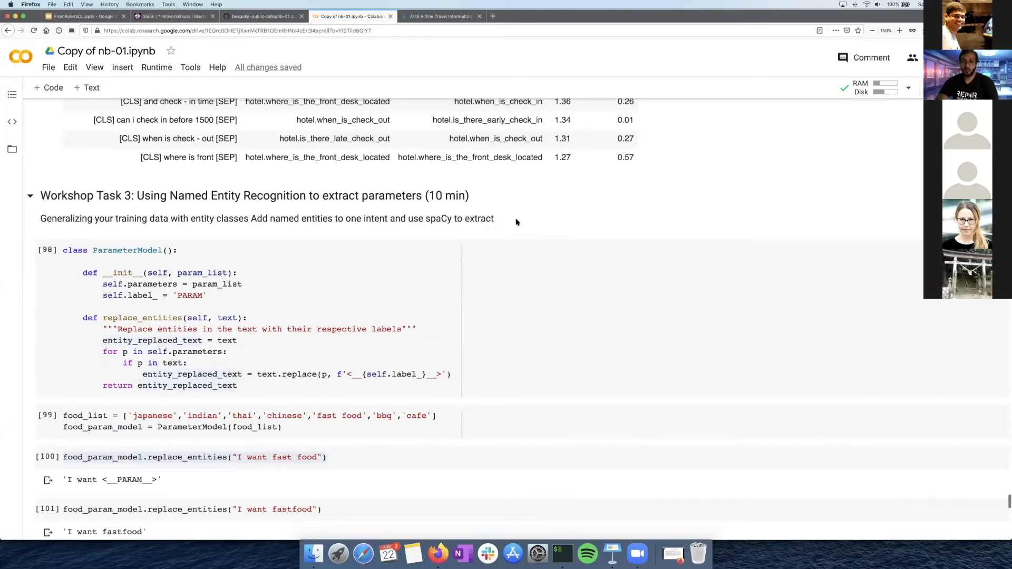
mouse_move(502, 222)
type("'go-to':")
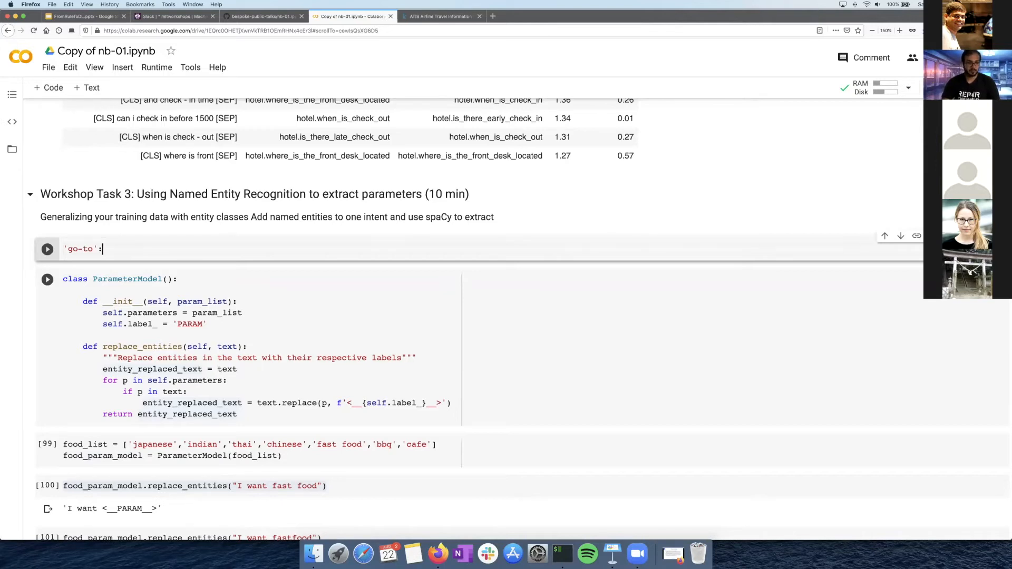
- Write a 'patterns' list in the new Task 3 cell starting with 'i want to go to tokyo'
type("{")
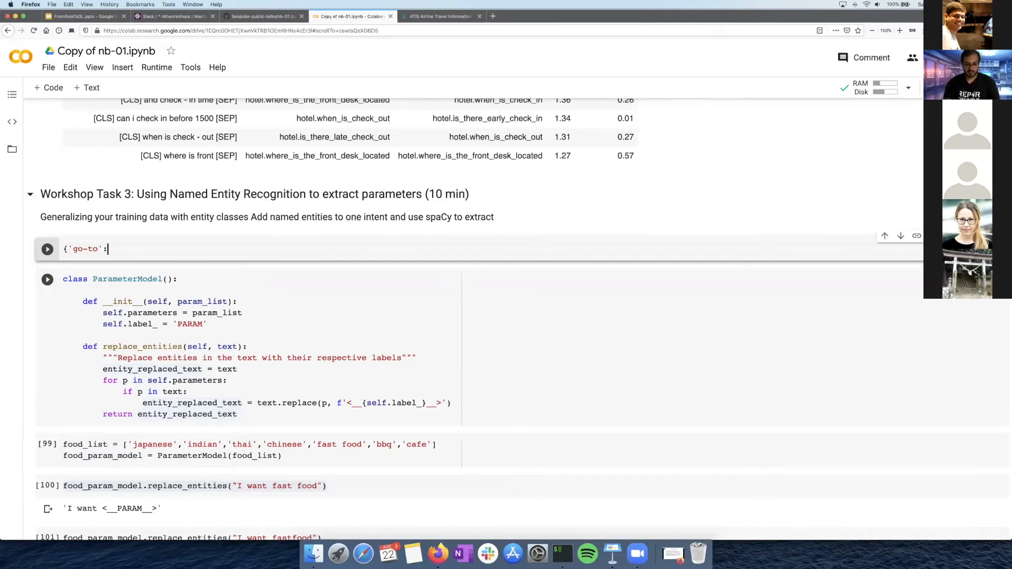
type("'pattenre")
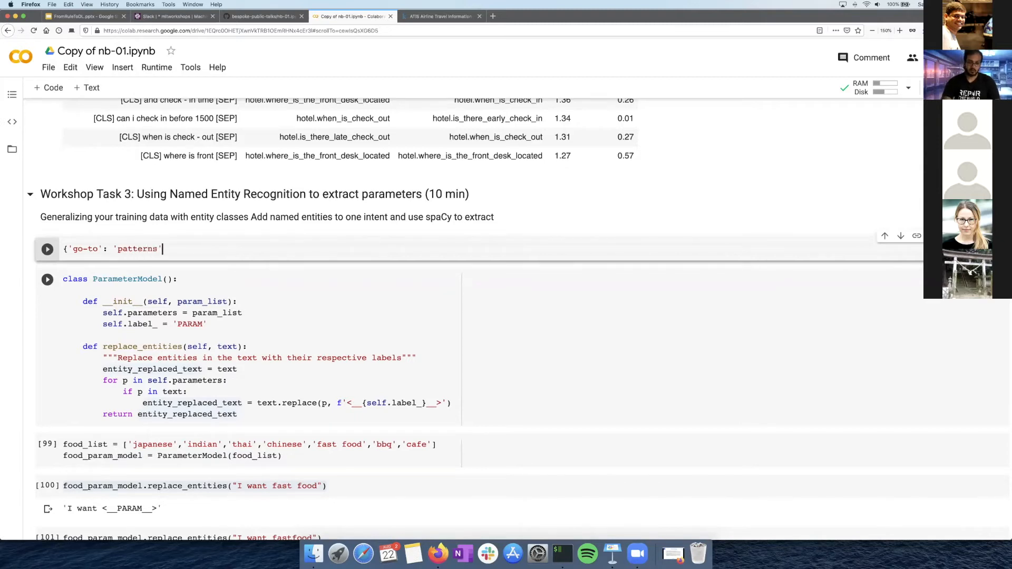
type("= []")
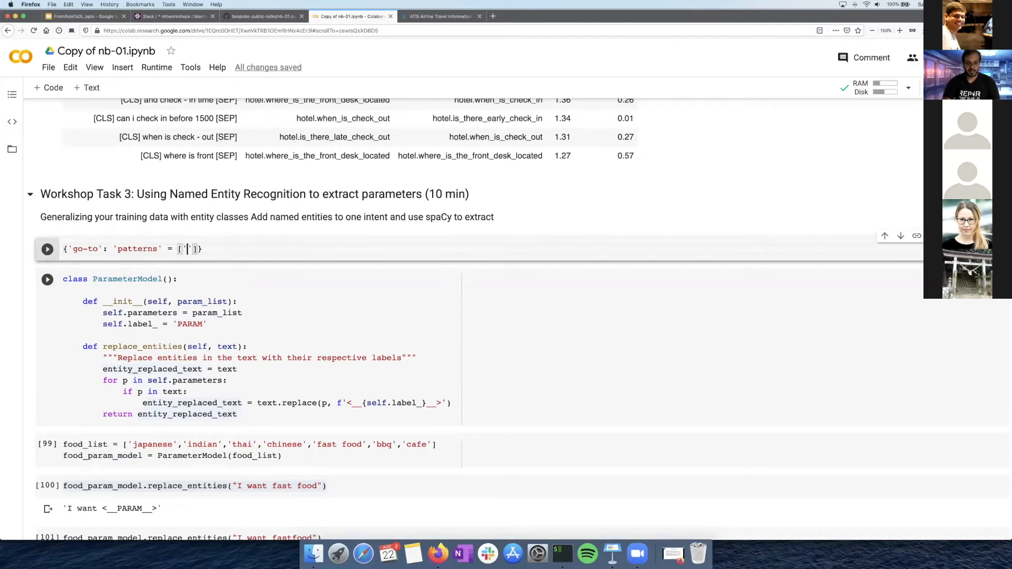
type("i want t")
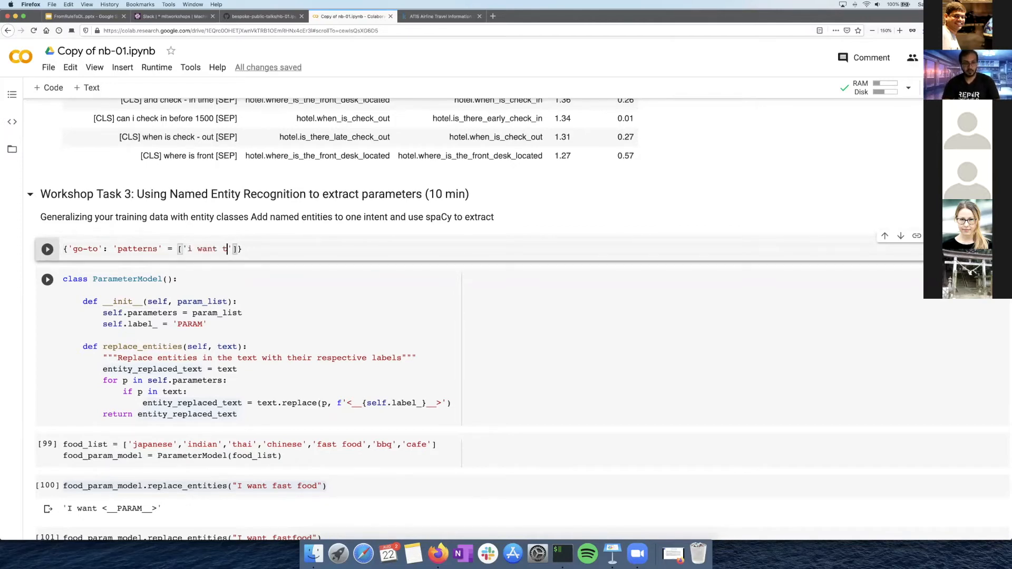
type("o go")
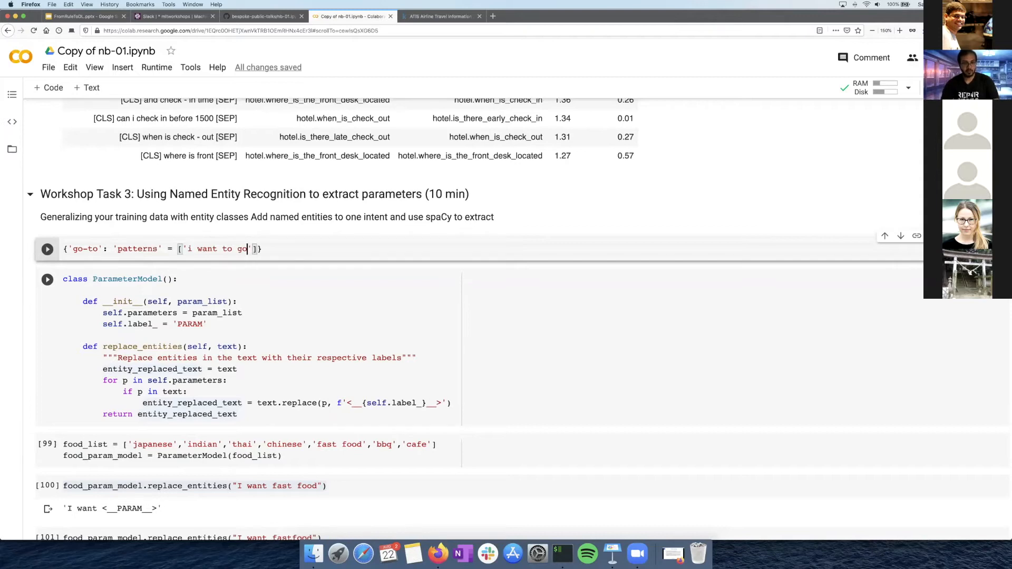
type("to")
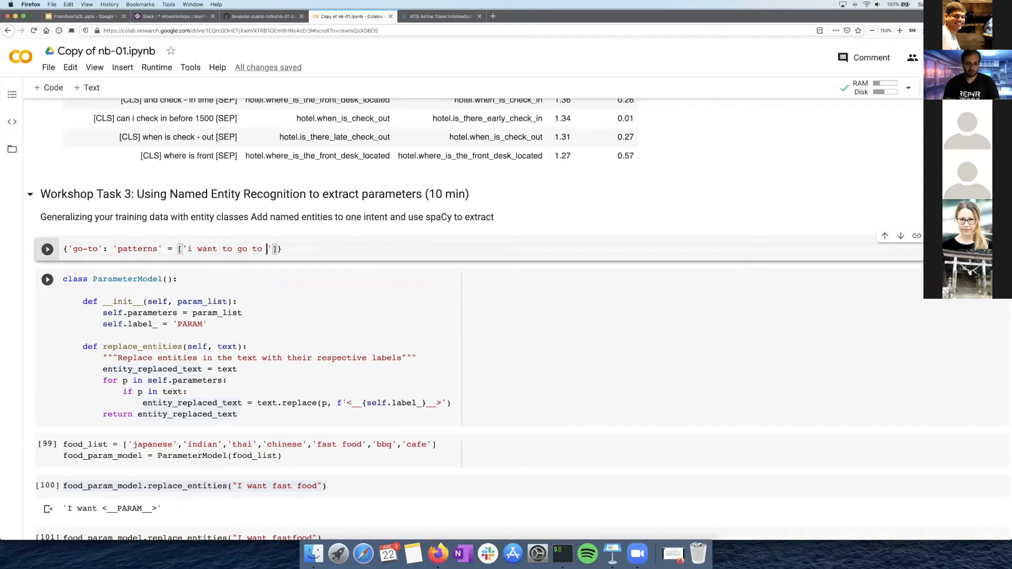
type("tokyo")
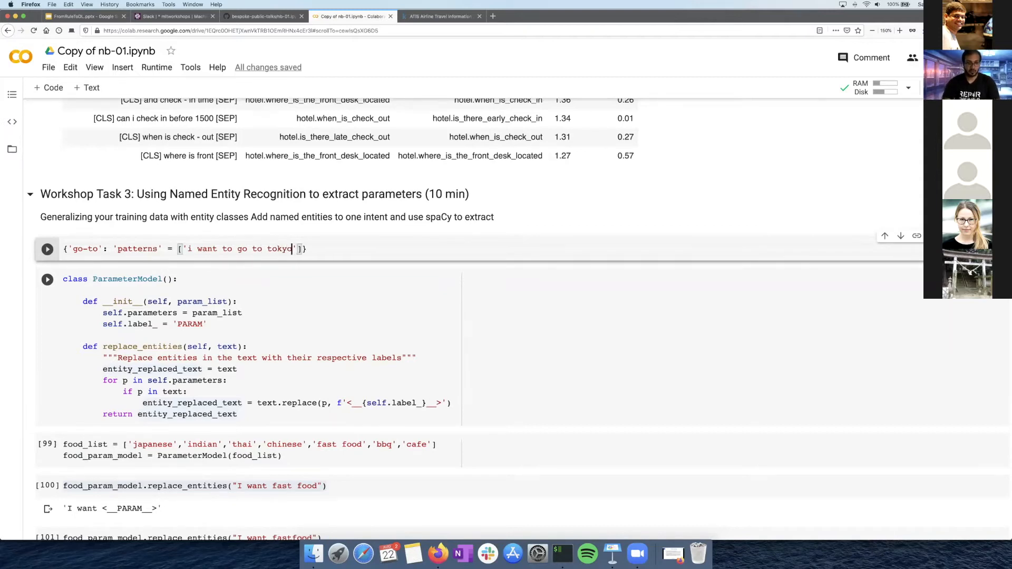
type(",")
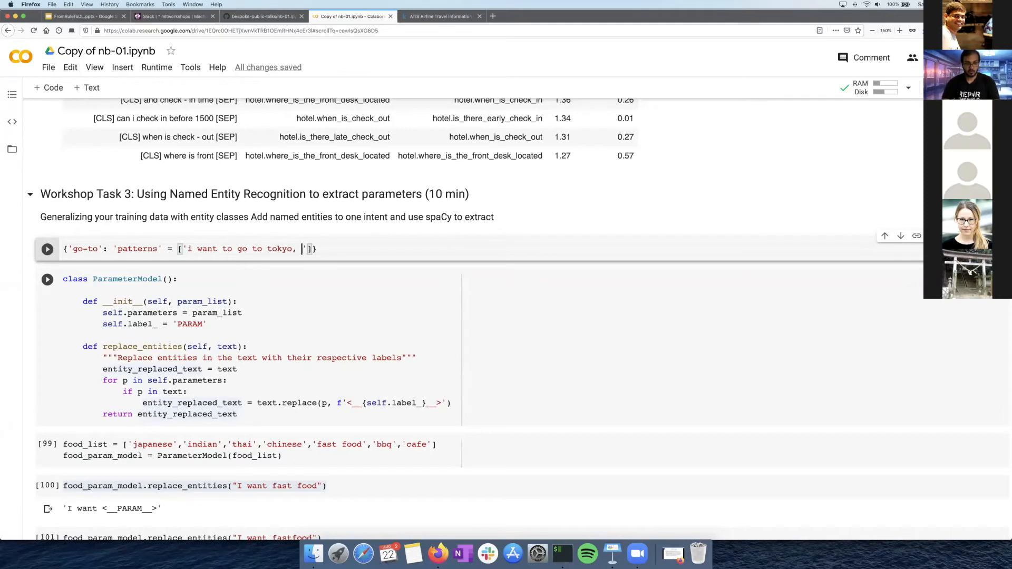
- Add 'how ... tokyo' and 'which way to' travel phrases to the patterns and place the cursor at the first tokyo
type("how do i go")
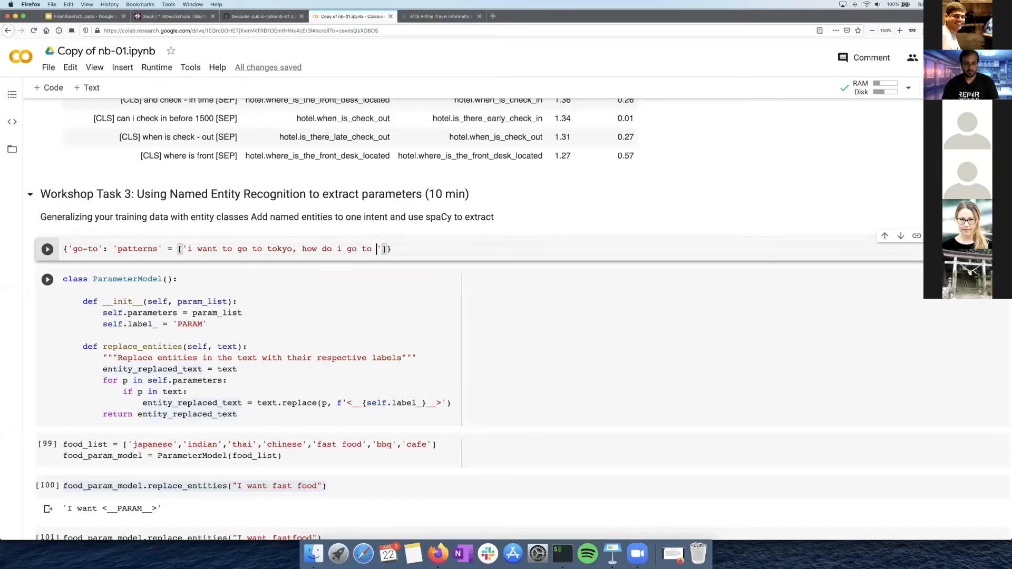
type("tokyo,")
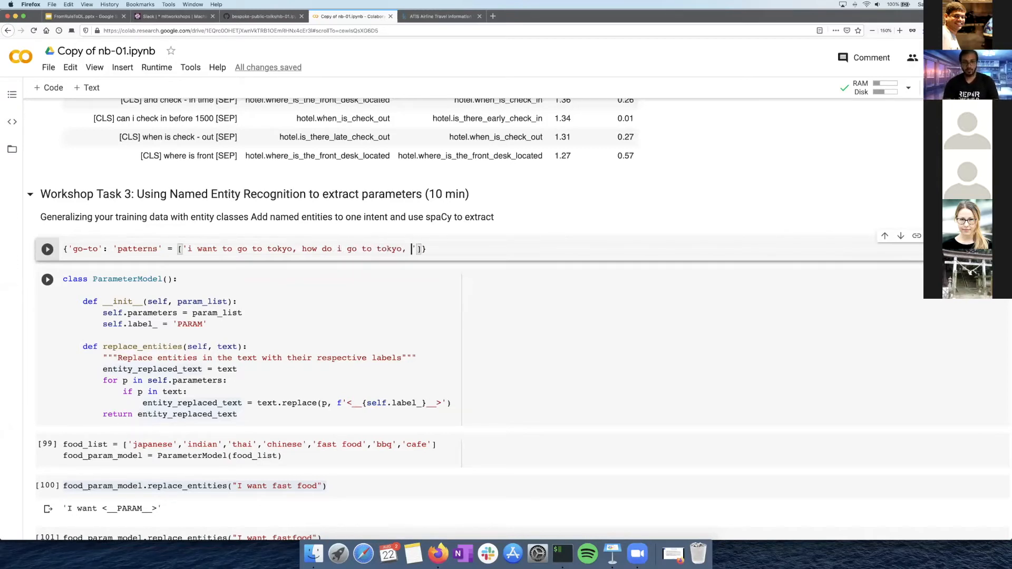
type("which")
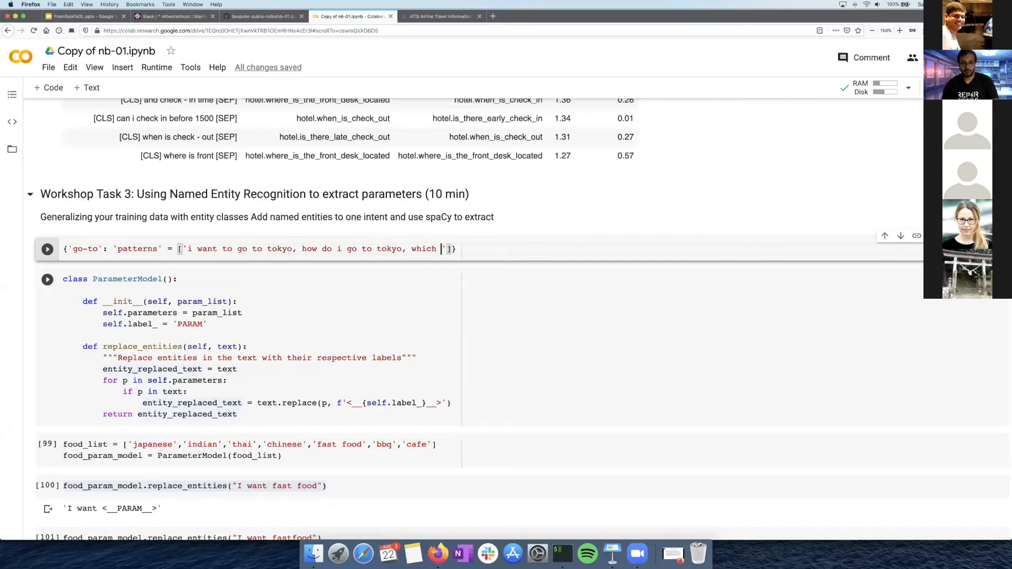
type("wat t")
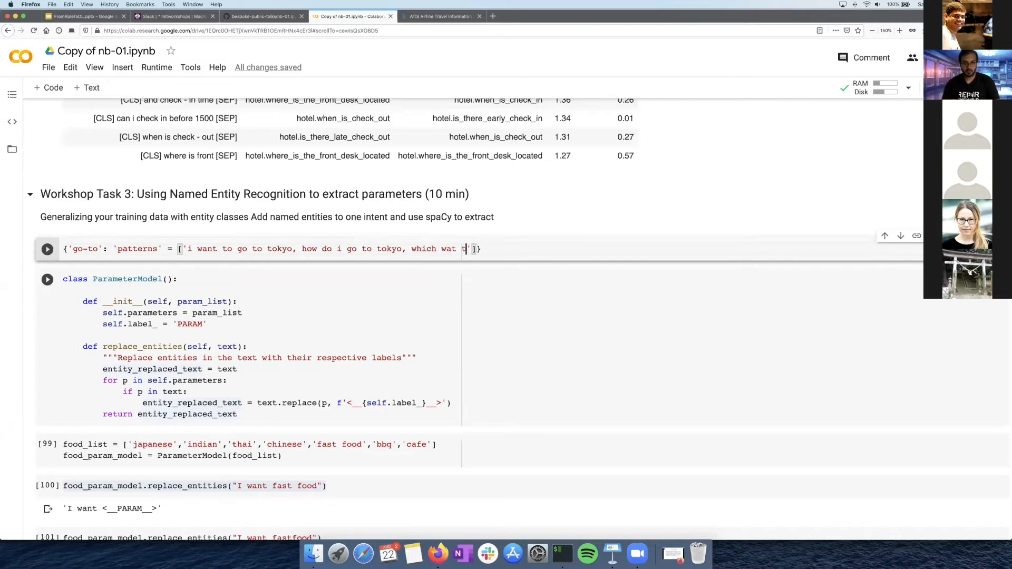
type("ay to tokyo")
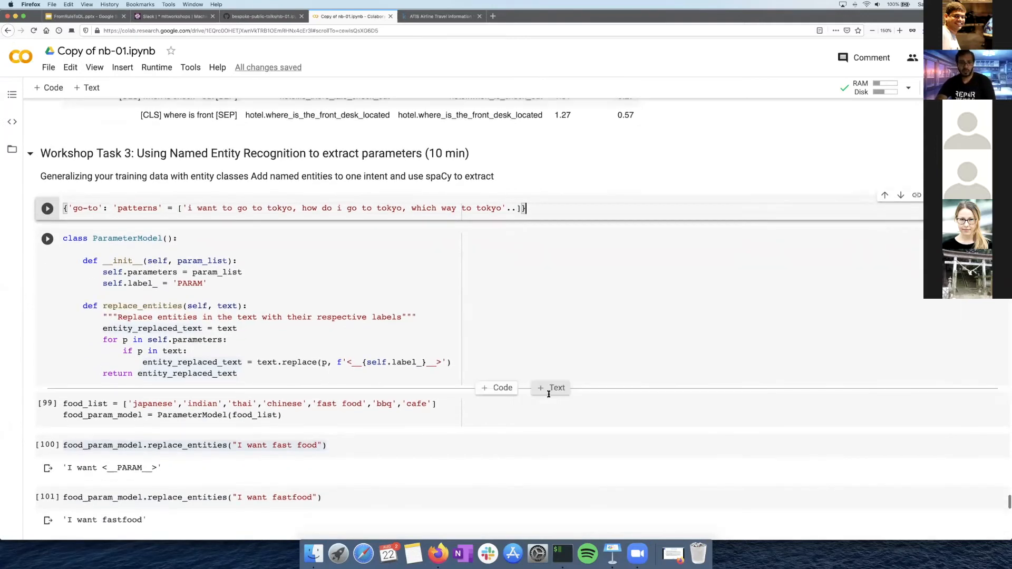
scroll("down", 3)
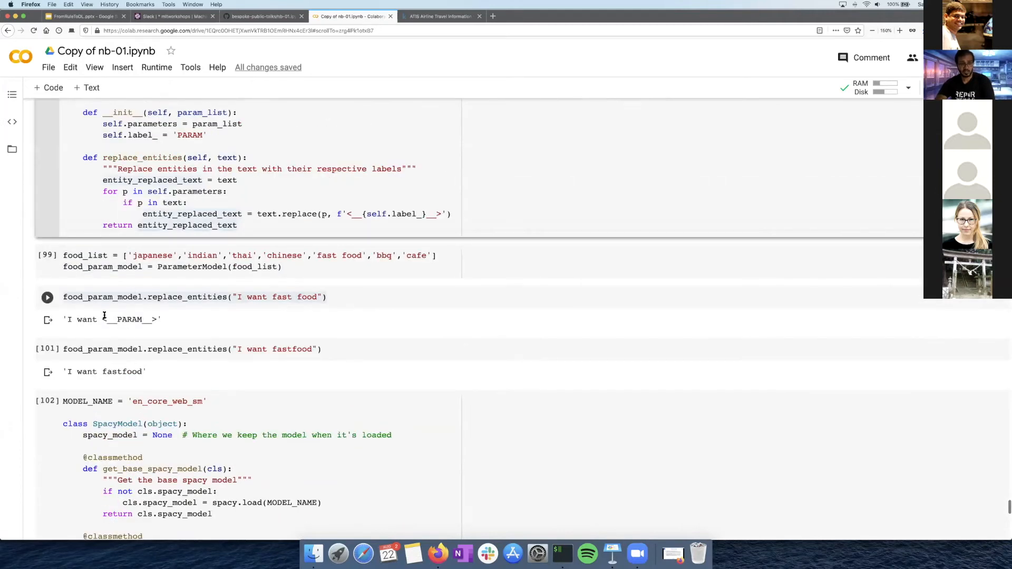
scroll("up", 3)
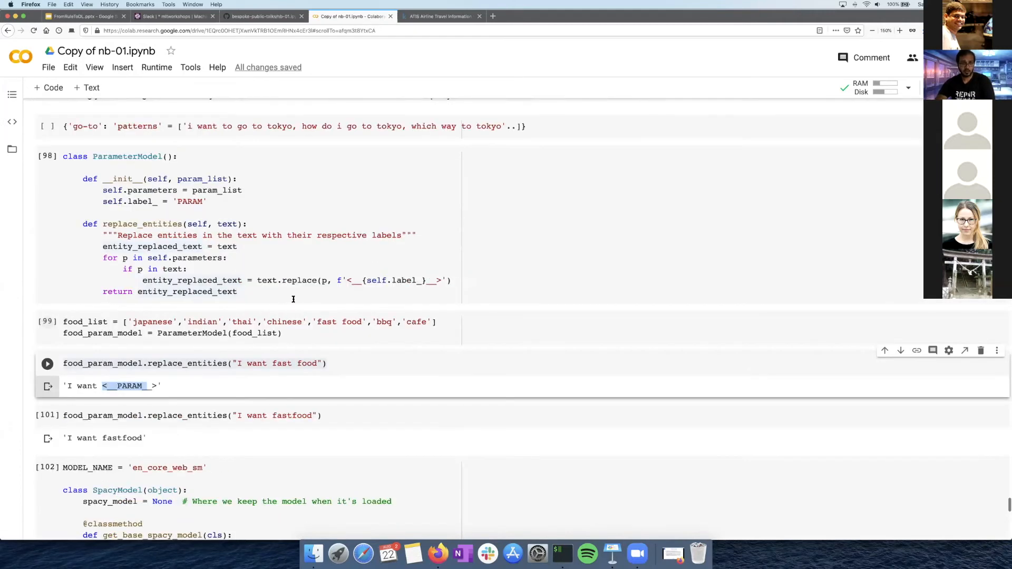
scroll("up", 3)
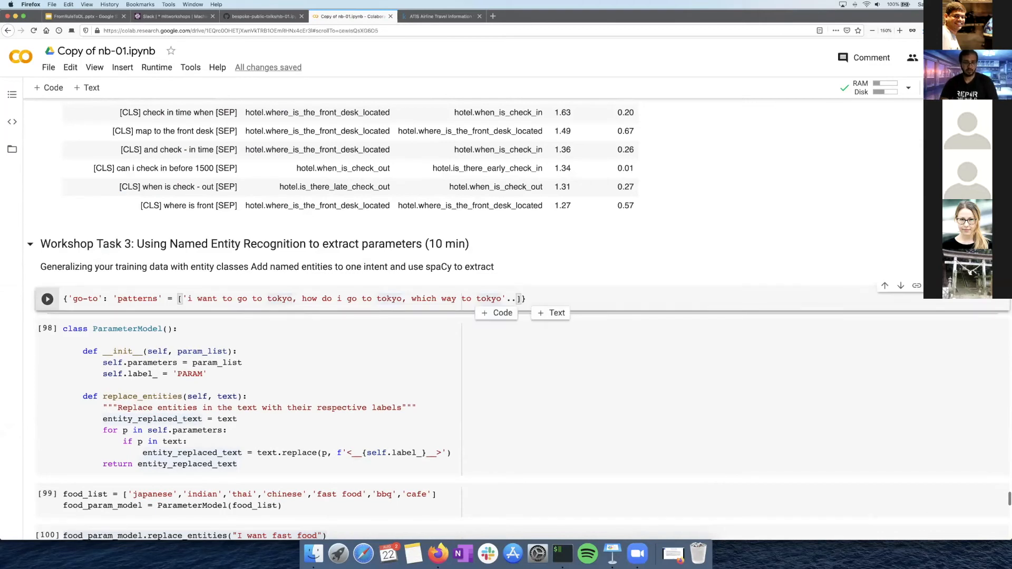
left_click(266, 298)
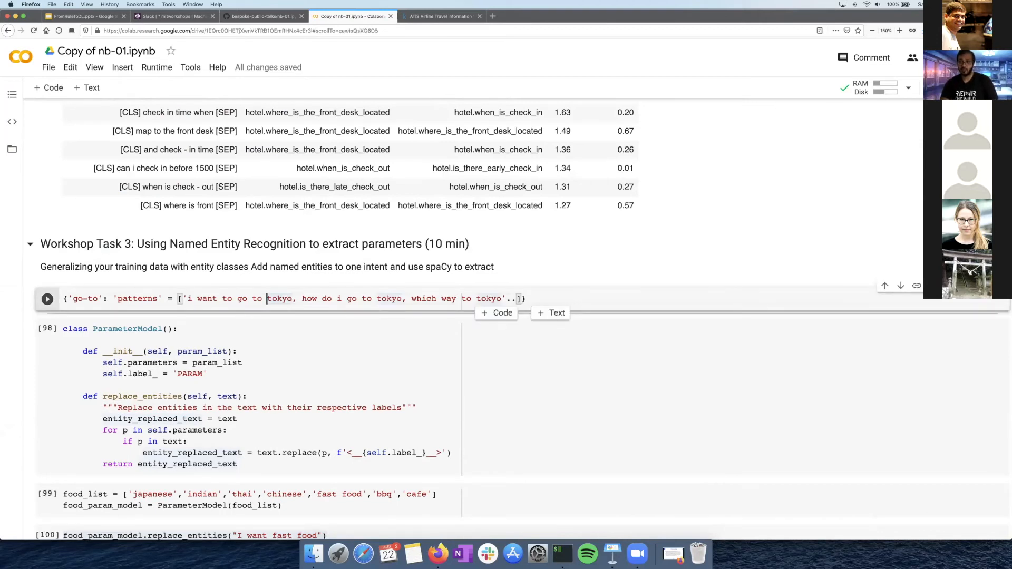
- Replace the first tokyo in the go-to patterns with '<__GPE__>' and check the SpacyModel GPE output below
double_click(279, 298)
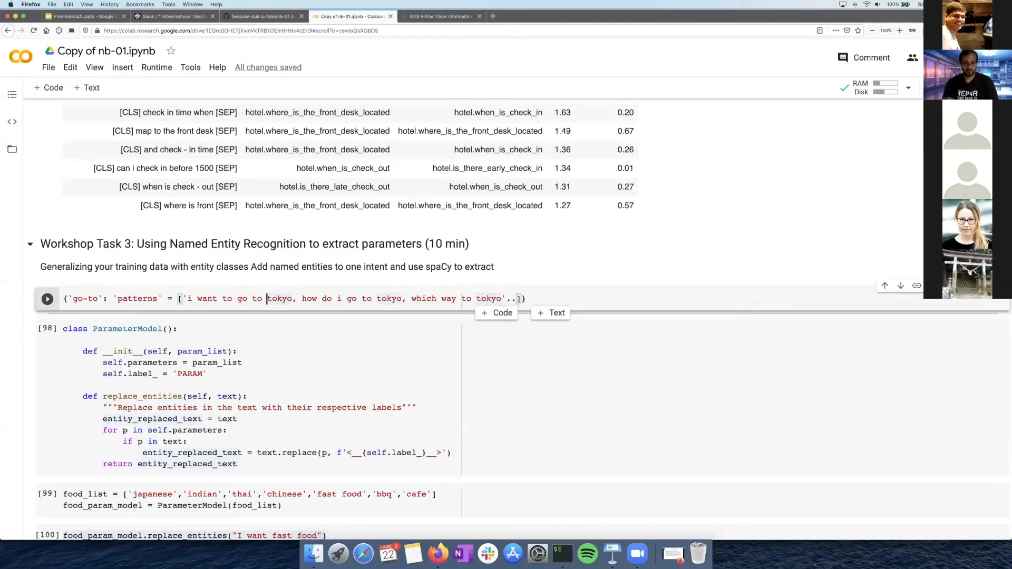
type("<__")
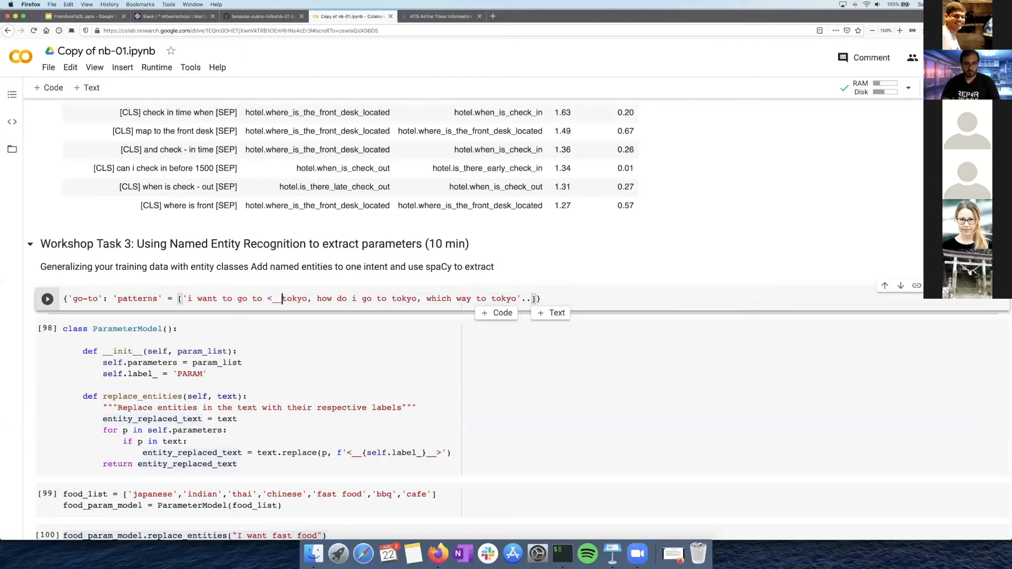
type("G")
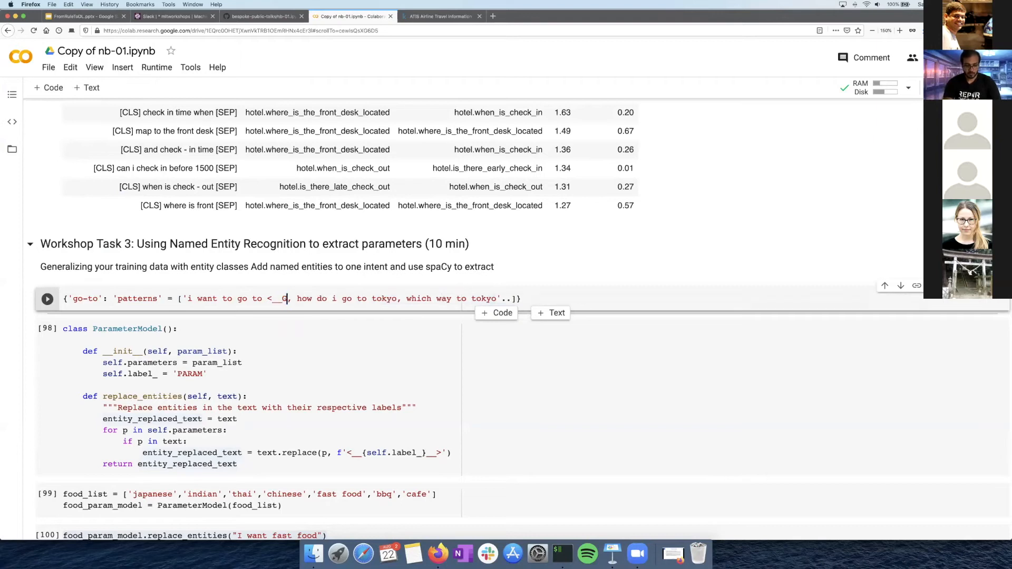
type("PE__>")
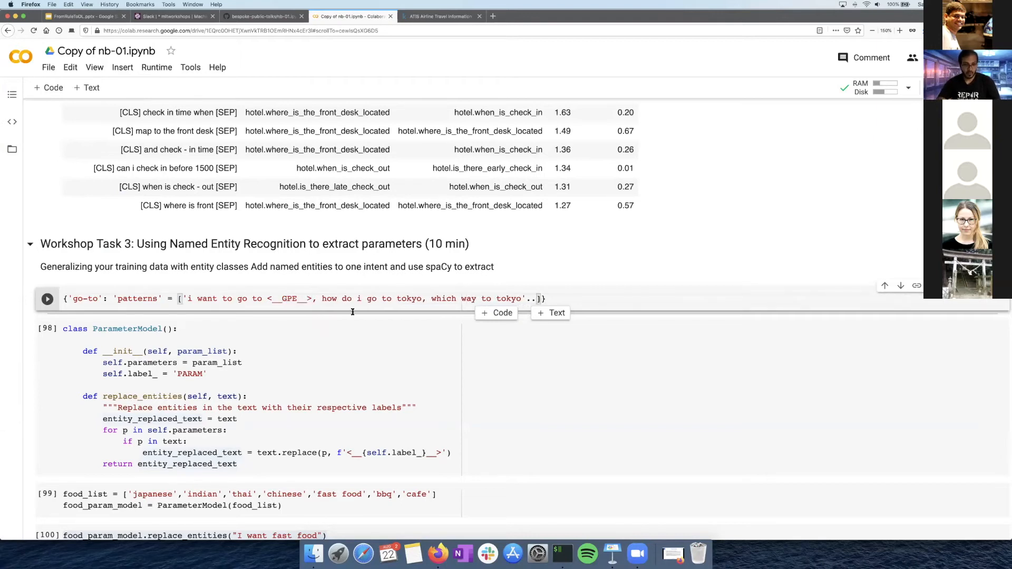
scroll("down", 3)
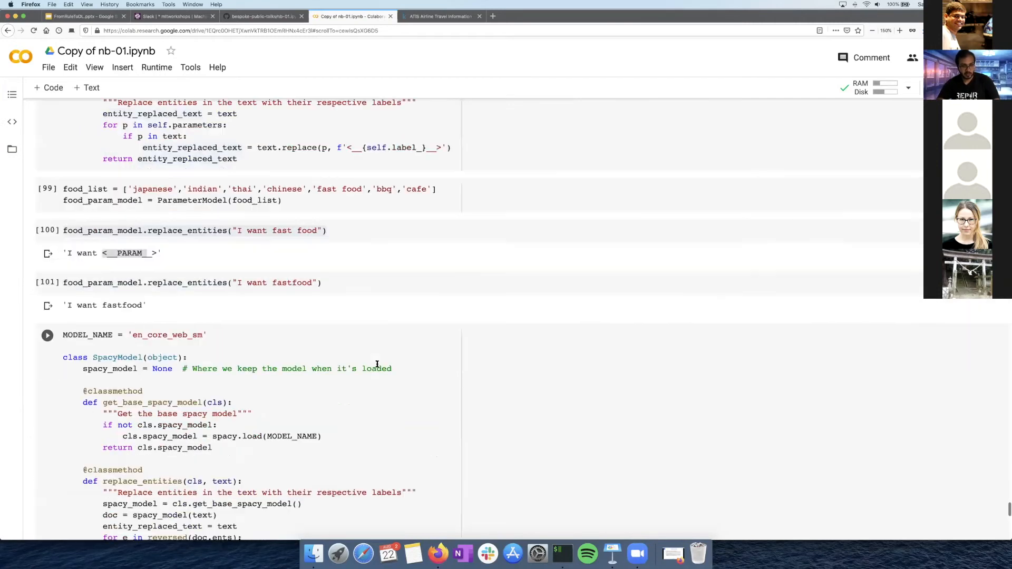
scroll("down", 3)
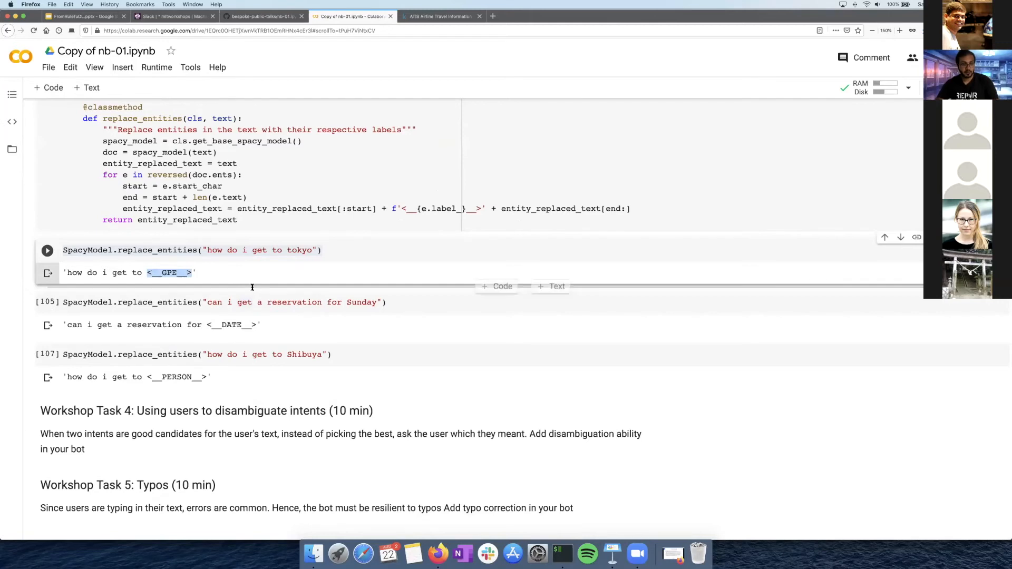
scroll("up", 3)
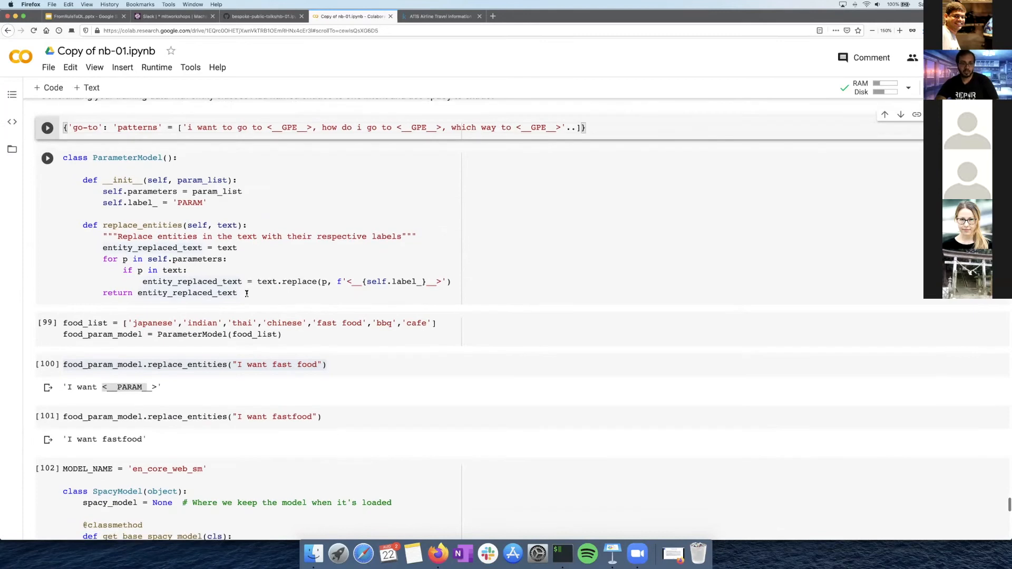
- Make replace_entities return ', p' as a second value and rerun the ParameterModel and food_list cells
type(",")
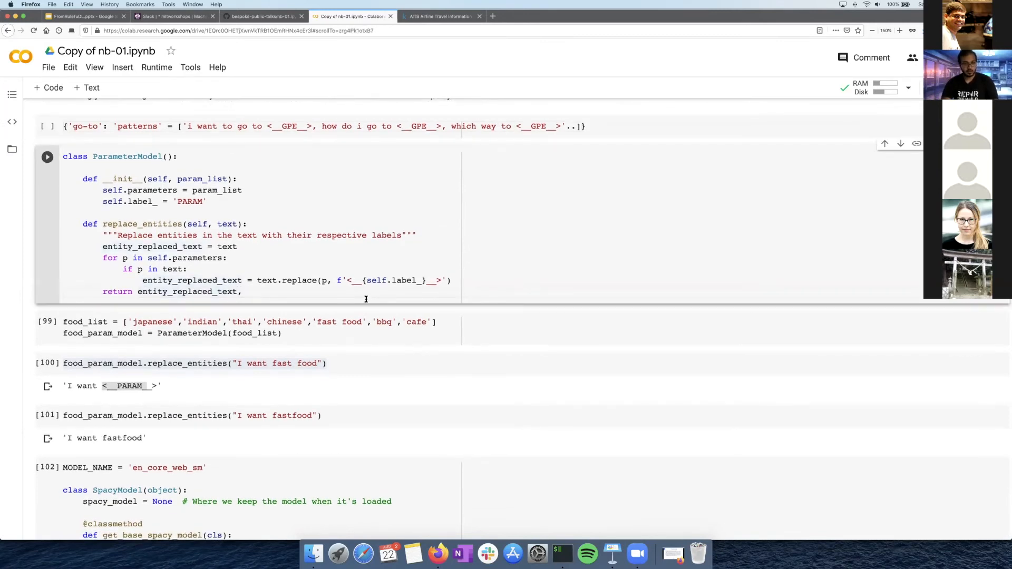
type("p")
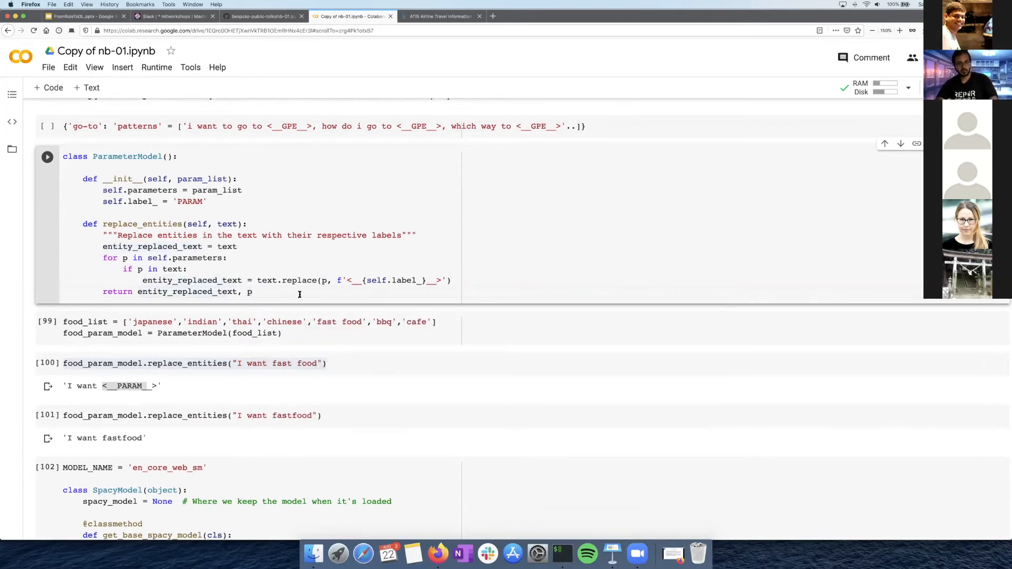
double_click(186, 291)
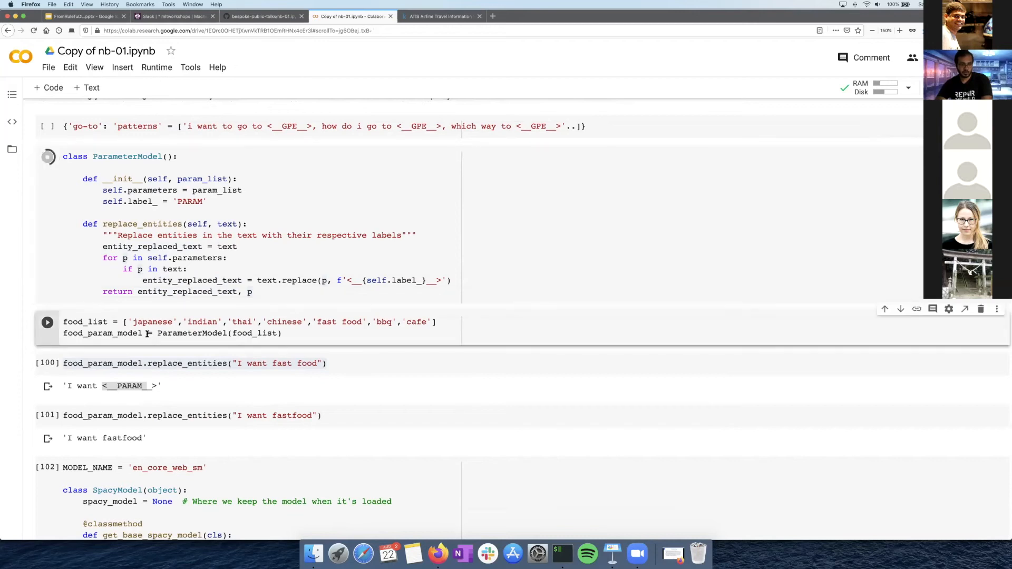
left_click(47, 156)
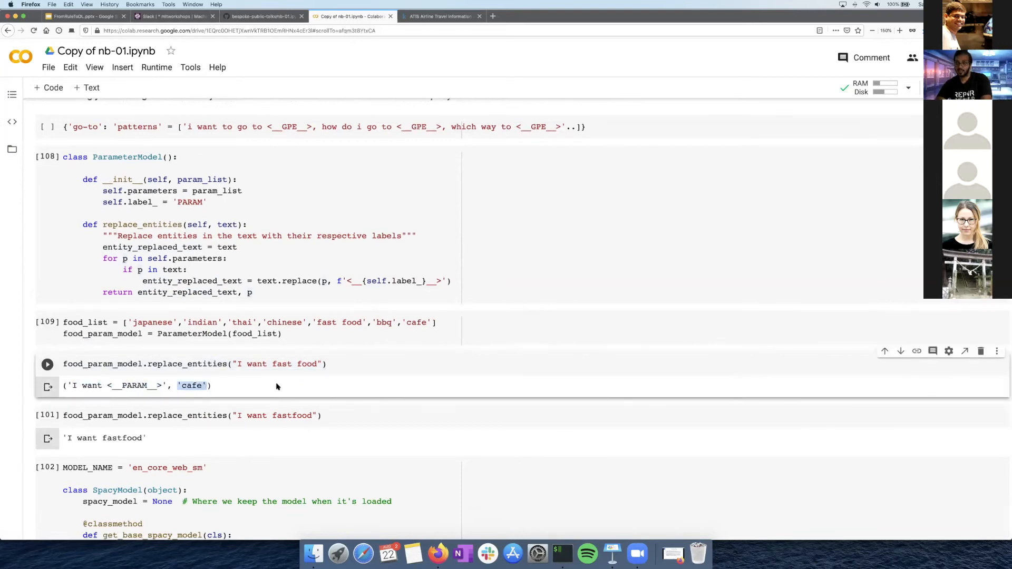
mouse_move(213, 385)
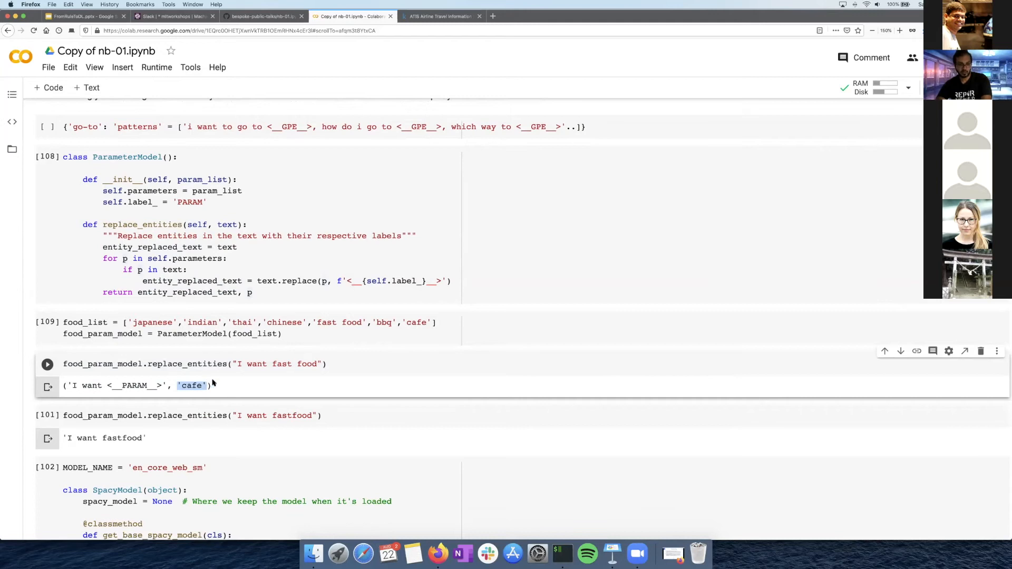
- Rerun the fast food test, which reports 'cafe', then return to revise the return line
left_click(269, 292)
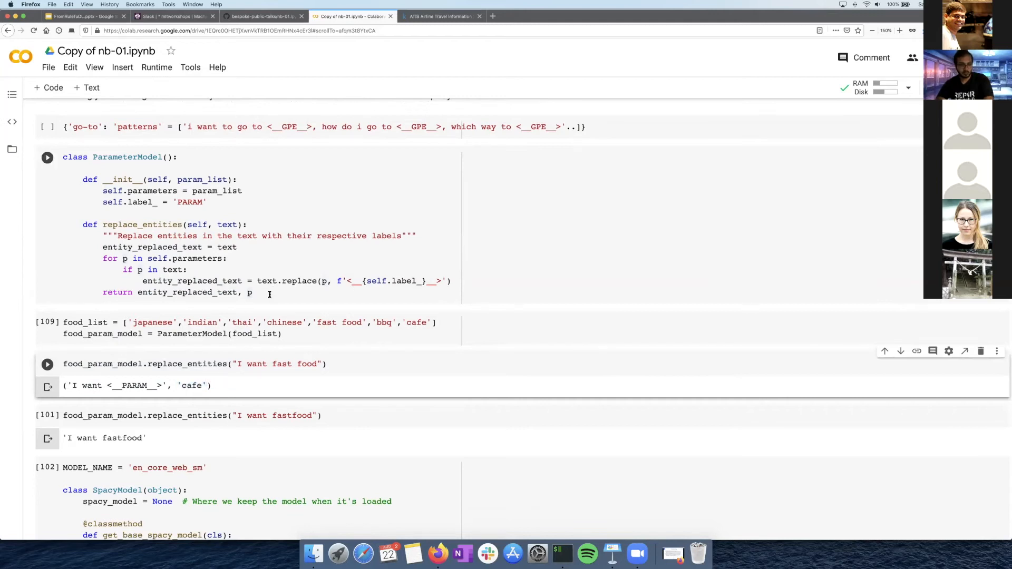
left_click(247, 293)
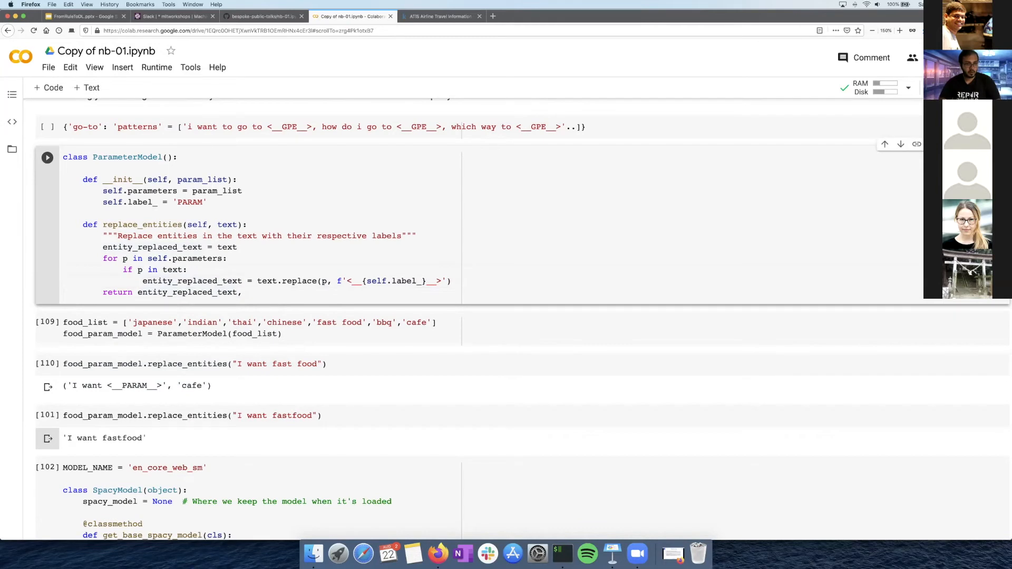
left_click(237, 247)
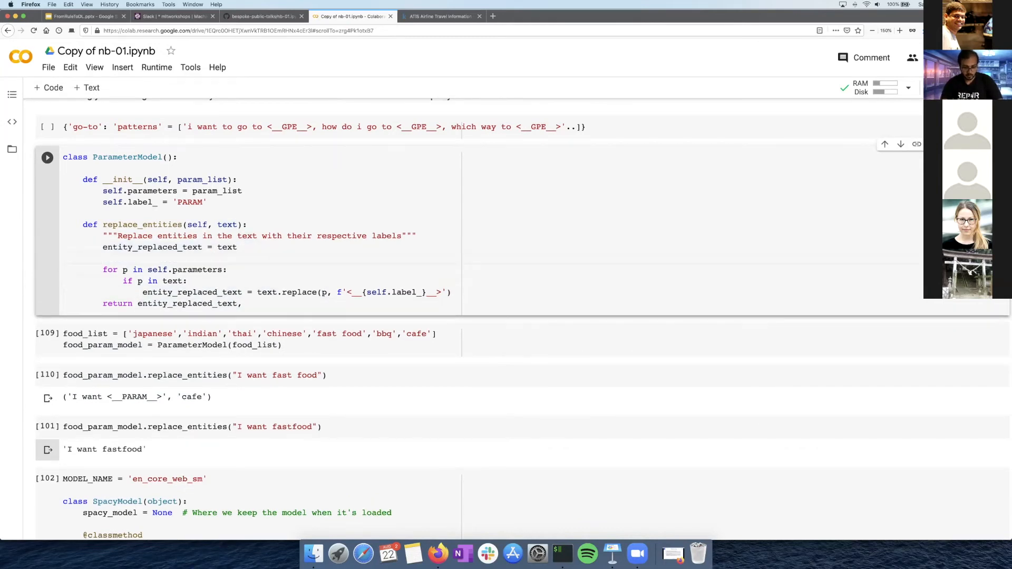
- Initialise entity = '', set entity = p inside the if, and return entity_replaced_text, entity
type("entity")
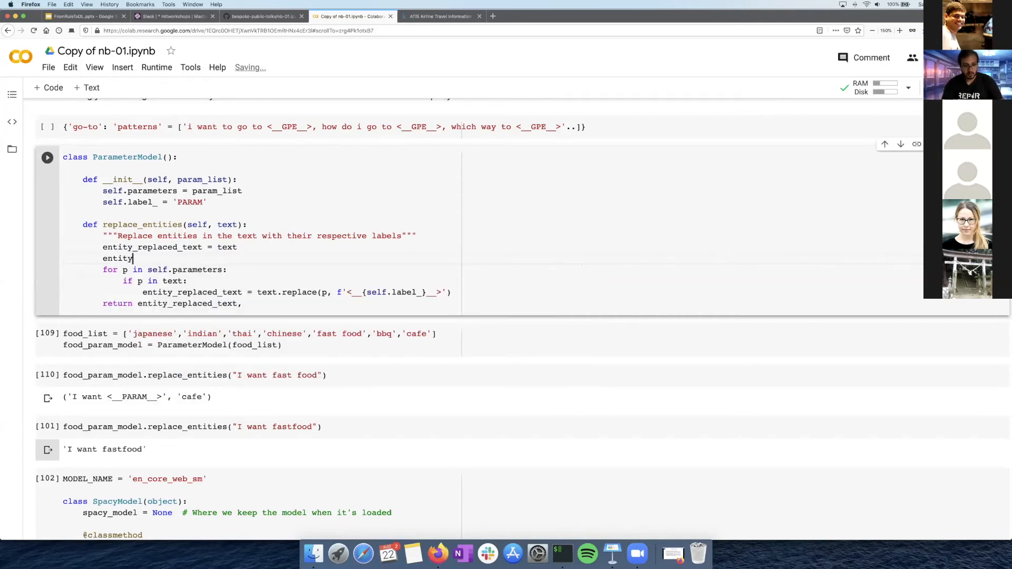
type("= p")
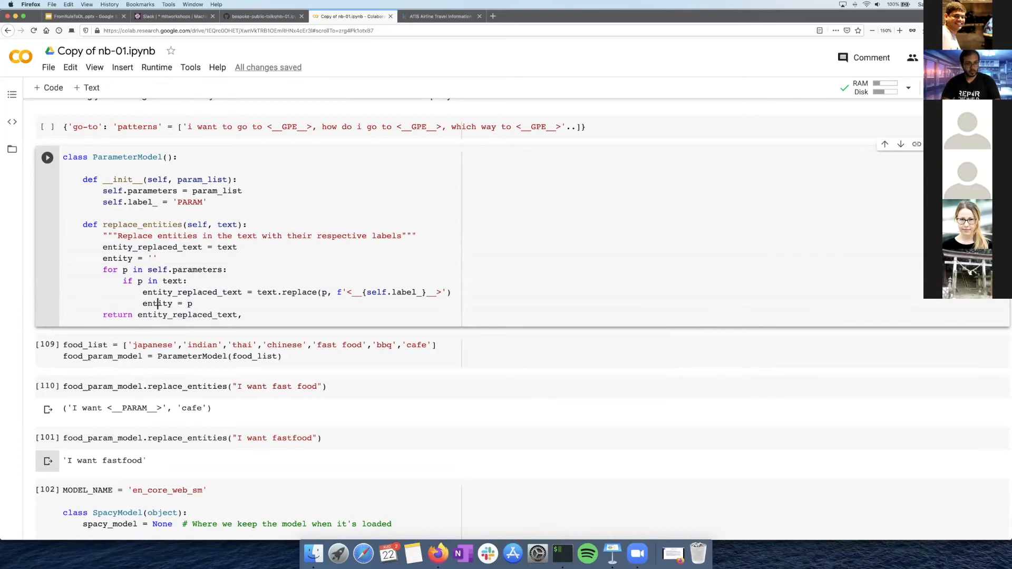
type(", entity")
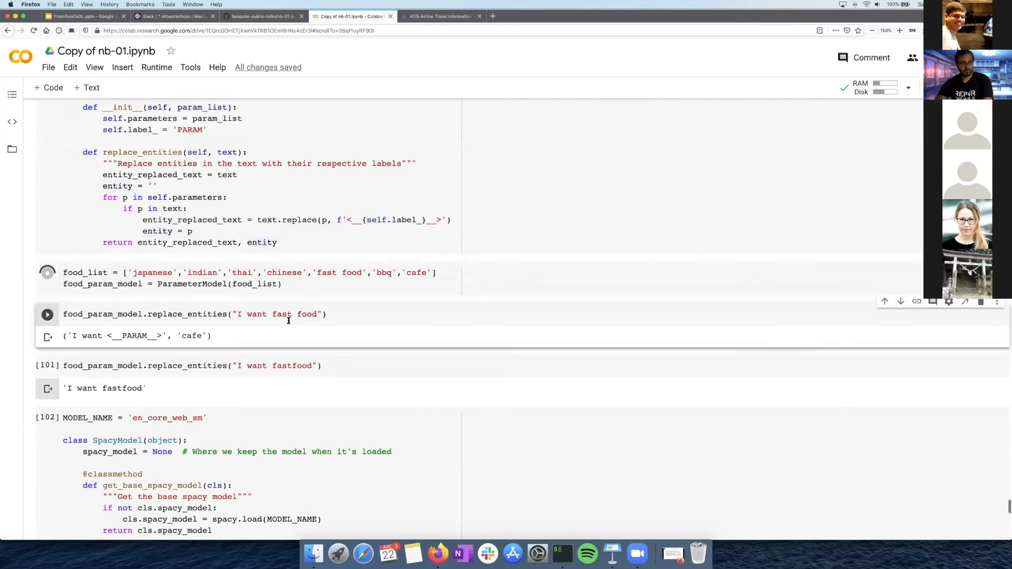
- Rerun the fast food test so it returns ('I want <__PARAM__>', 'fast food') and check the output
left_click(46, 314)
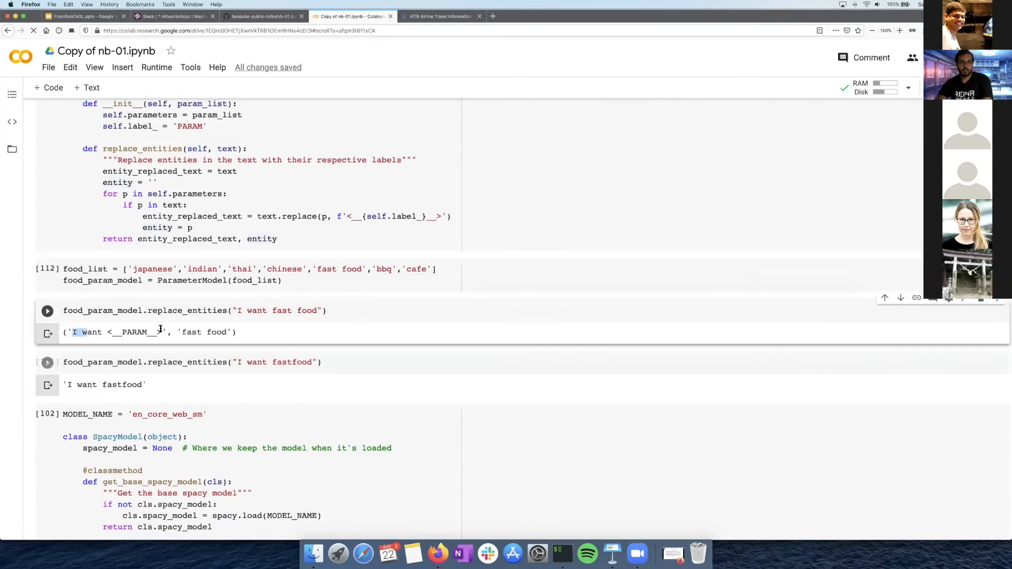
left_click(46, 362)
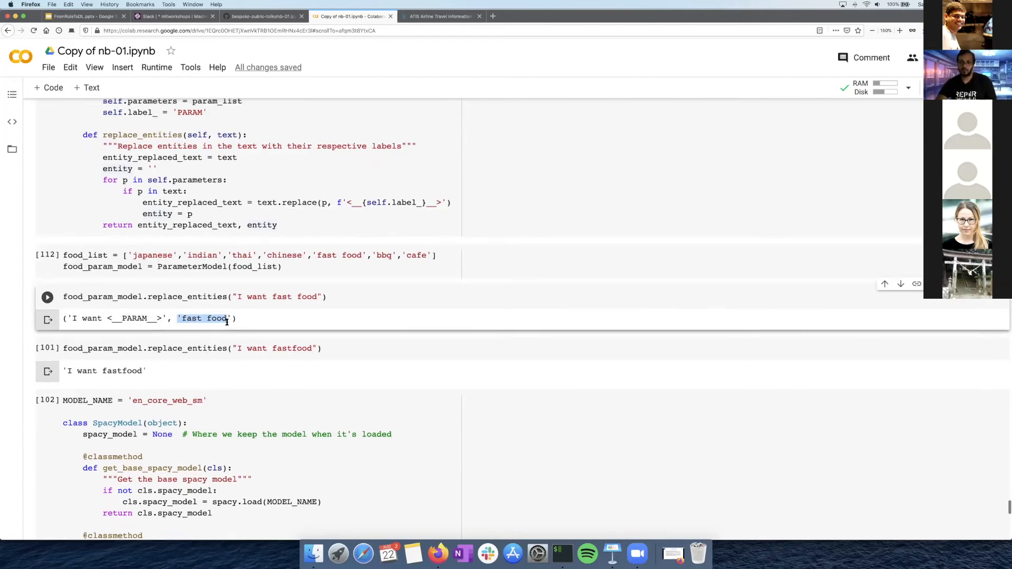
scroll("down", 3)
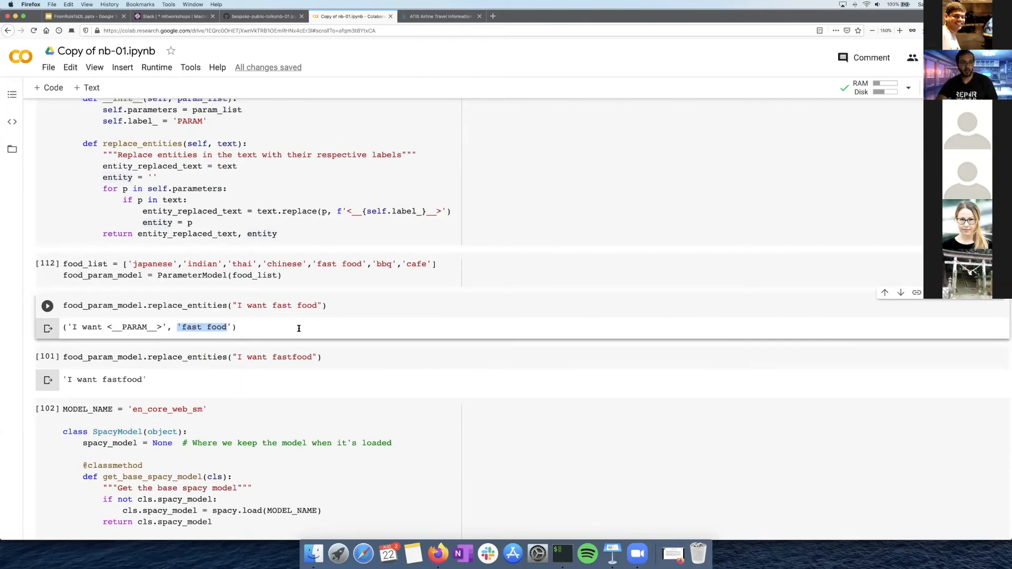
scroll("up", 3)
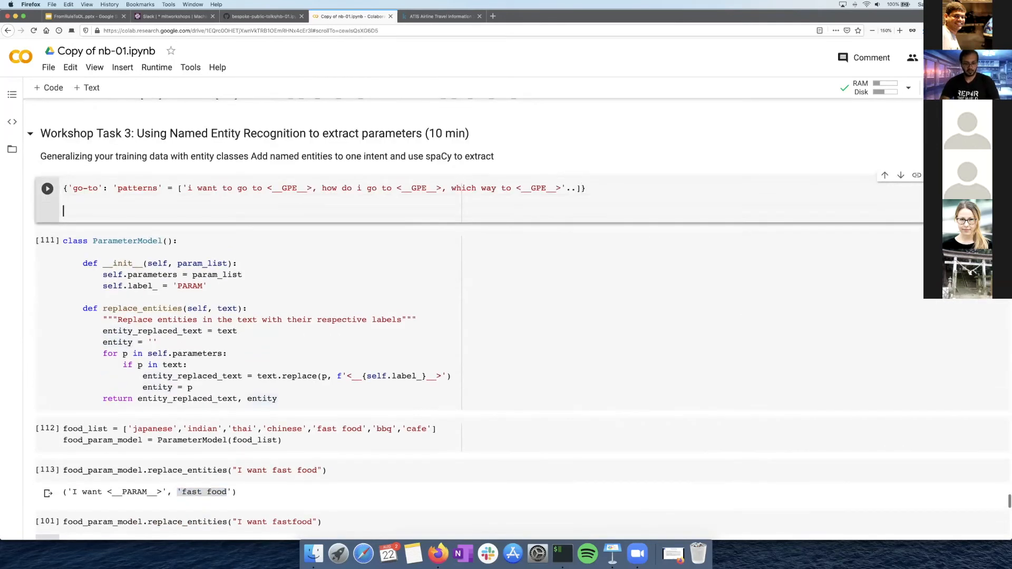
- Start the answers dictionary in the Task 3 cell with the 'go-to' key
type("{ans}")
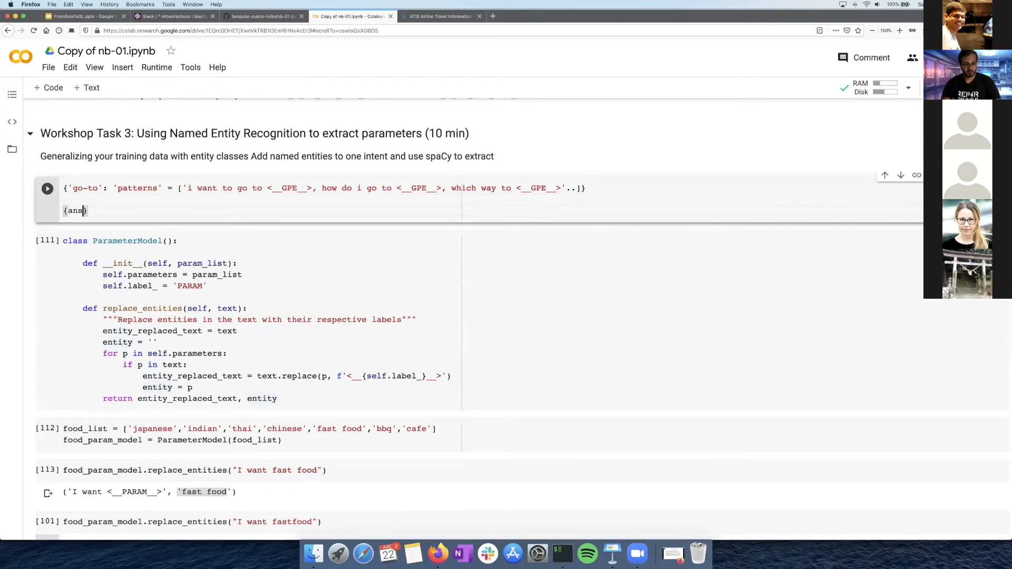
type("wers")
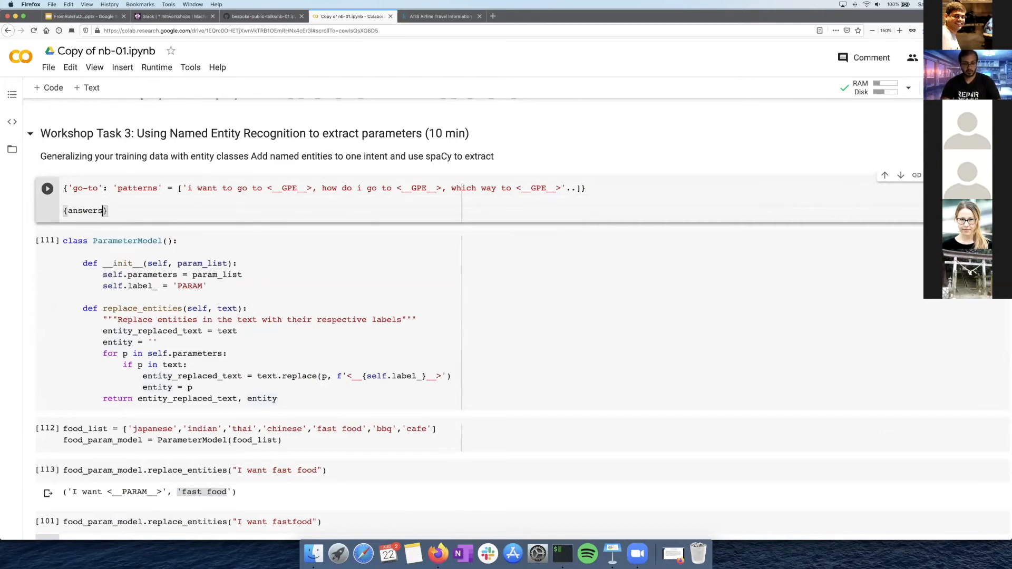
type(":")
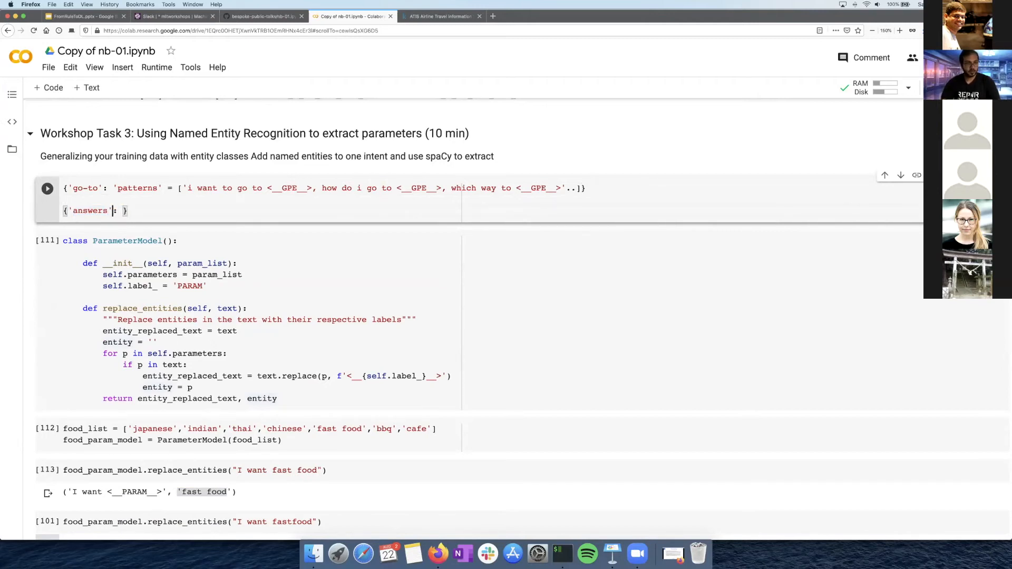
type("answers =")
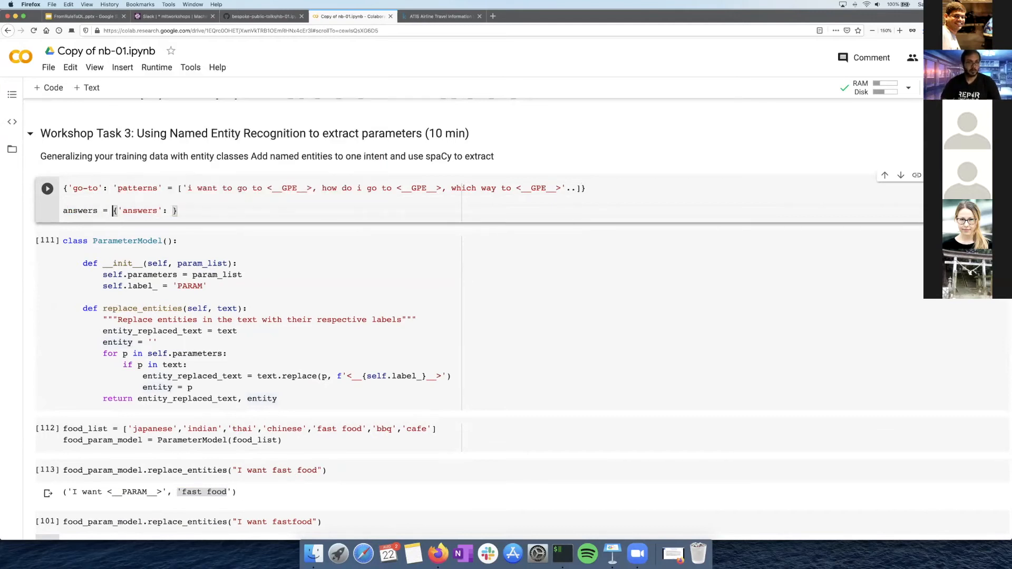
double_click(139, 210)
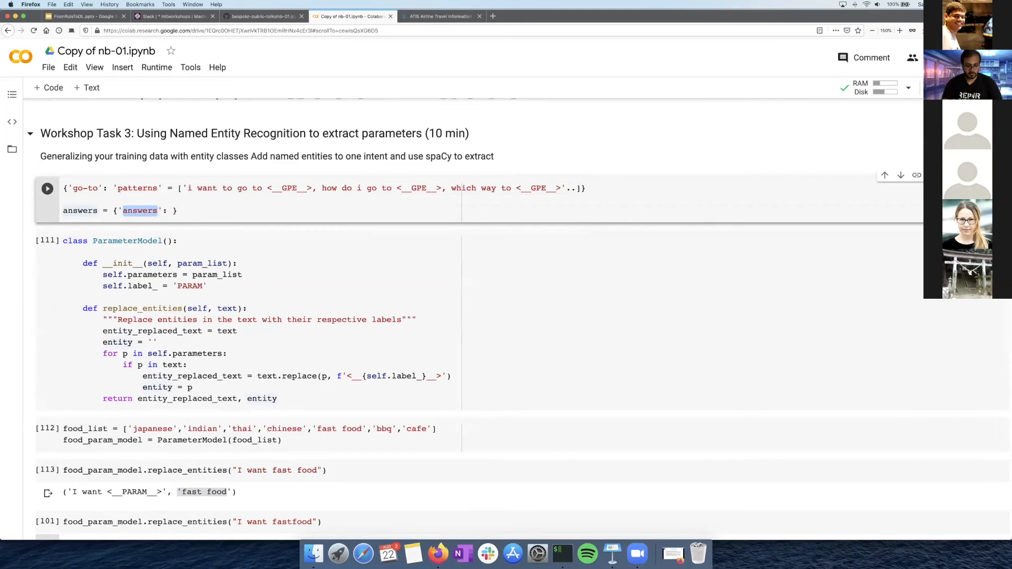
type("'go-to'")
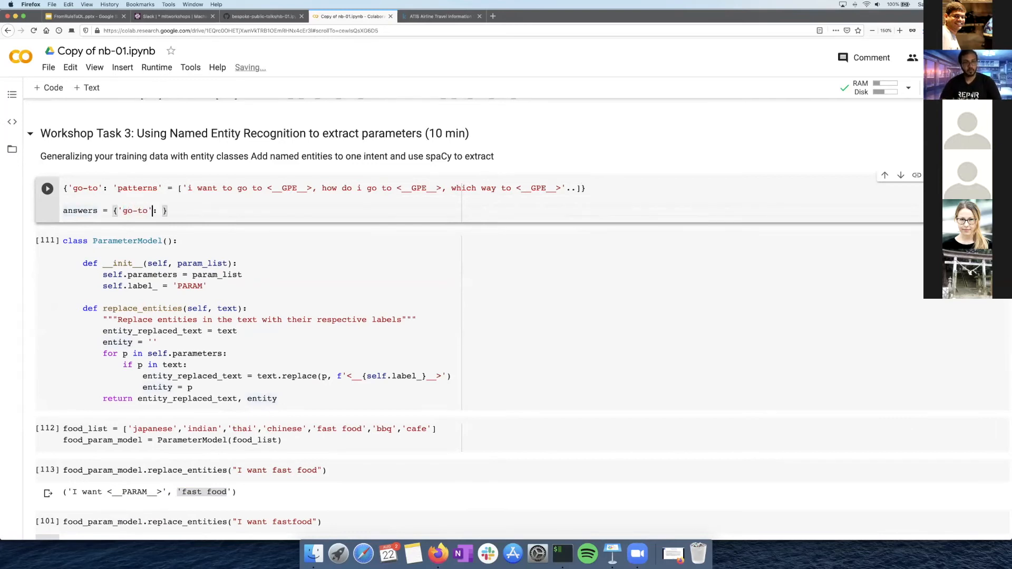
- Write the go-to reply 'here are direcitons for <__GPE__>' with the GPE placeholder
type("here are direcitons")
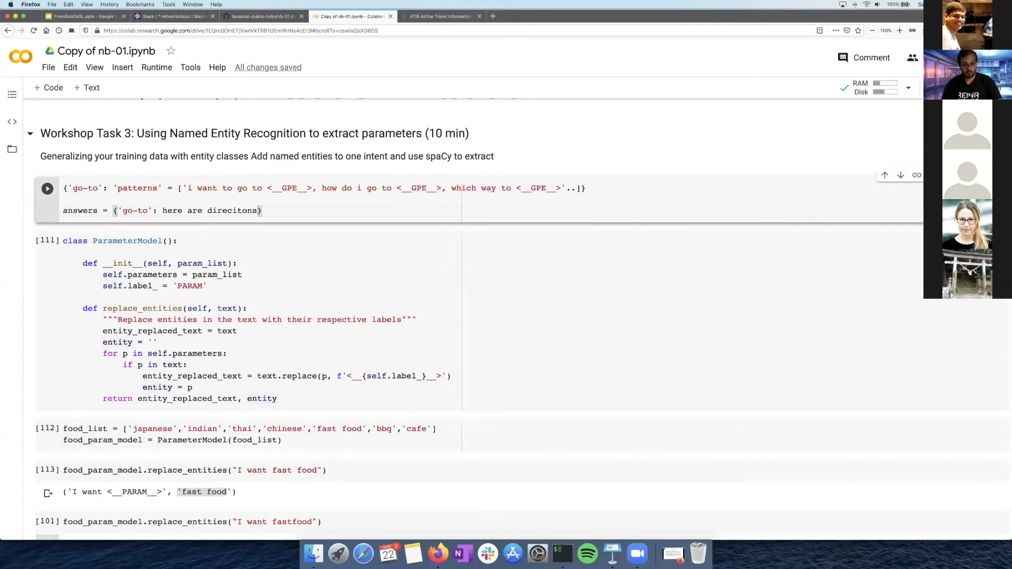
type("for")
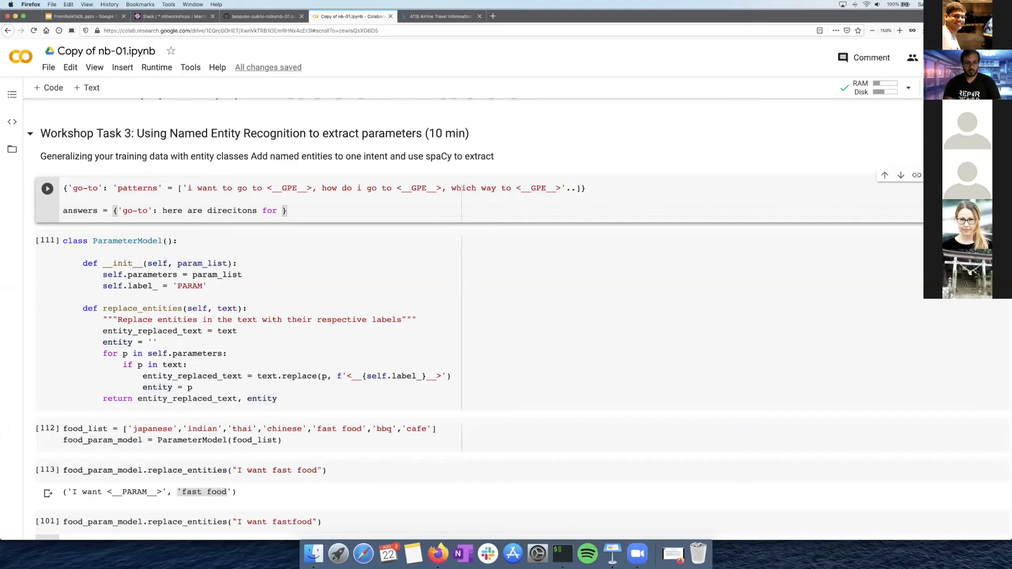
type(",")
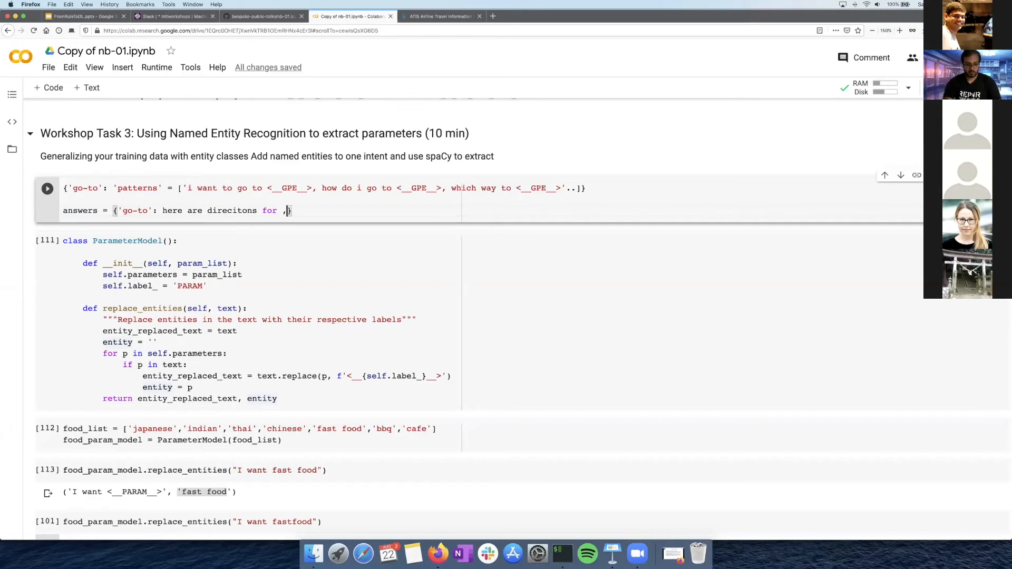
type("__GP")
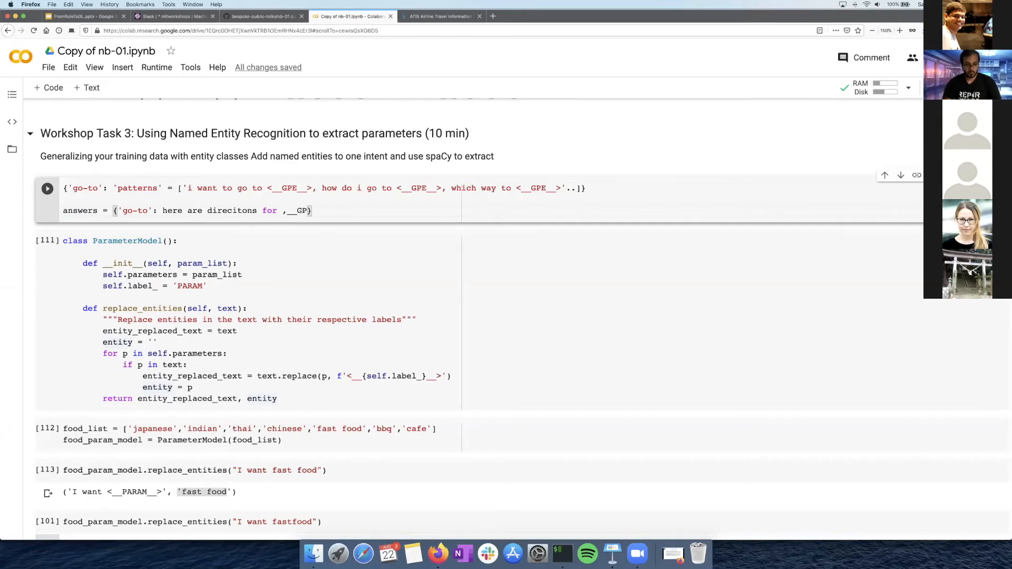
key("Backspace")
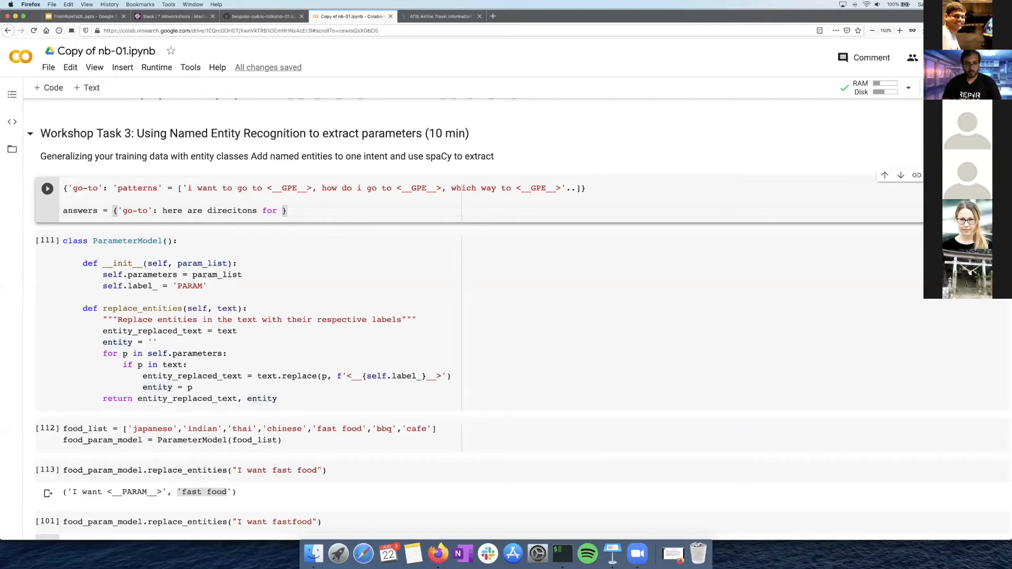
type("<")
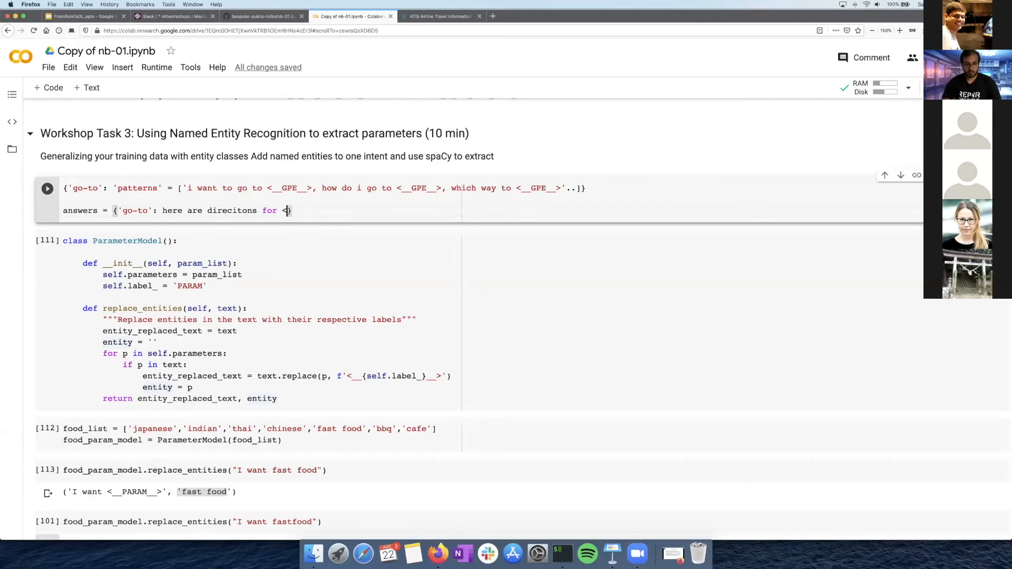
type("__GPE__>'")
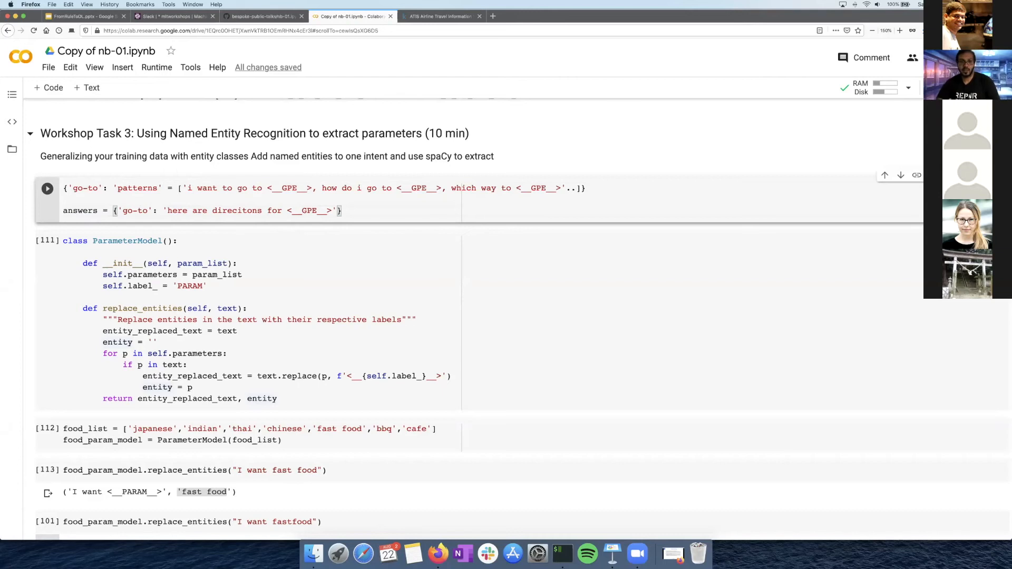
double_click(308, 210)
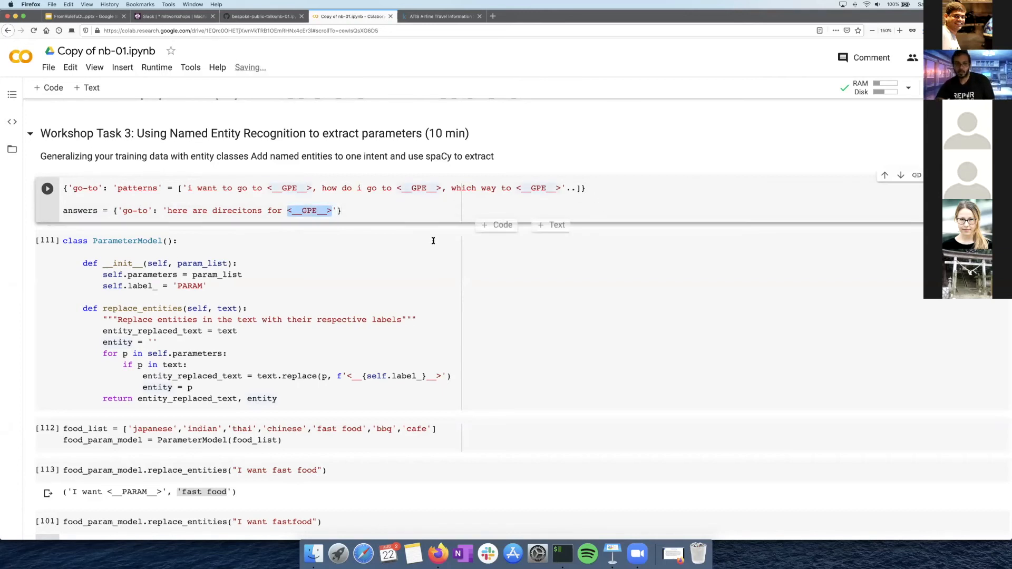
scroll("down", 3)
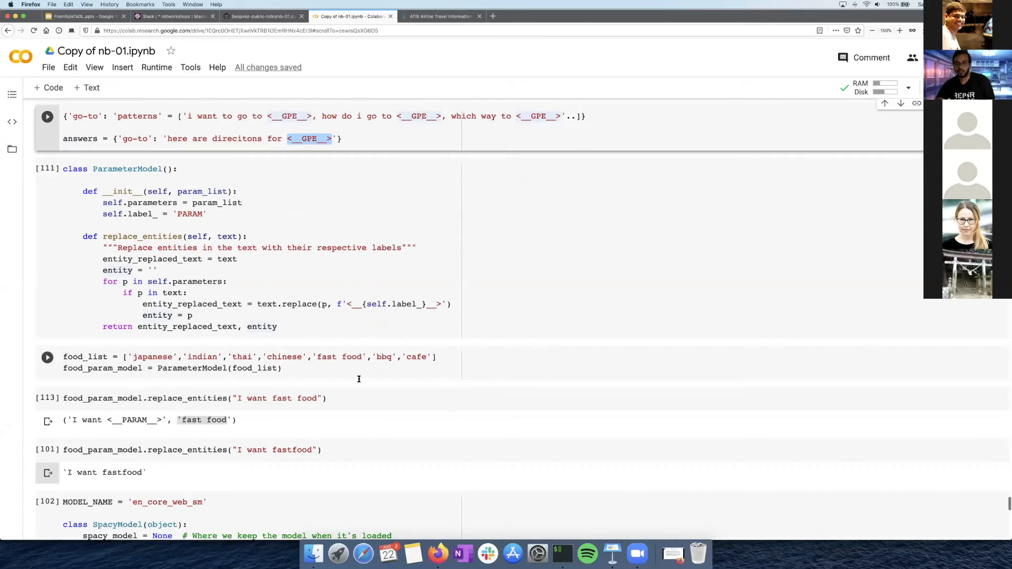
scroll("up", 3)
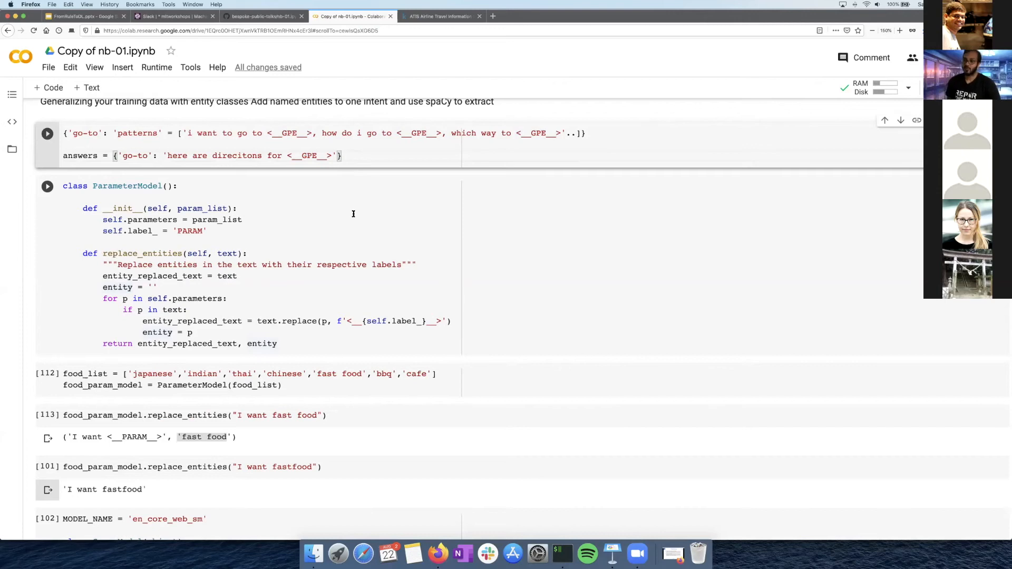
mouse_move(342, 213)
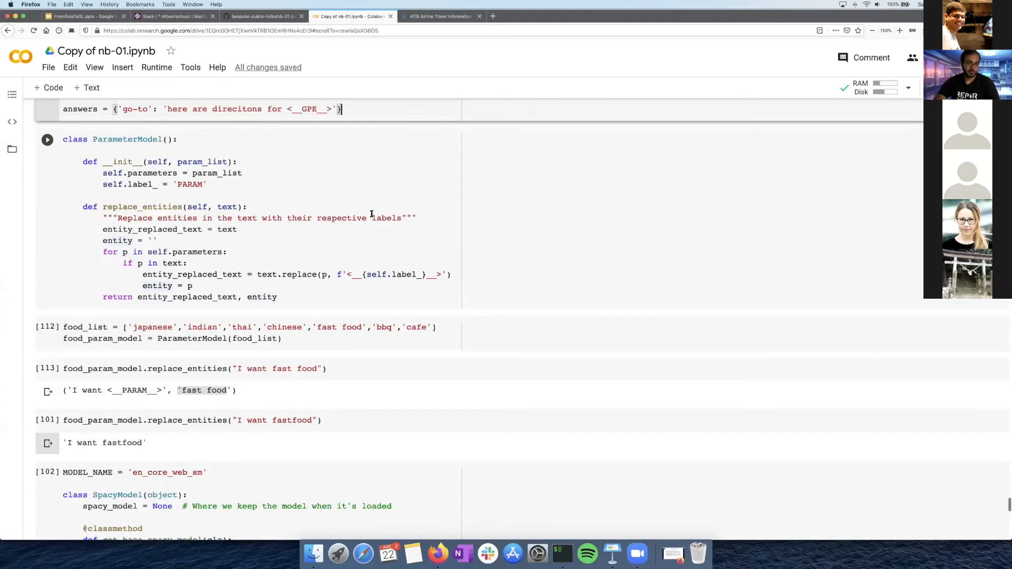
scroll("down", 3)
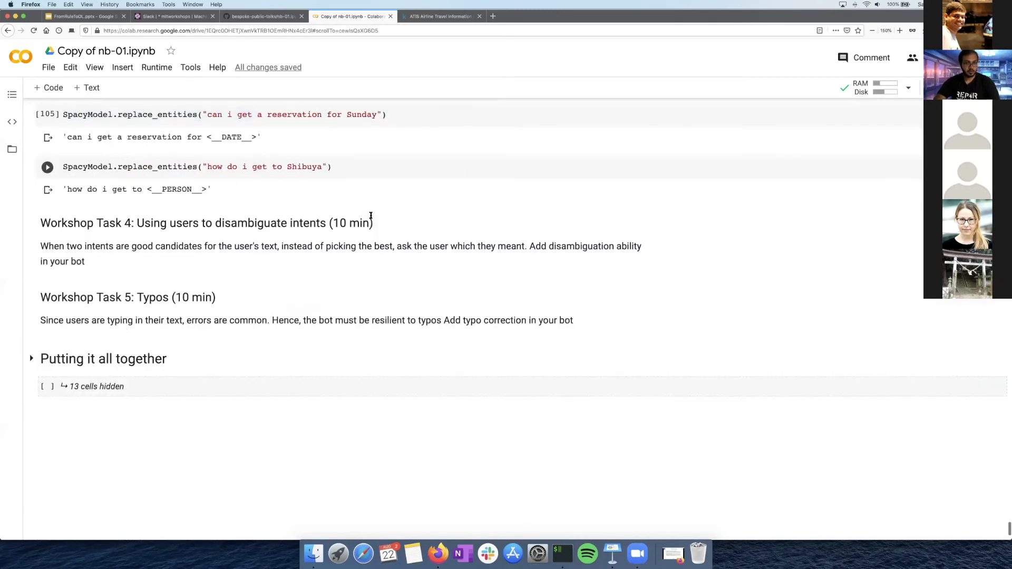
scroll("up", 3)
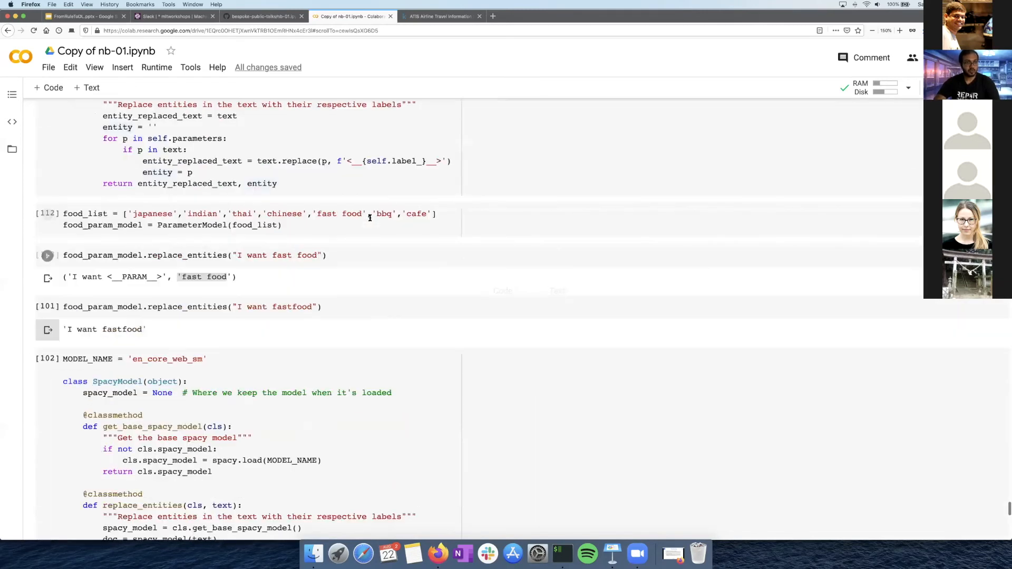
scroll("up", 3)
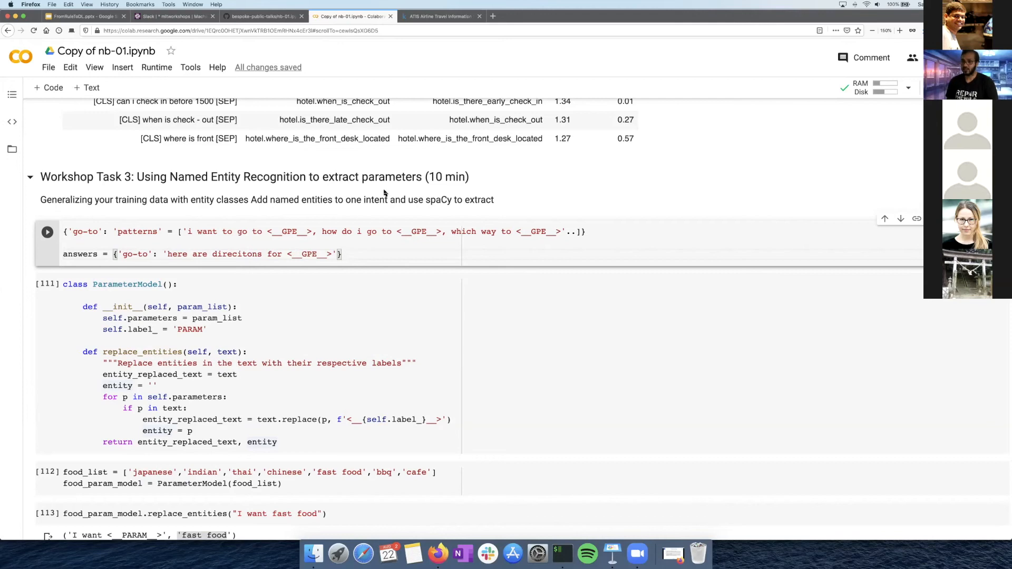
mouse_move(427, 271)
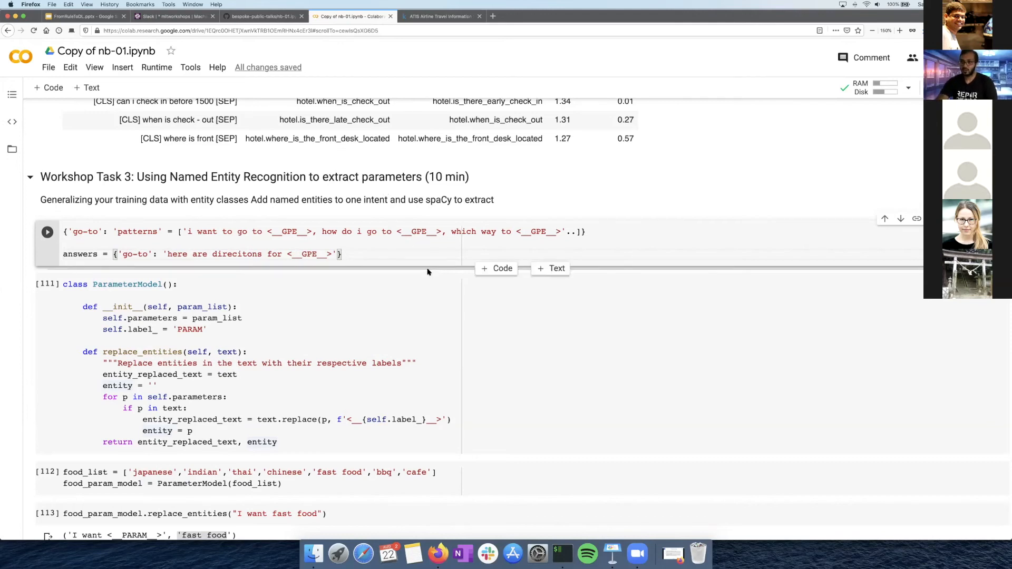
scroll("down", 3)
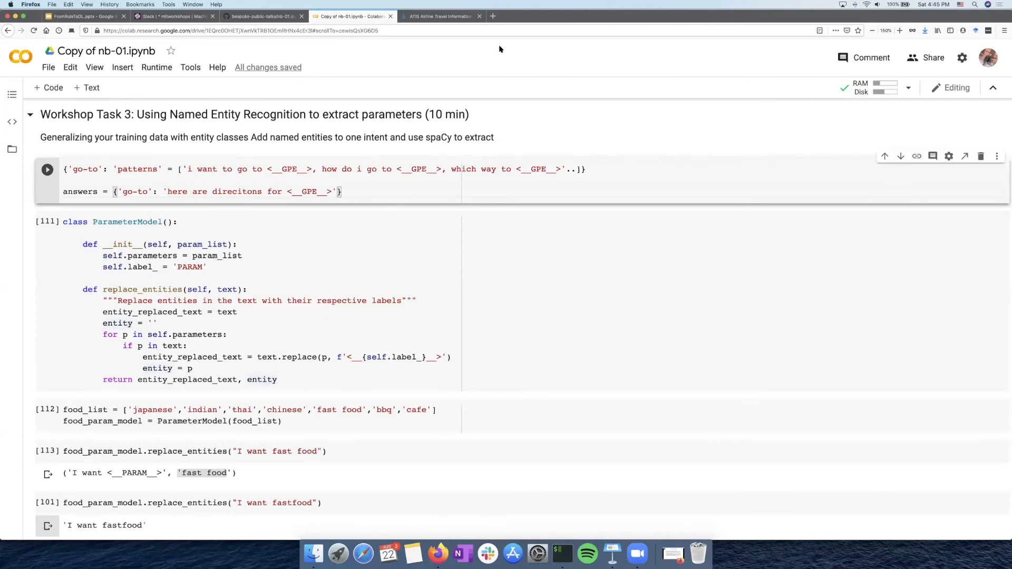
- Scroll past the spaCy examples to Tasks 4, 5 and the expanded 'Putting it all together' code
scroll("down", 3)
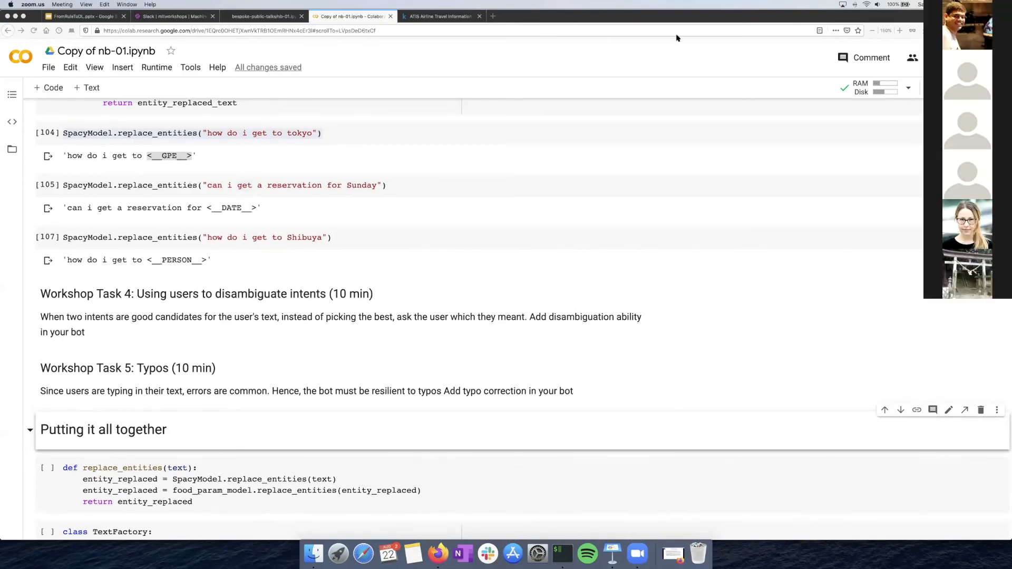
mouse_move(634, 65)
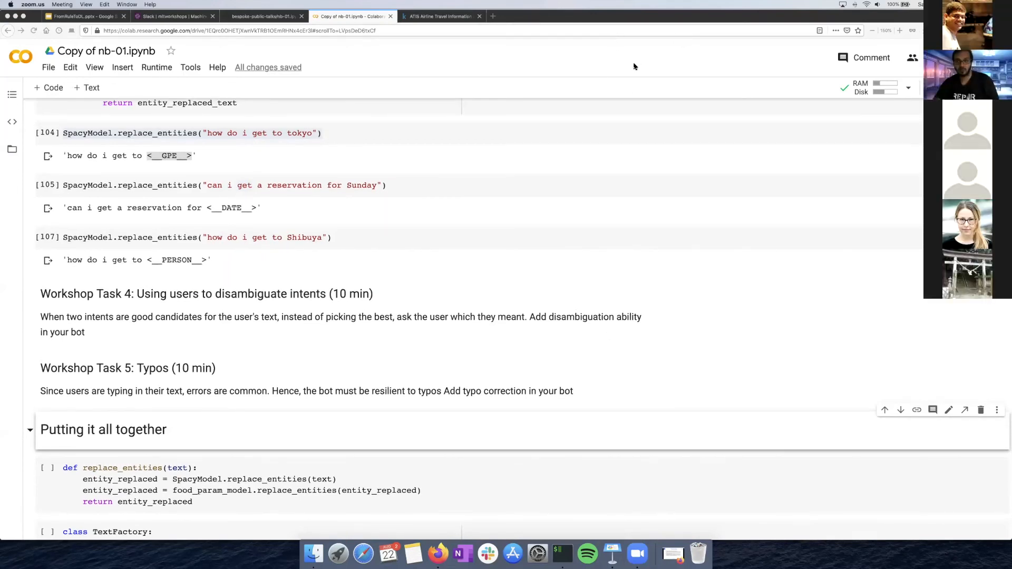
mouse_move(443, 109)
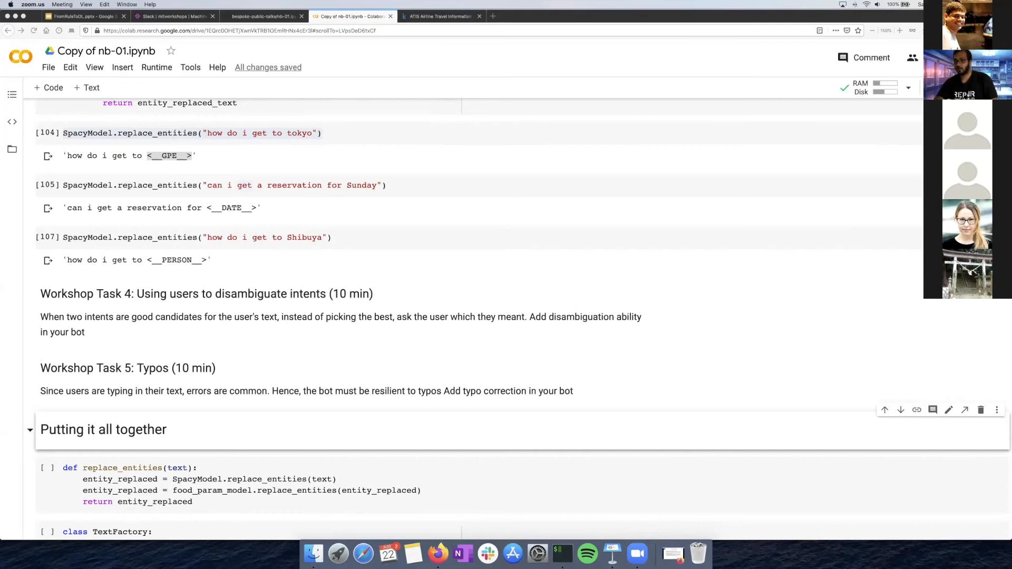
mouse_move(373, 114)
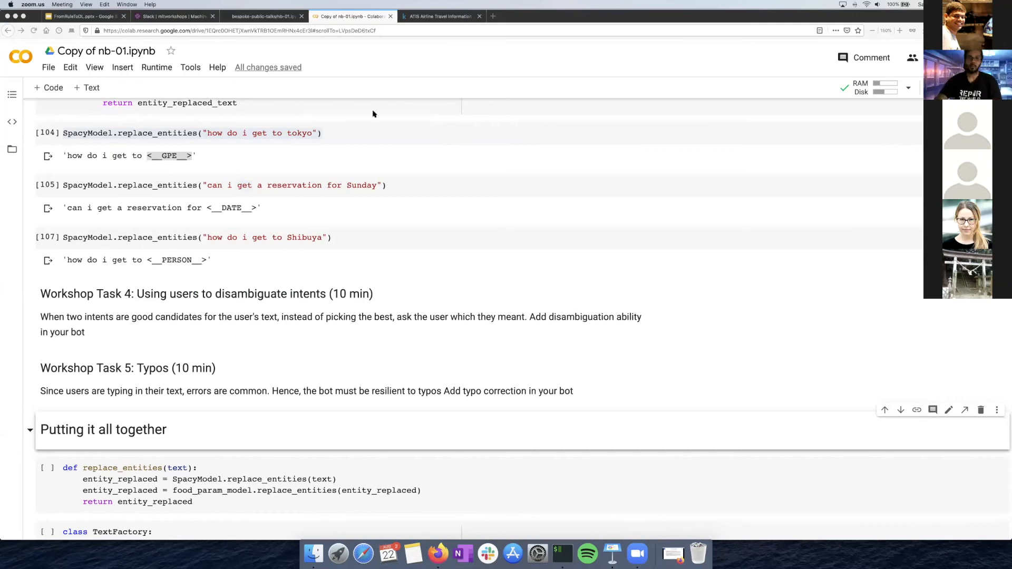
- Scroll through the SpacyModel code and its Tokyo, Sunday and Shibuya outputs down to the Task 4 and 5 headings
scroll("down", 3)
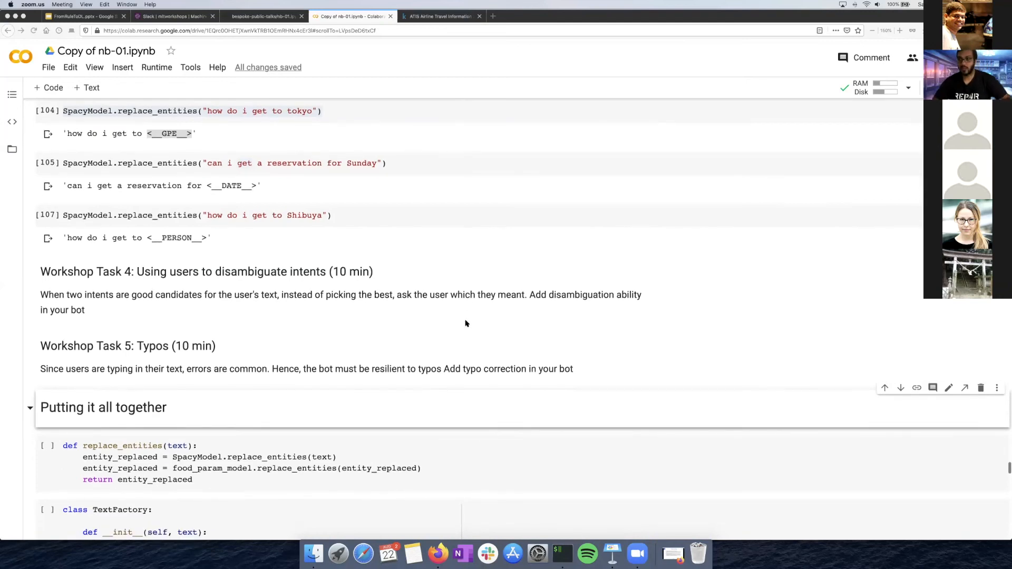
scroll("down", 3)
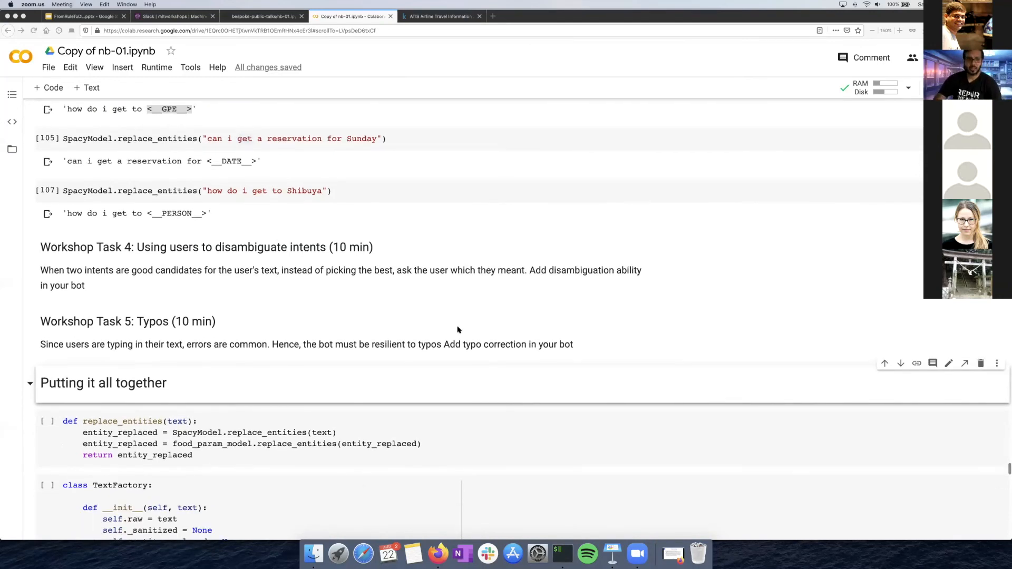
scroll("up", 3)
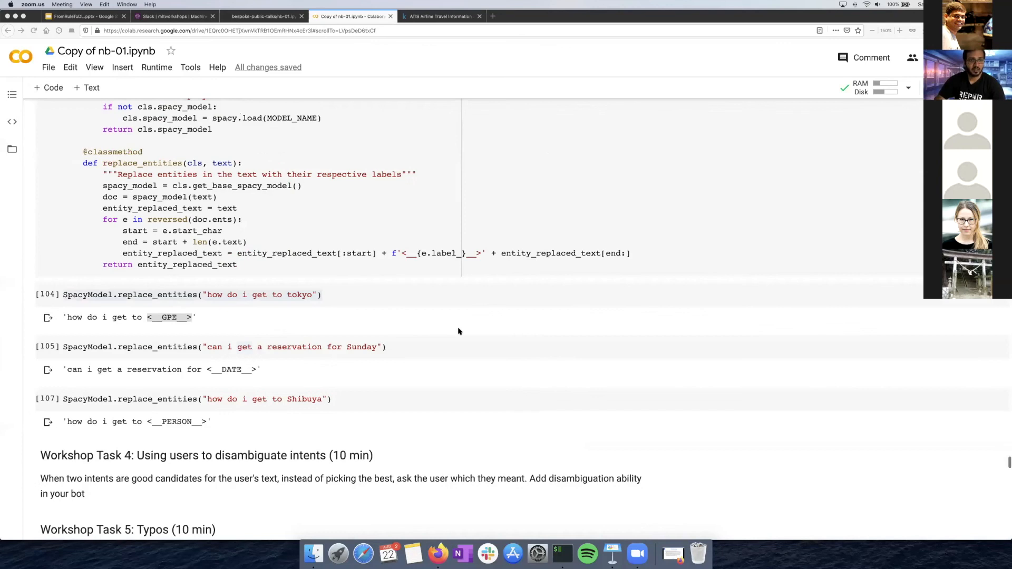
scroll("up", 3)
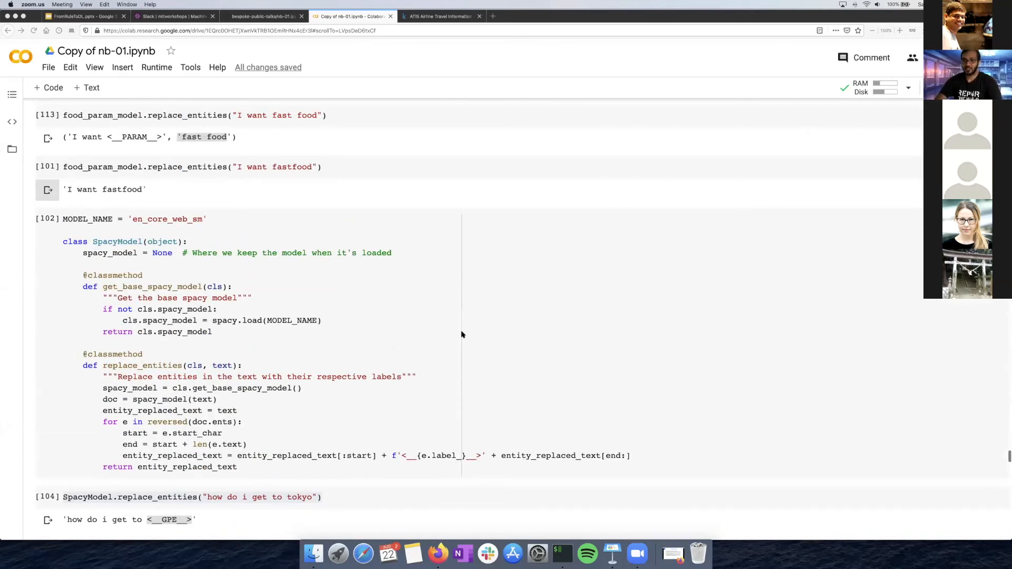
scroll("down", 3)
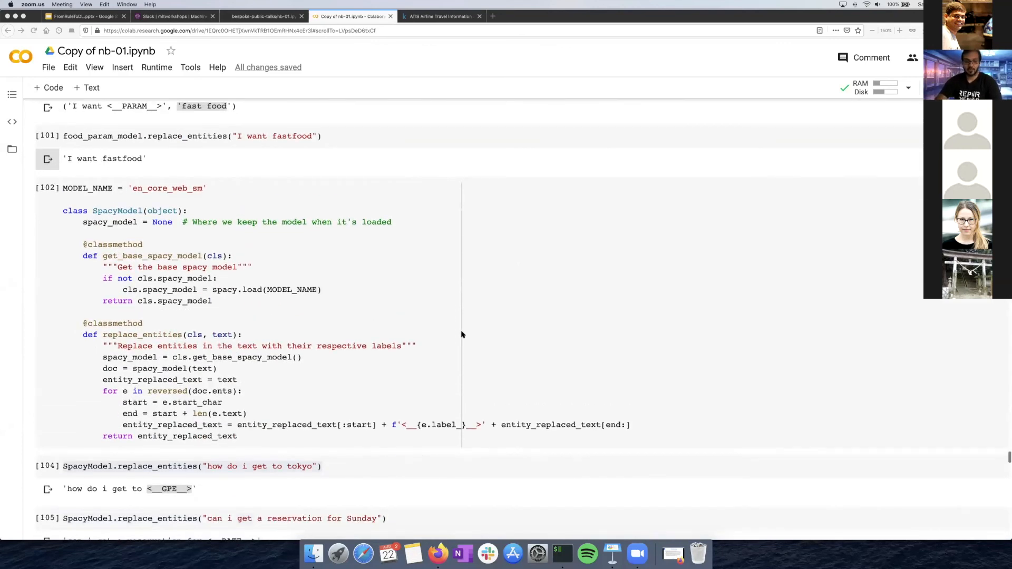
scroll("down", 3)
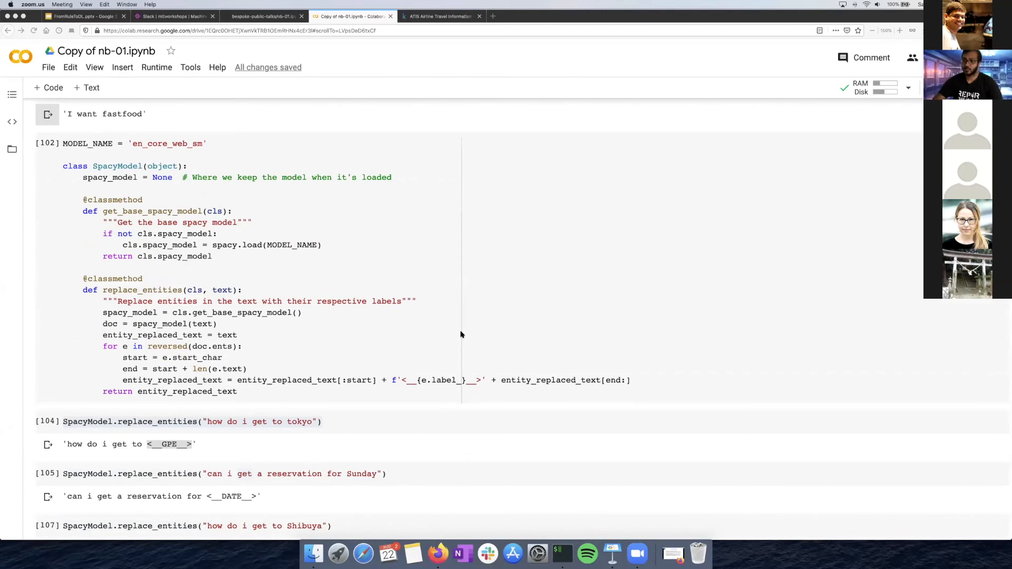
scroll("down", 3)
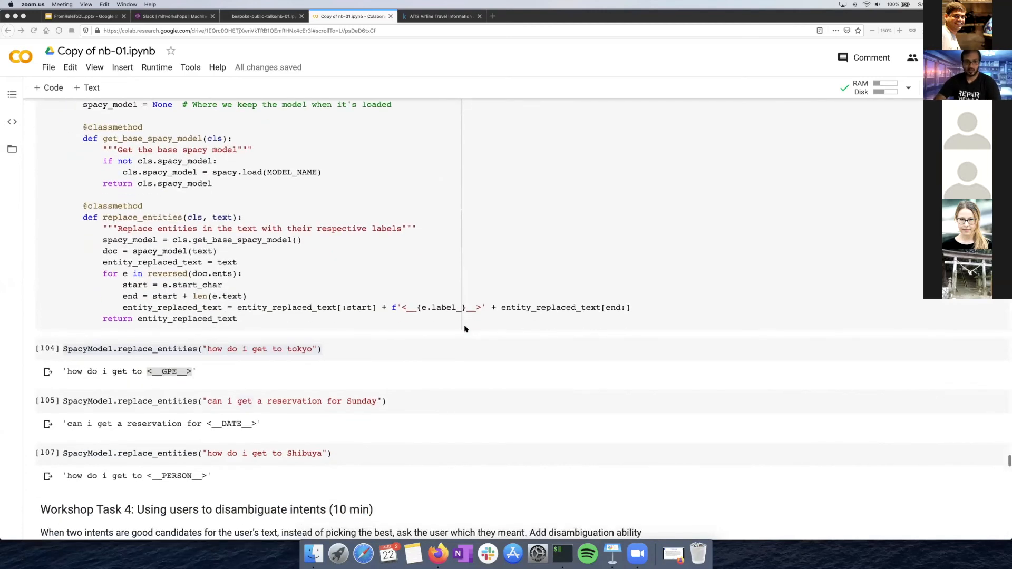
scroll("up", 3)
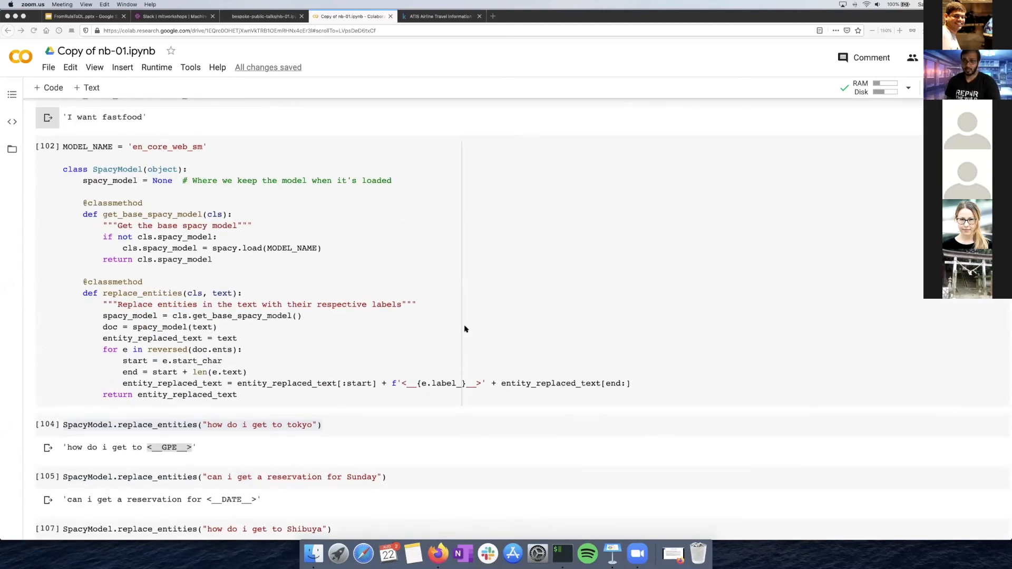
scroll("up", 3)
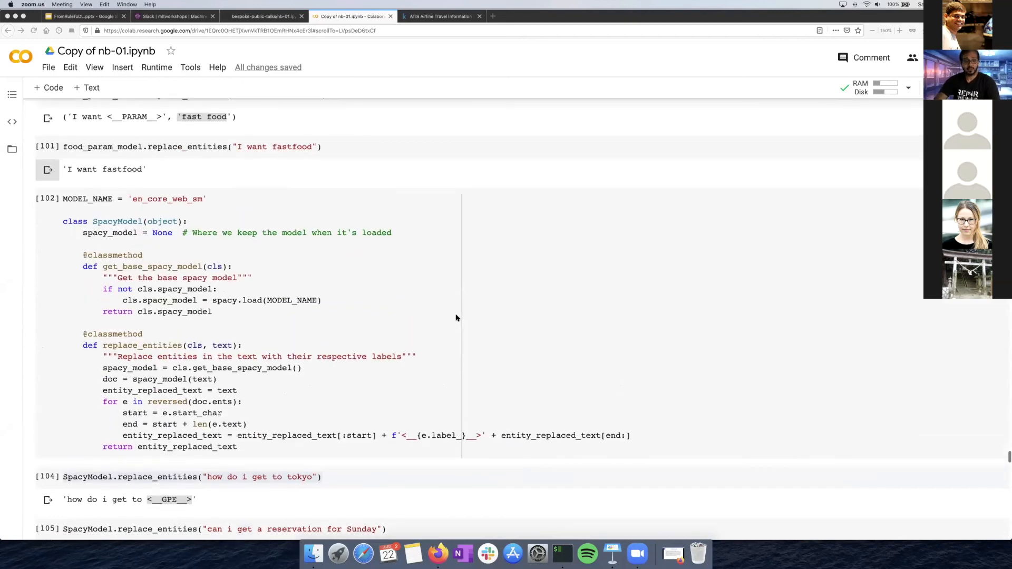
scroll("down", 3)
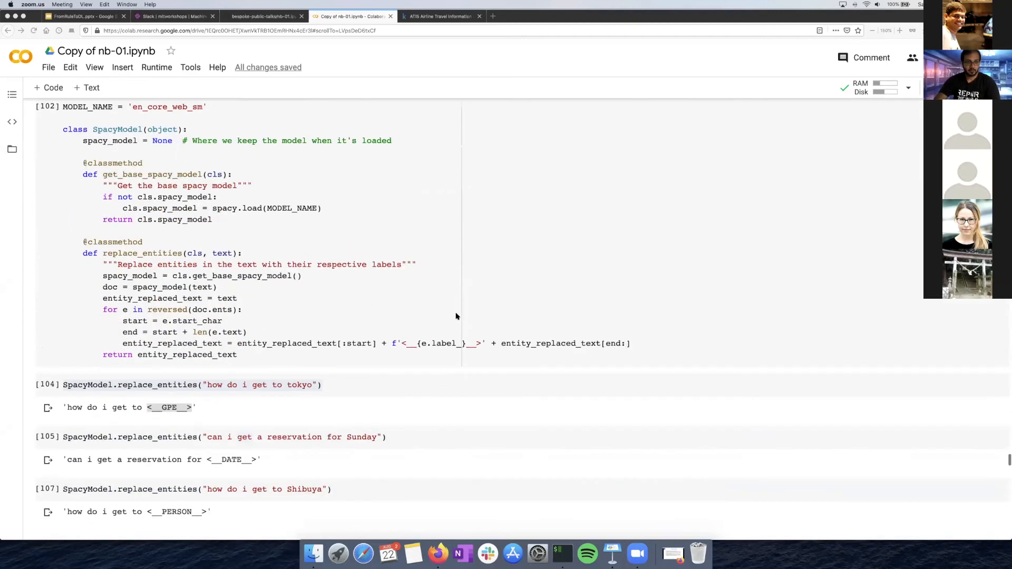
scroll("down", 3)
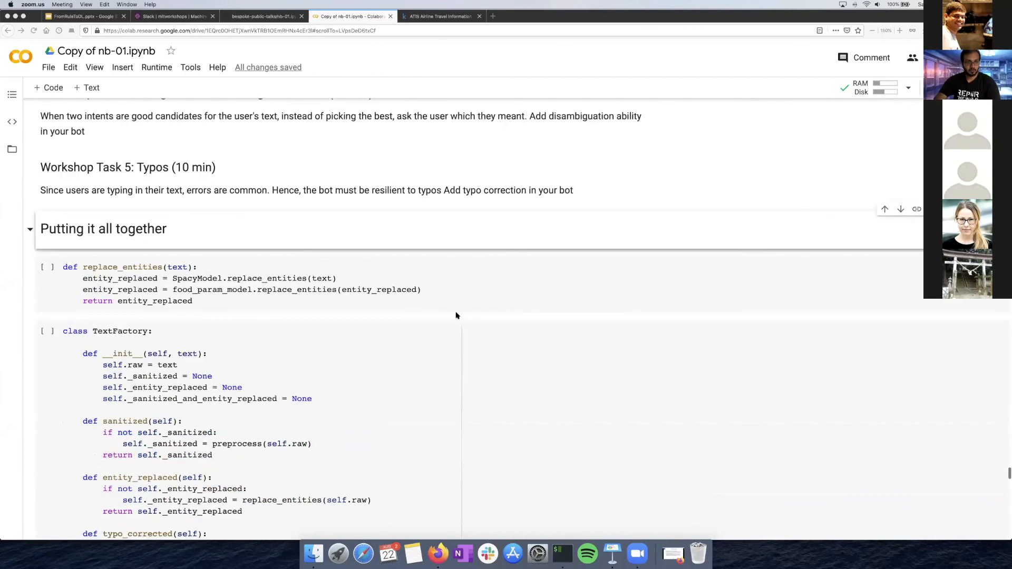
scroll("up", 3)
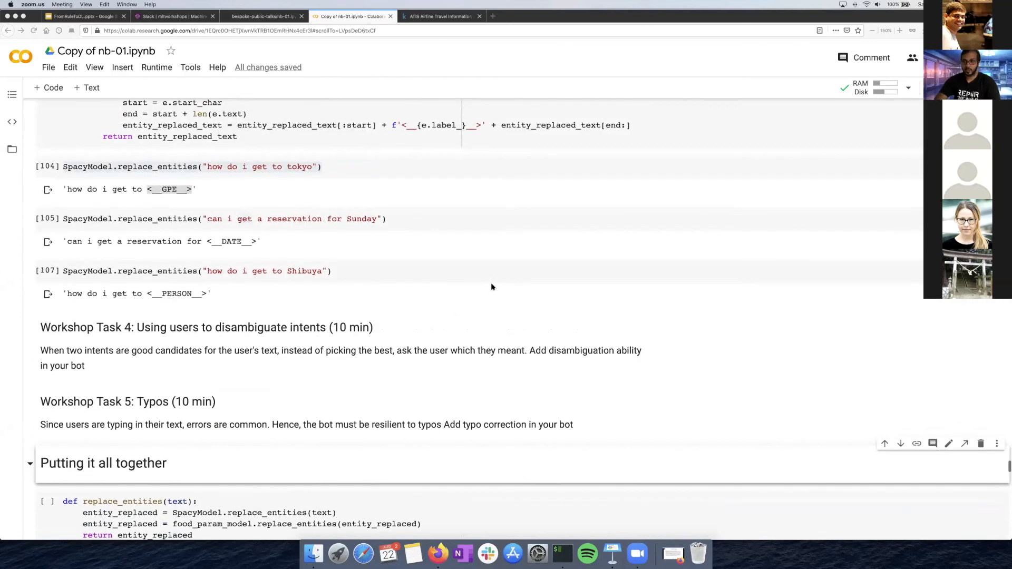
scroll("up", 3)
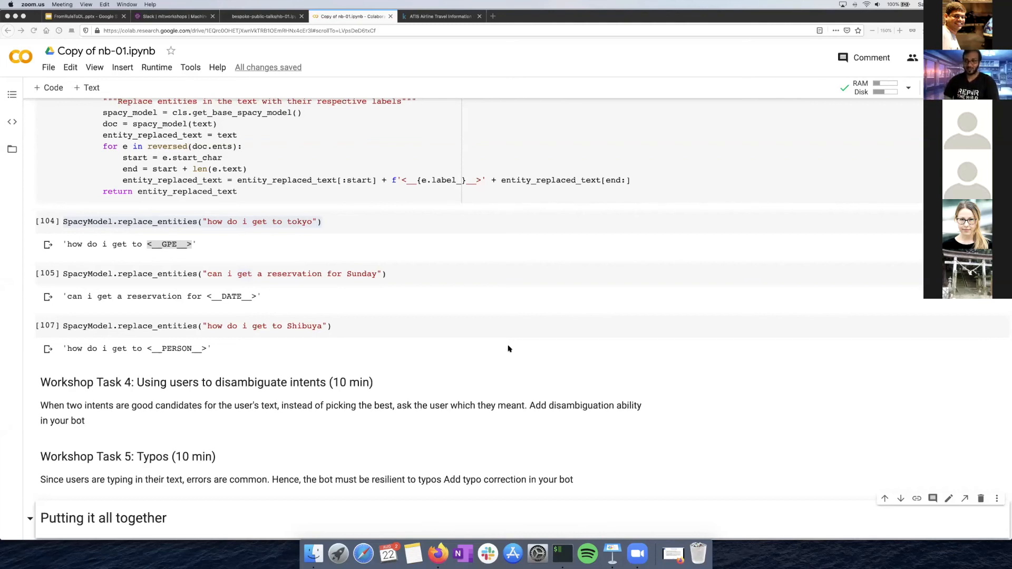
scroll("down", 3)
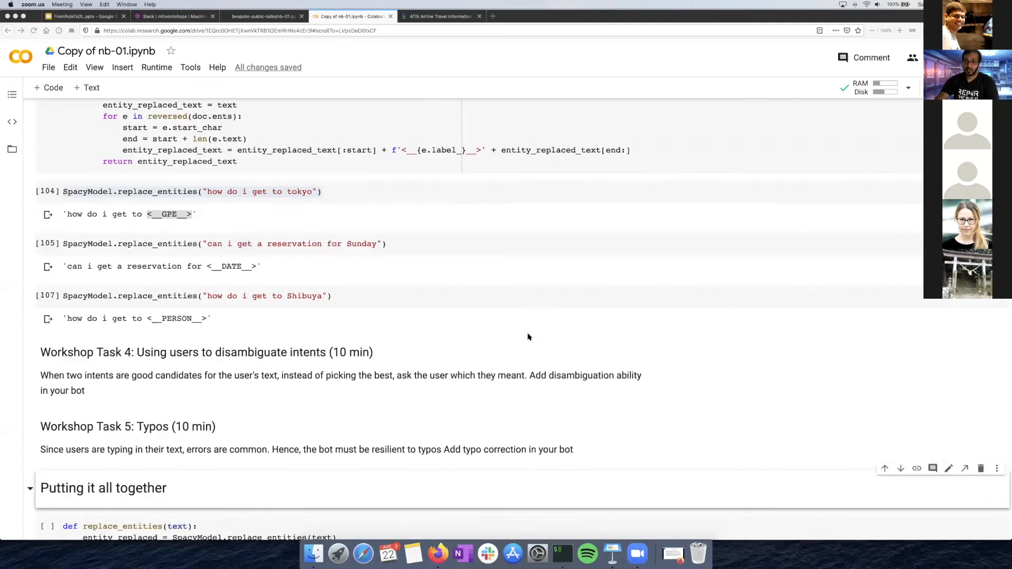
scroll("down", 3)
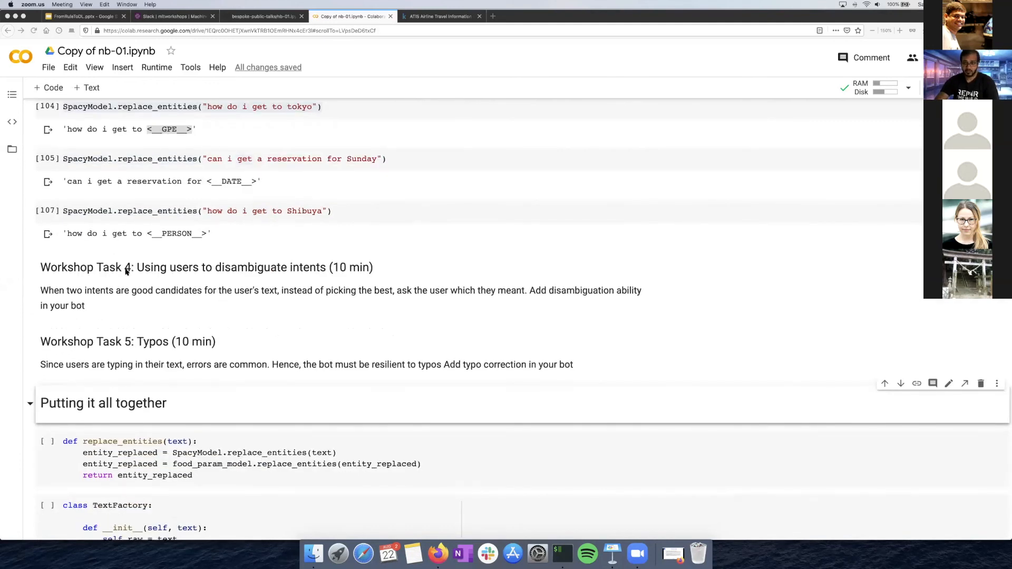
mouse_move(203, 264)
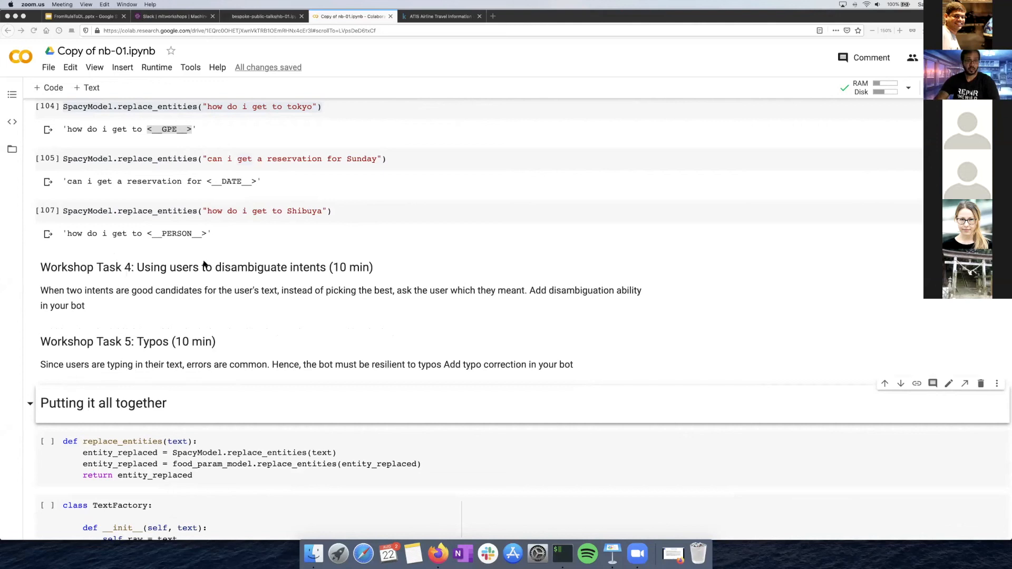
mouse_move(394, 286)
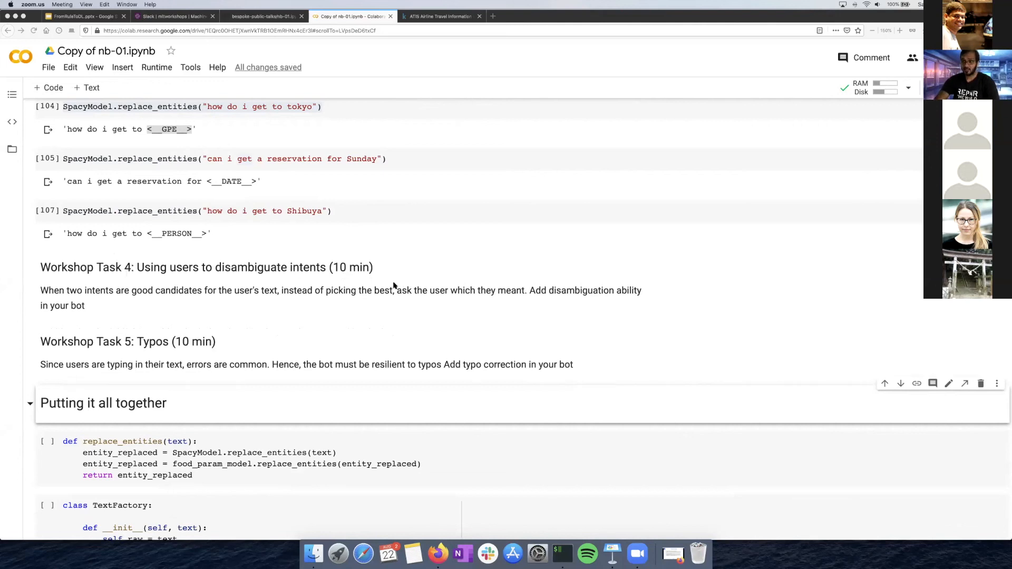
mouse_move(354, 276)
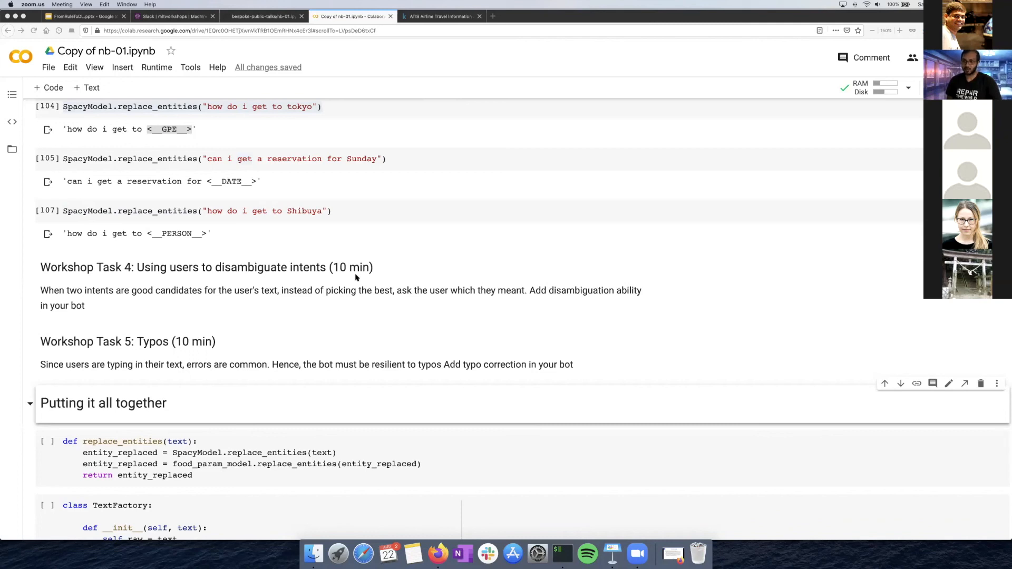
mouse_move(413, 299)
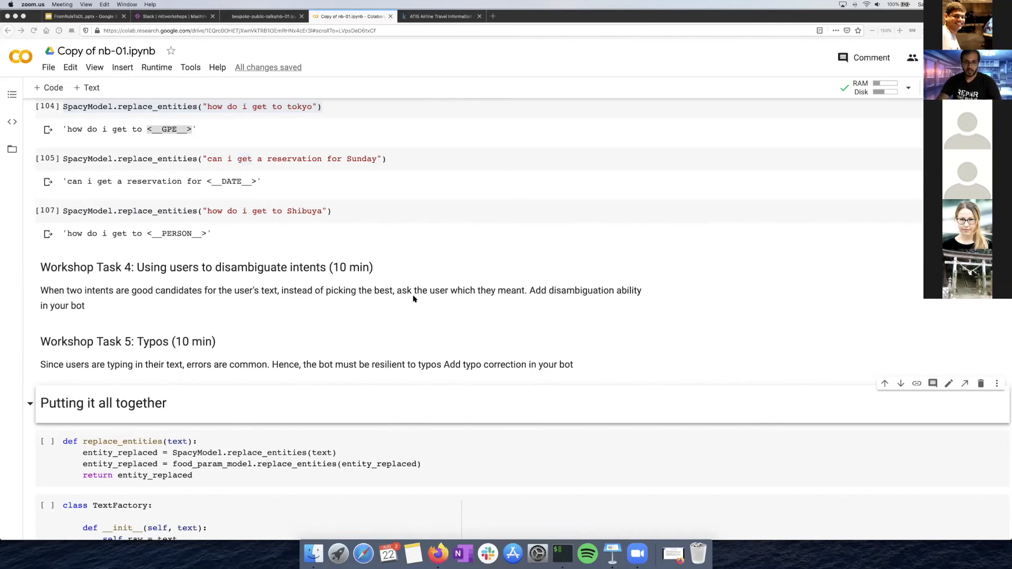
scroll("down", 3)
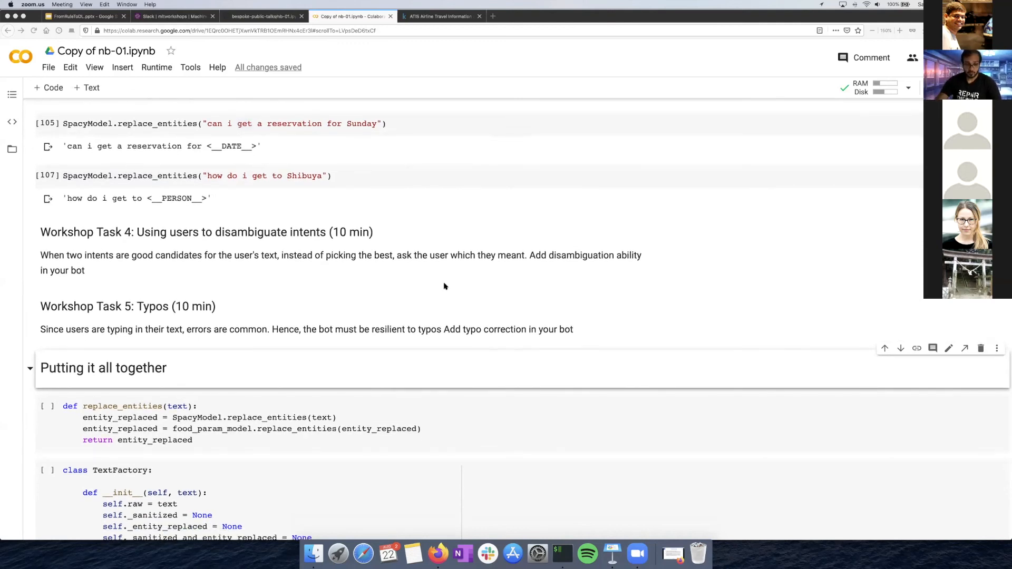
mouse_move(426, 291)
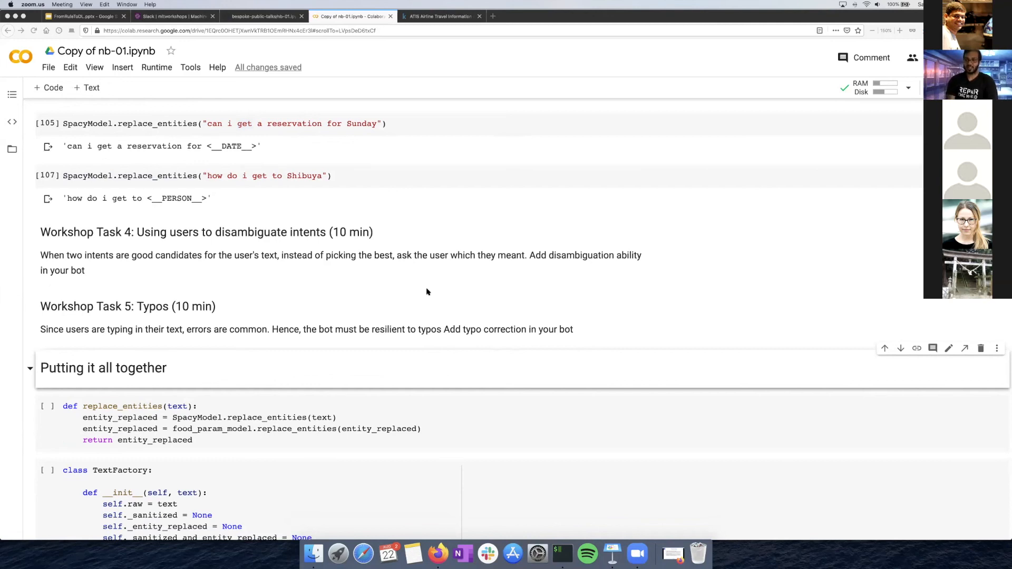
mouse_move(394, 278)
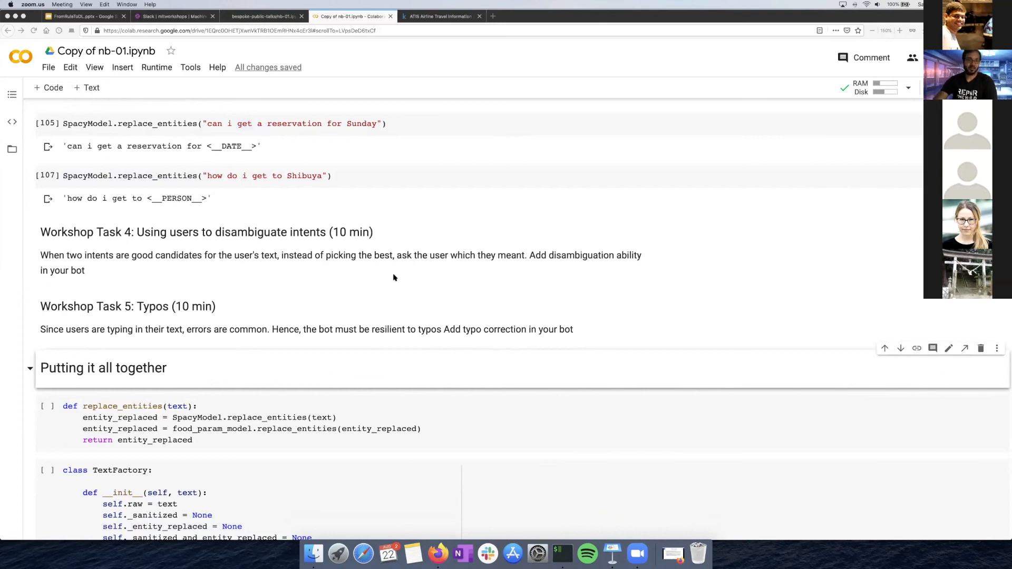
scroll("down", 3)
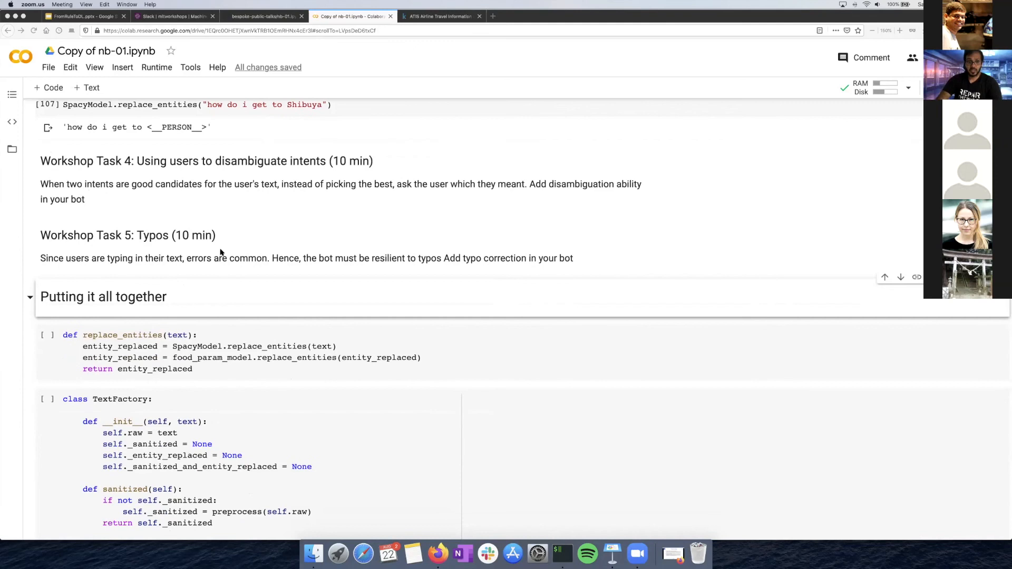
mouse_move(261, 187)
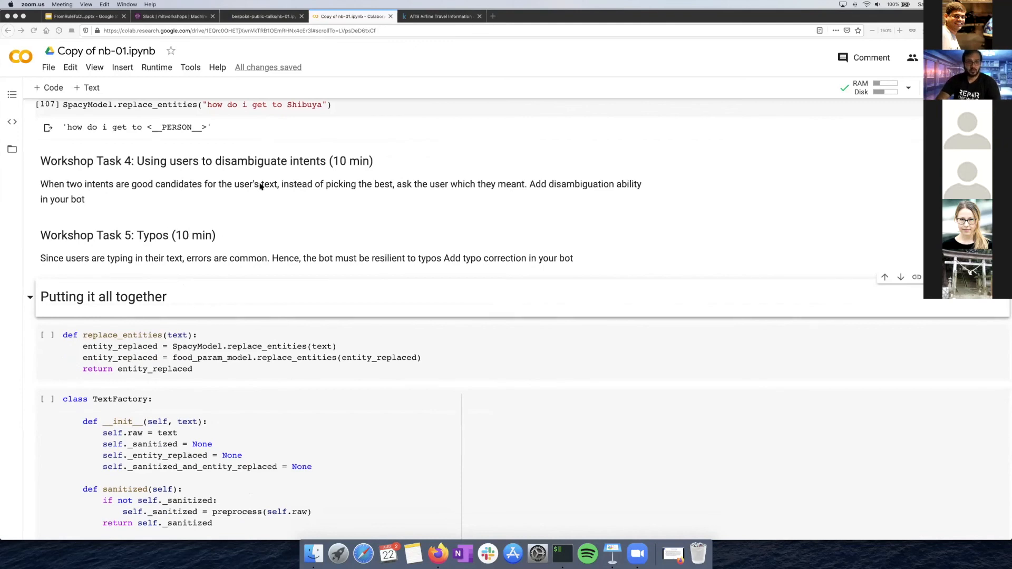
scroll("down", 3)
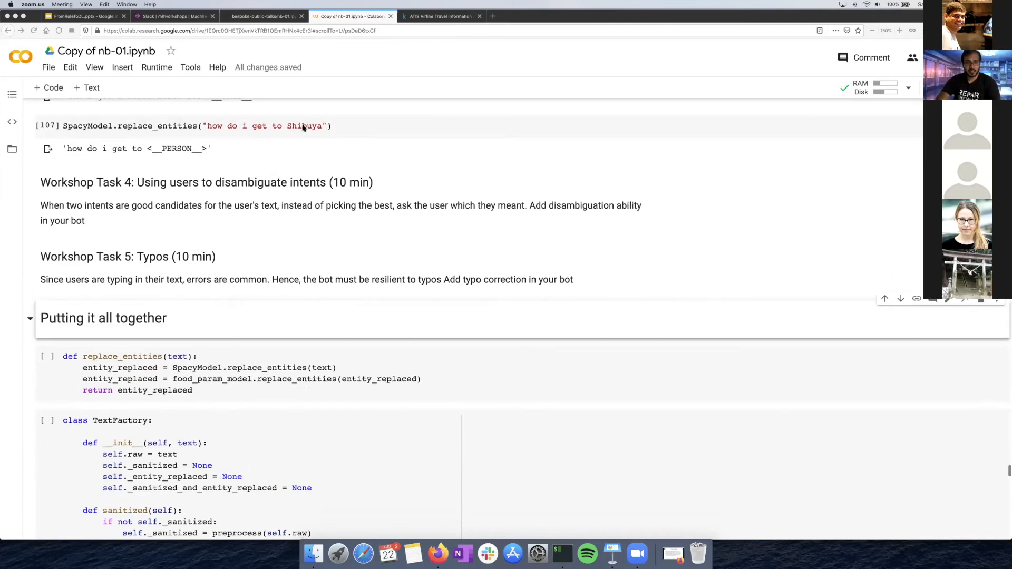
mouse_move(316, 196)
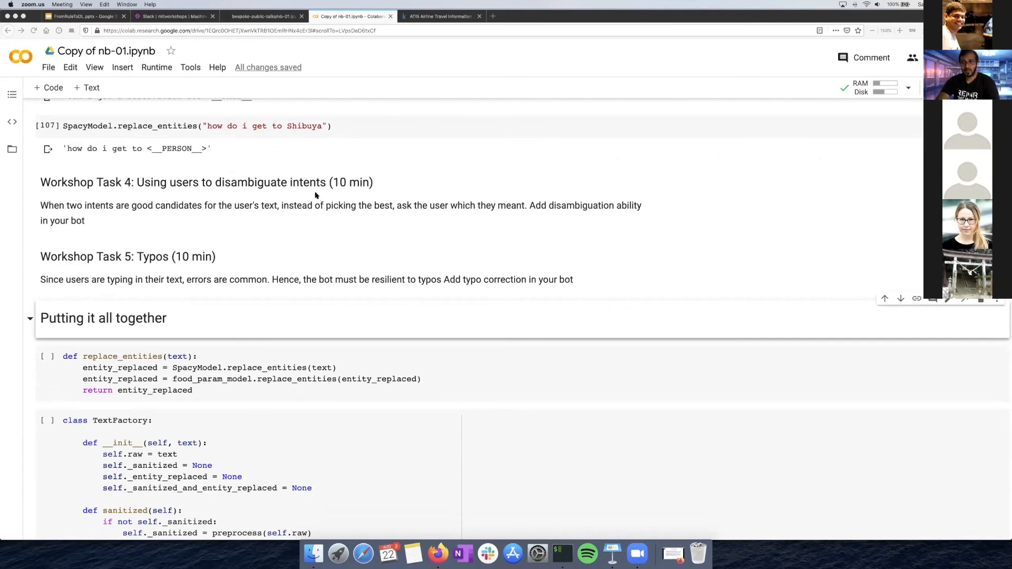
mouse_move(362, 242)
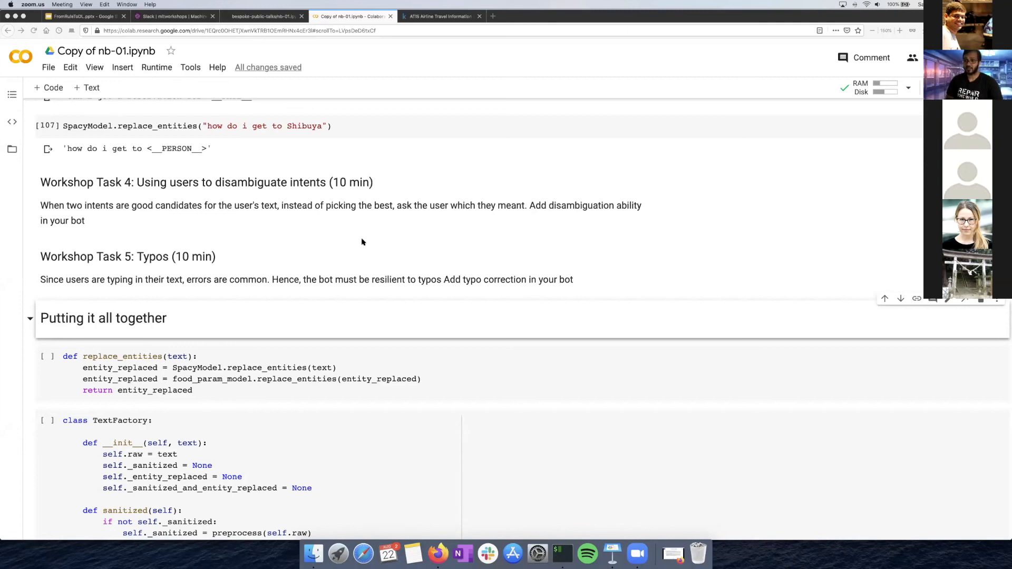
mouse_move(337, 278)
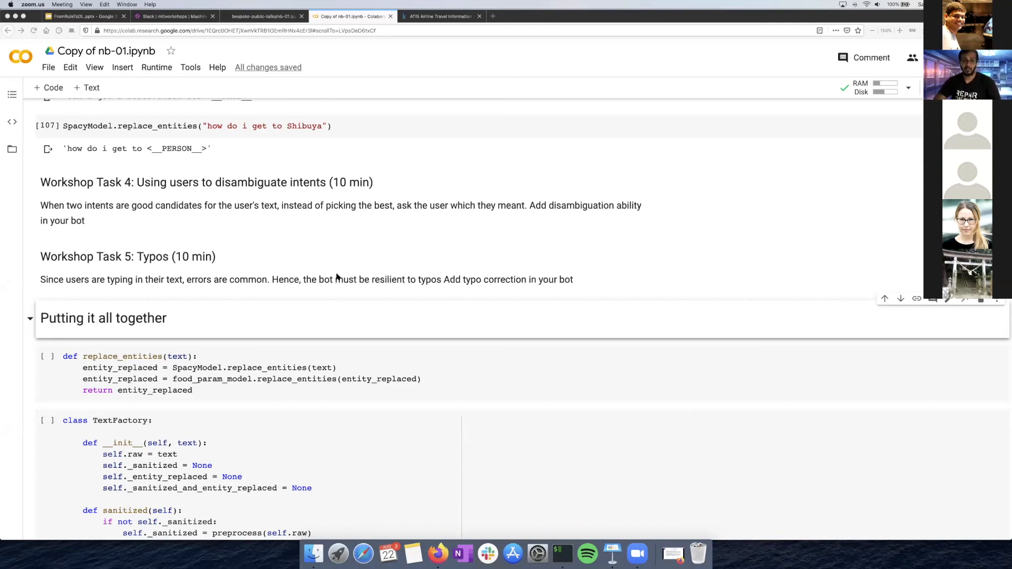